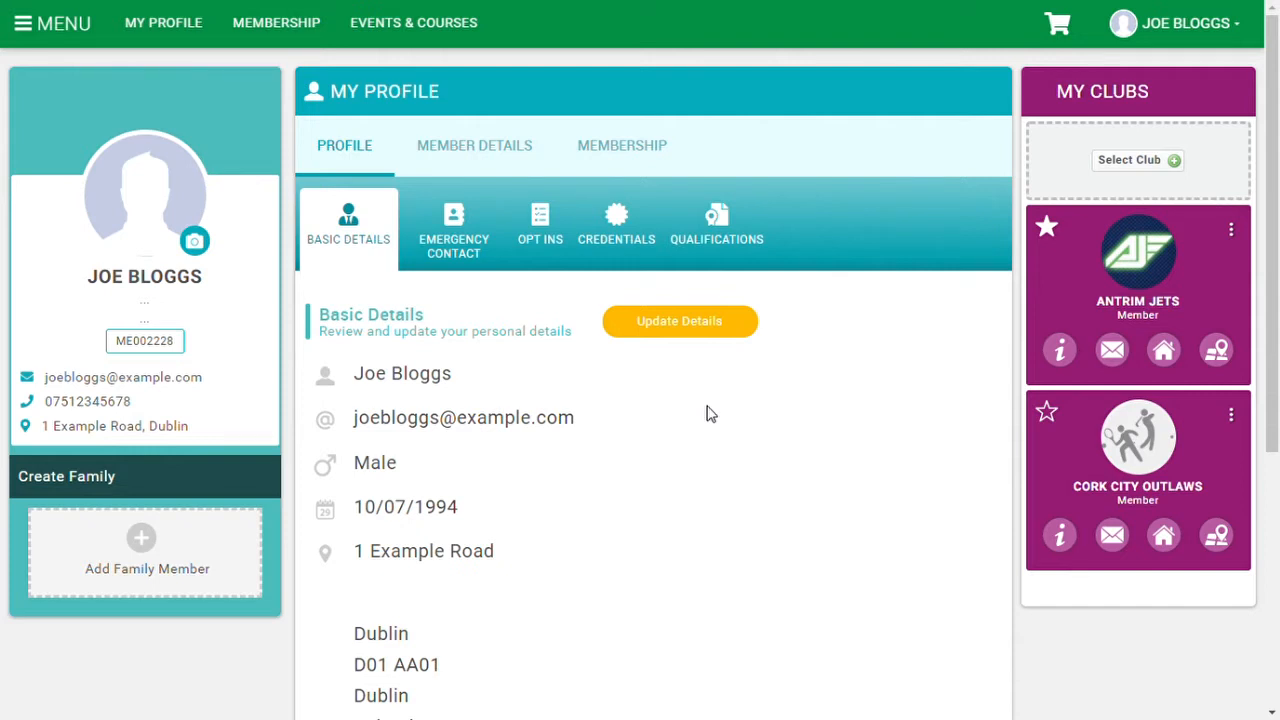
pyautogui.moveTo(418, 306)
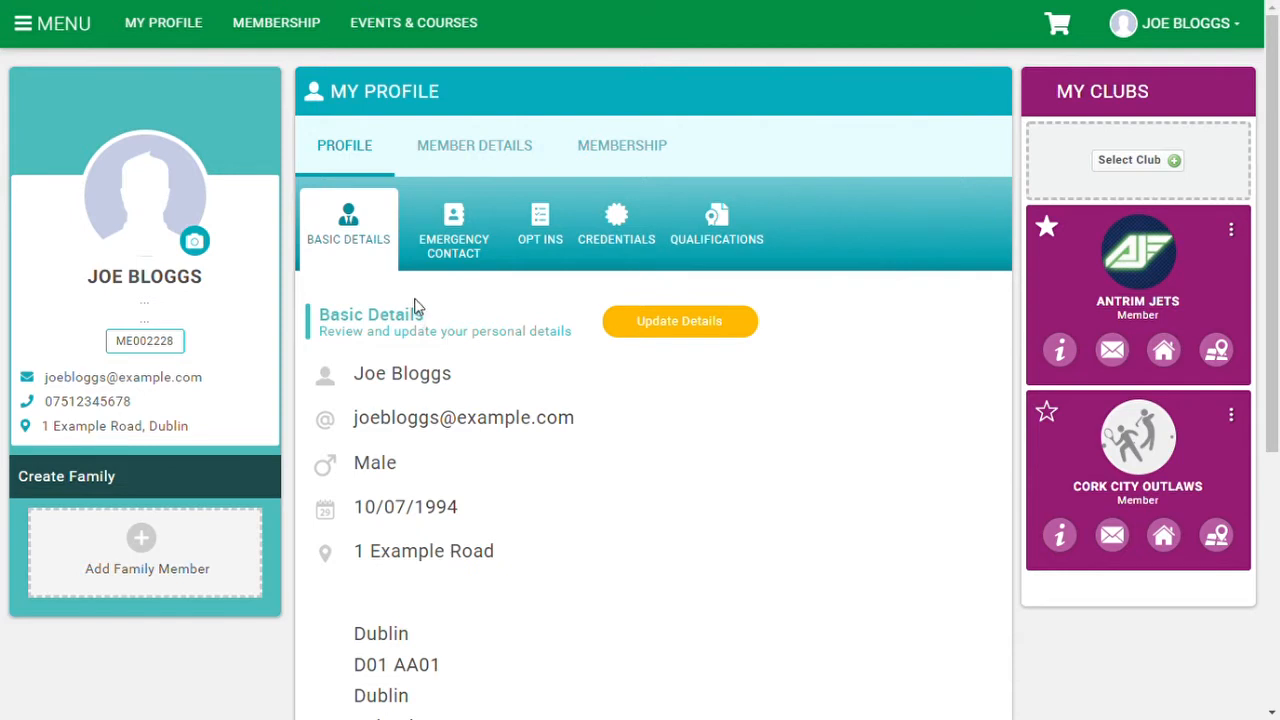
pyautogui.moveTo(718, 267)
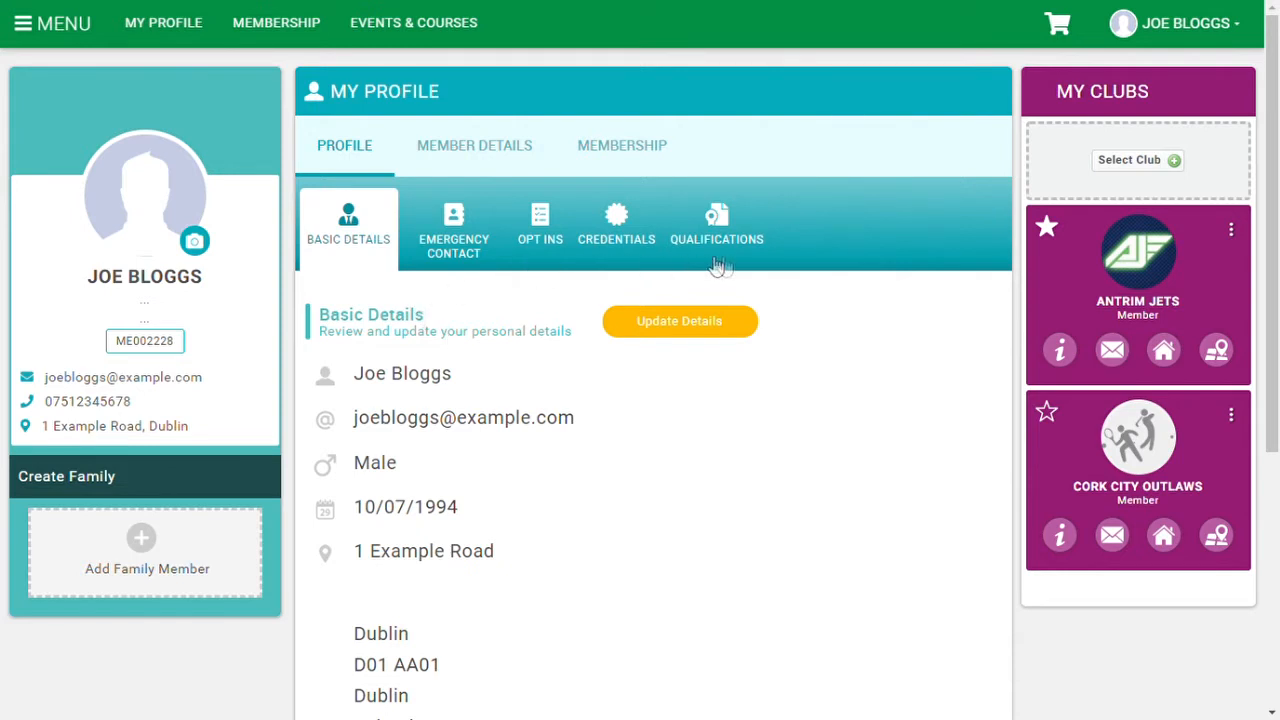
pyautogui.moveTo(805, 286)
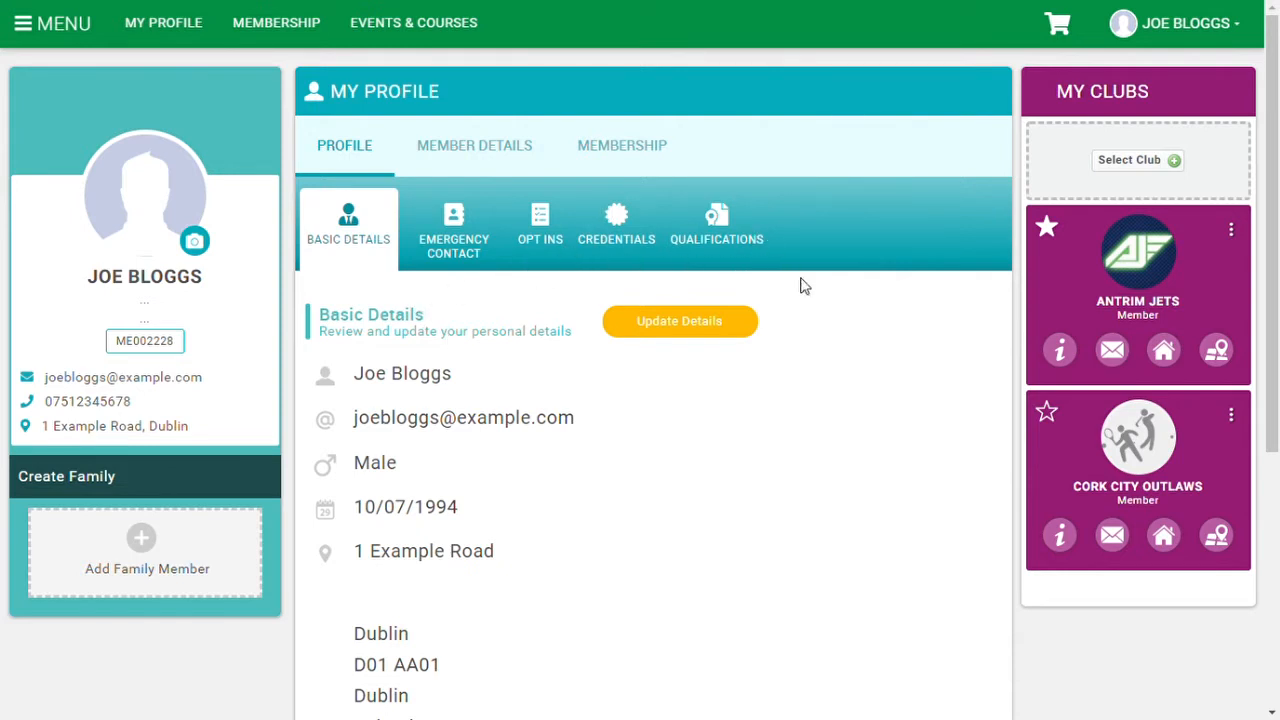
pyautogui.moveTo(613, 293)
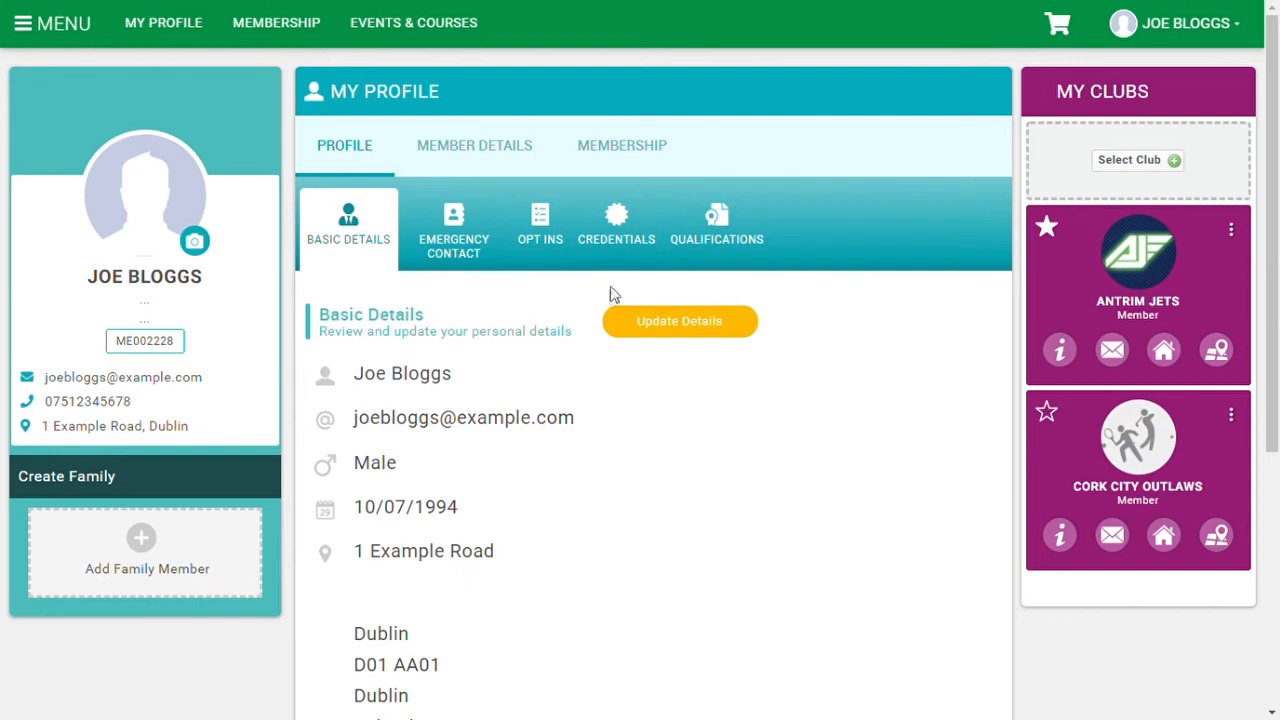
pyautogui.moveTo(738, 253)
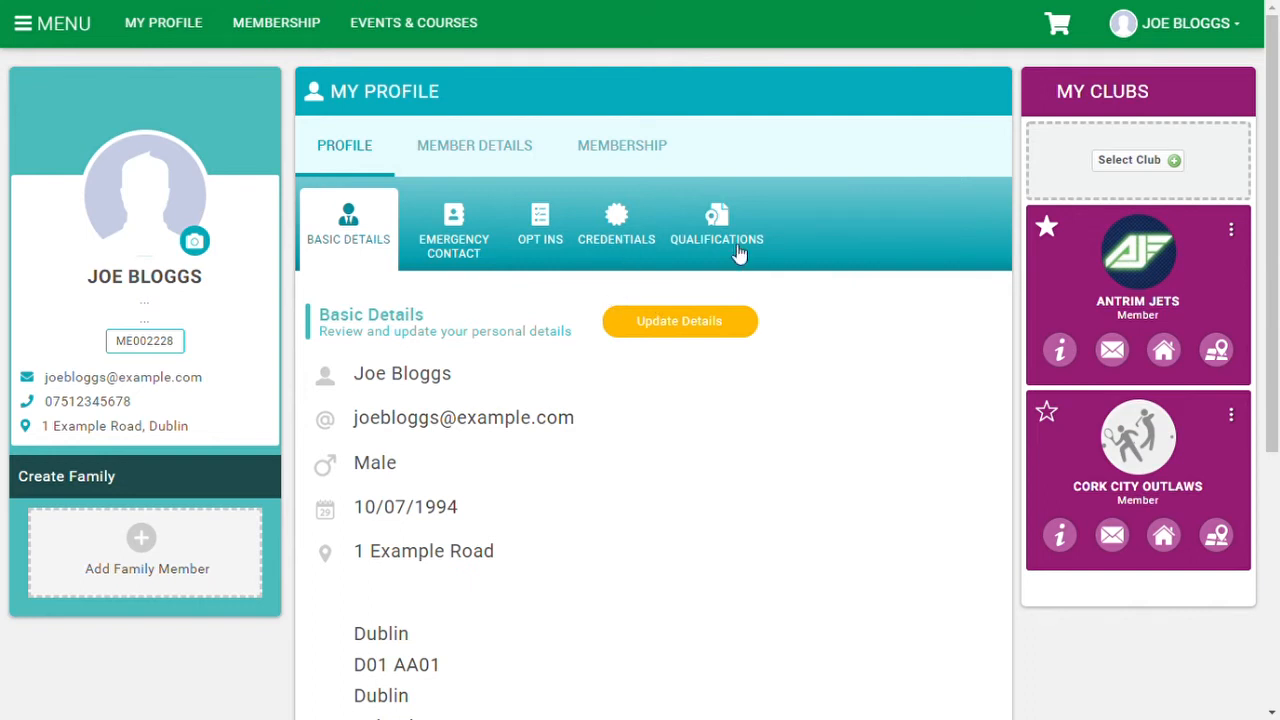
pyautogui.moveTo(592, 298)
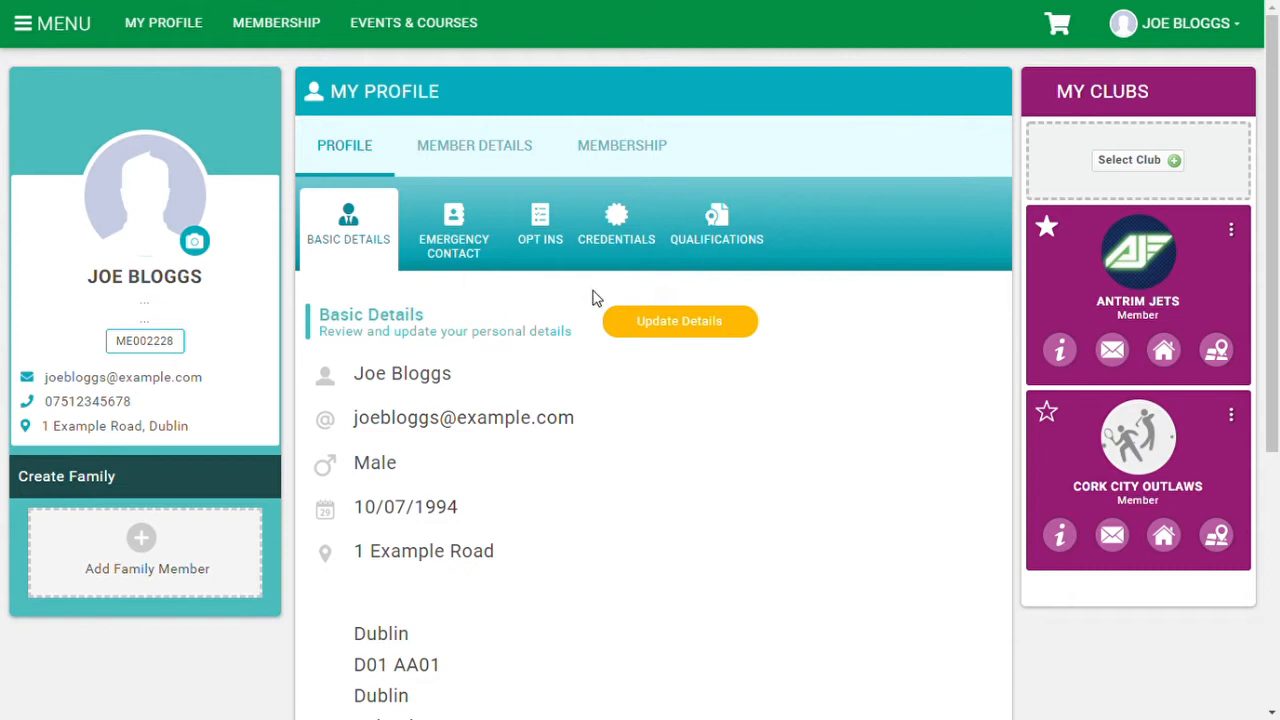
pyautogui.moveTo(725, 245)
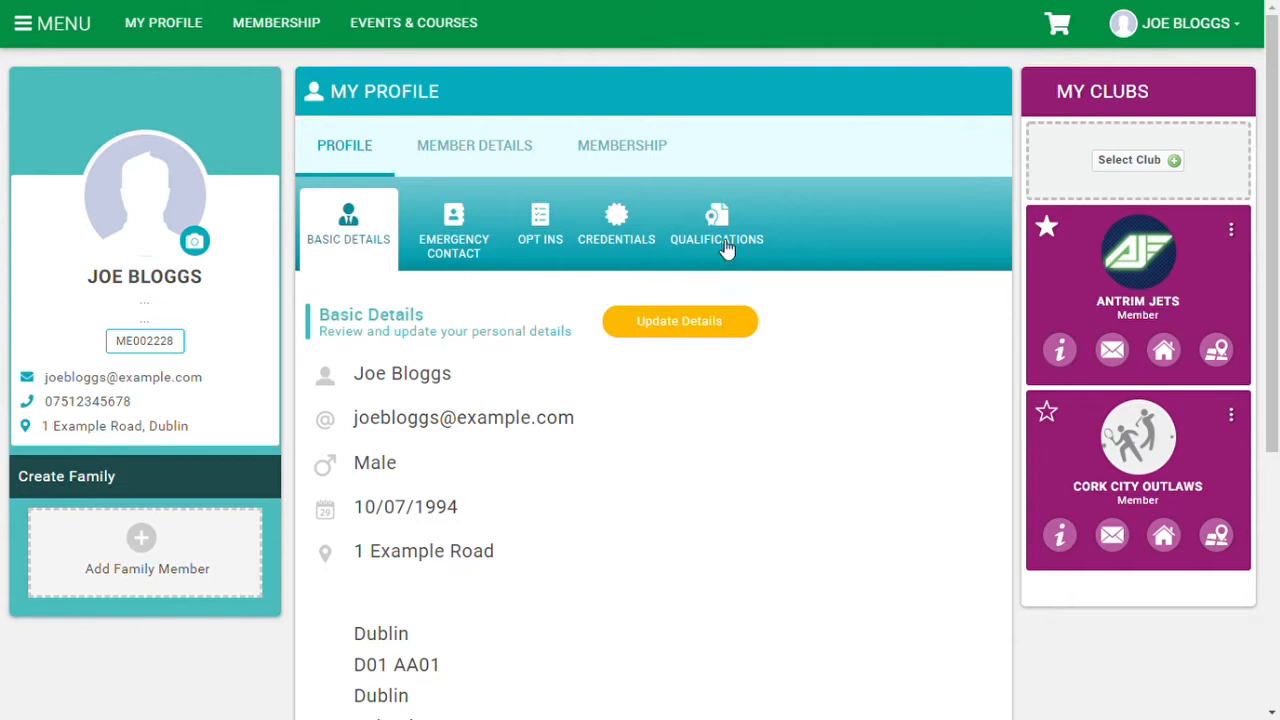
# Show Joe Bloggs' Qualifications tab, which lists no qualifications yet.
pyautogui.click(716, 225)
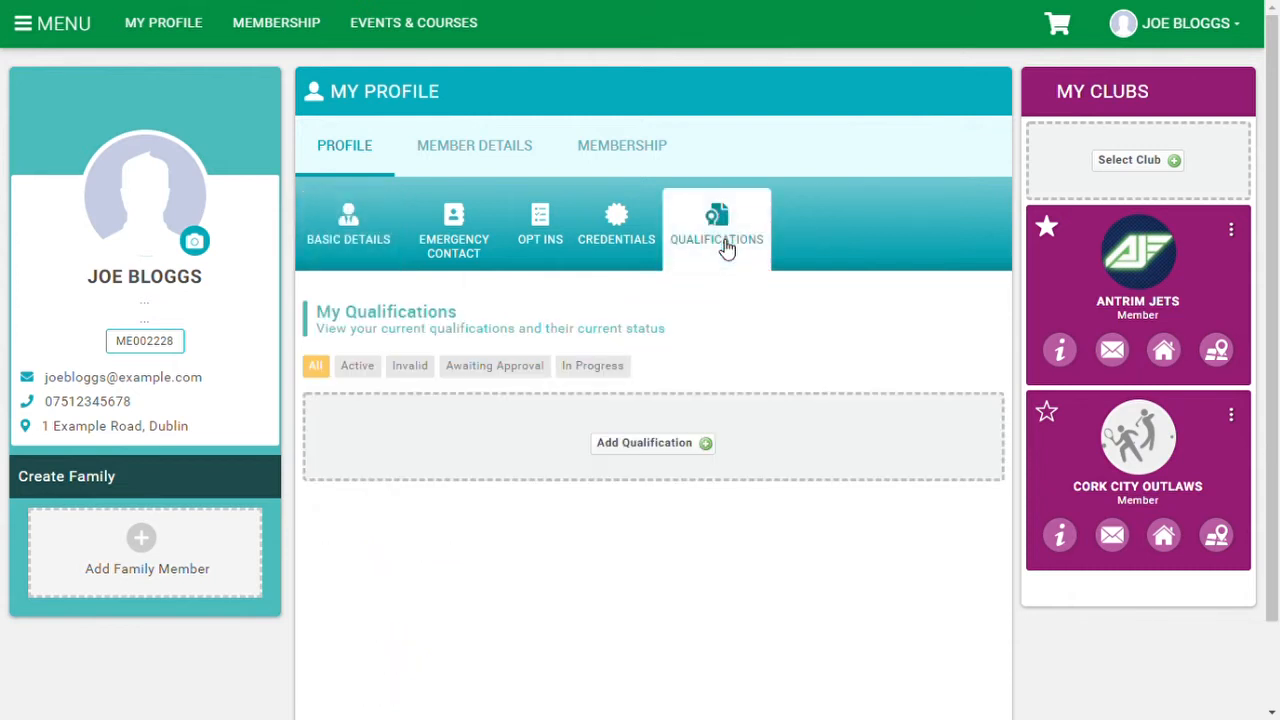
pyautogui.moveTo(405, 440)
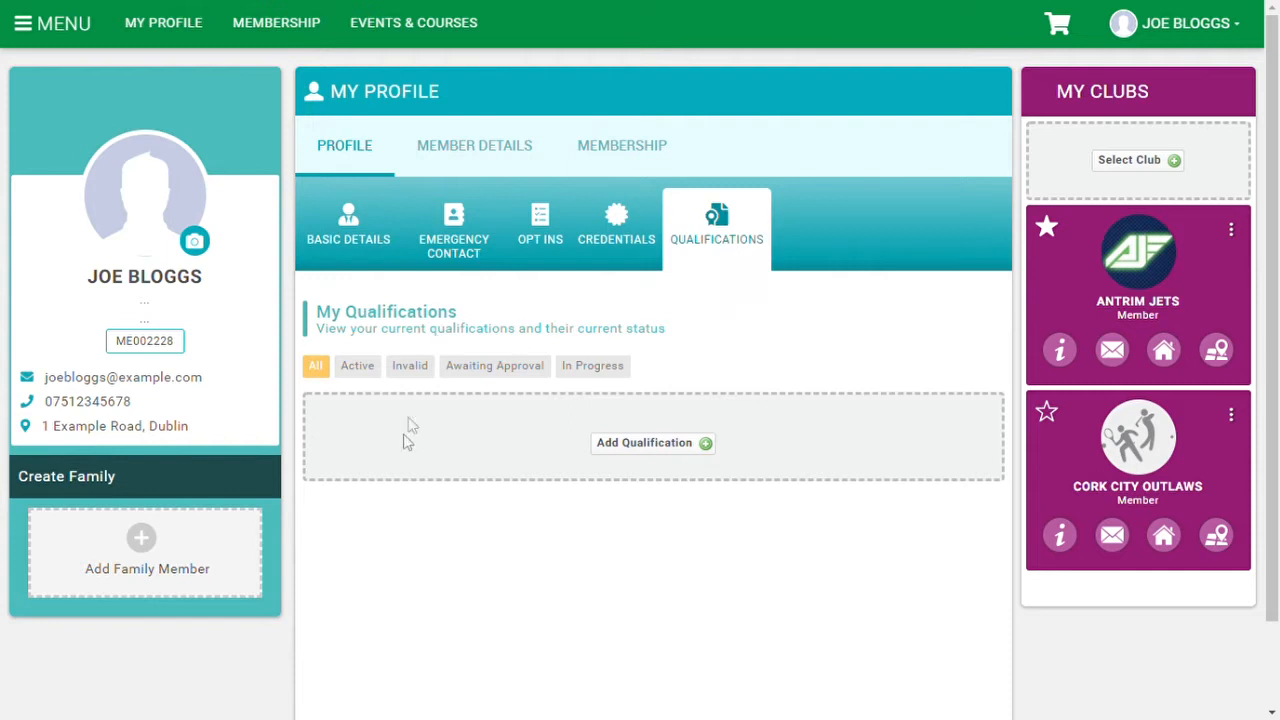
pyautogui.moveTo(697, 501)
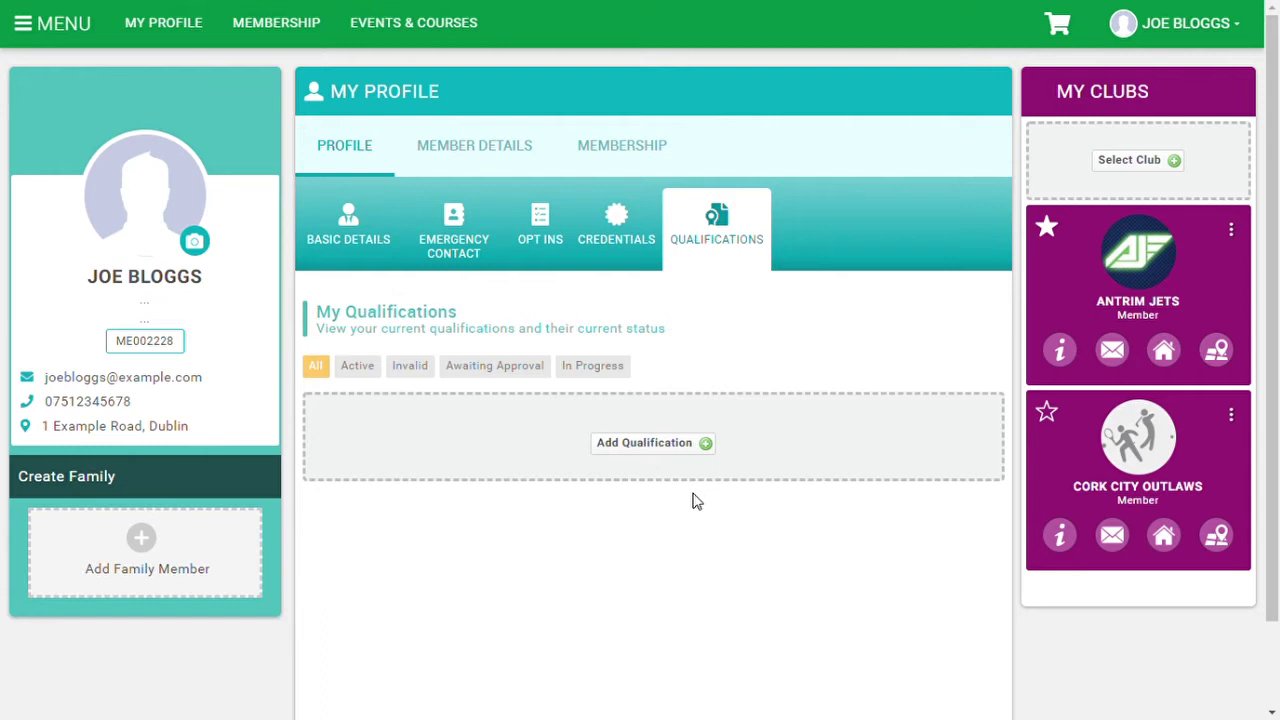
pyautogui.moveTo(643, 463)
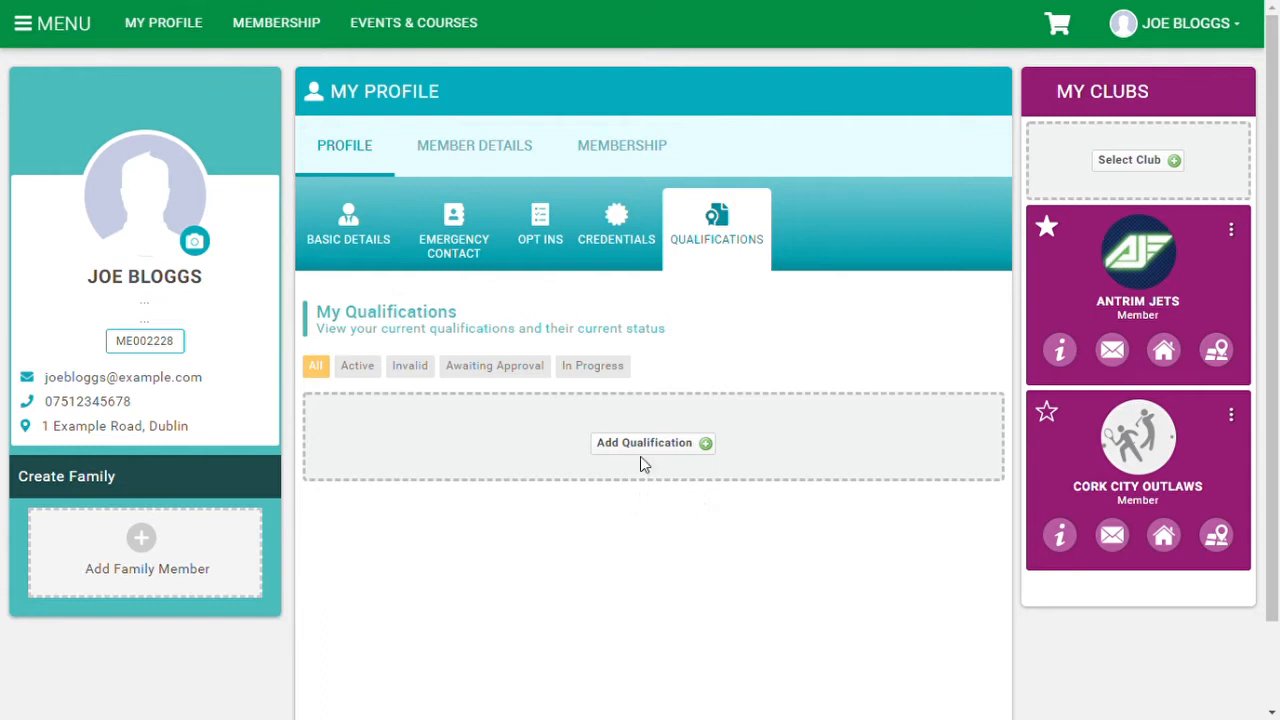
# Start a new qualification and bring up the picker listing three qualifications.
pyautogui.click(652, 442)
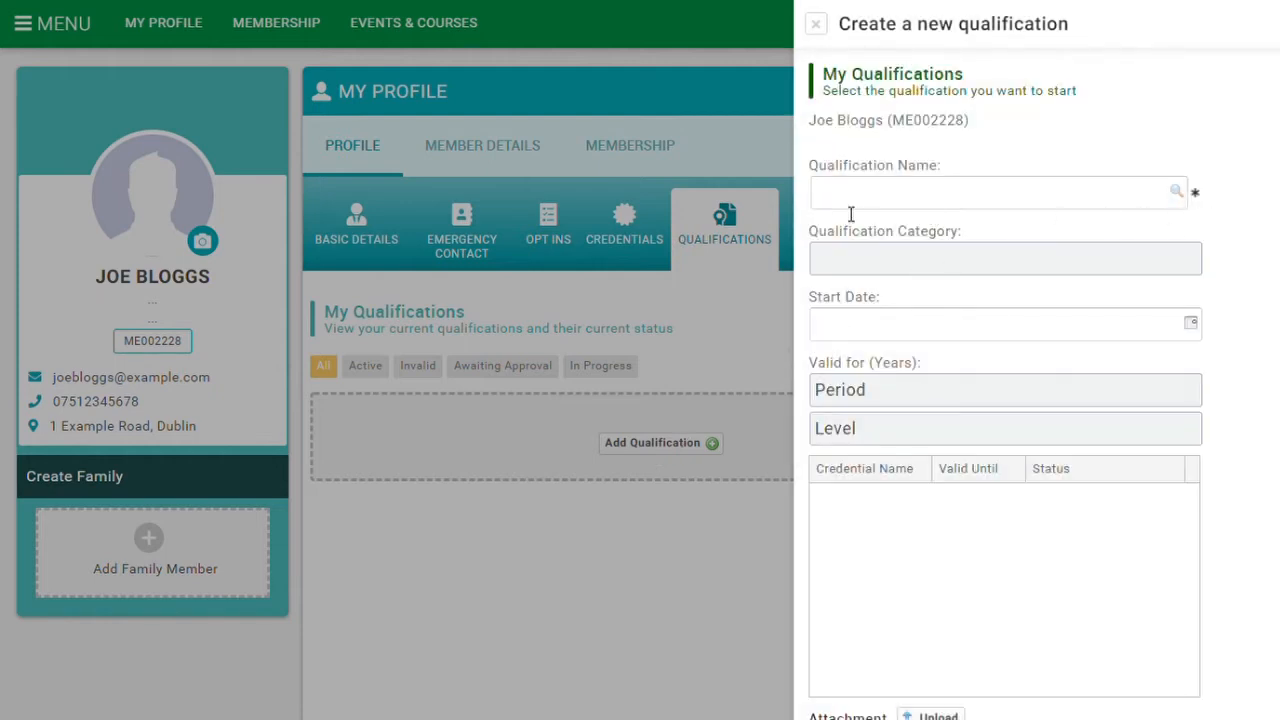
pyautogui.moveTo(1190, 225)
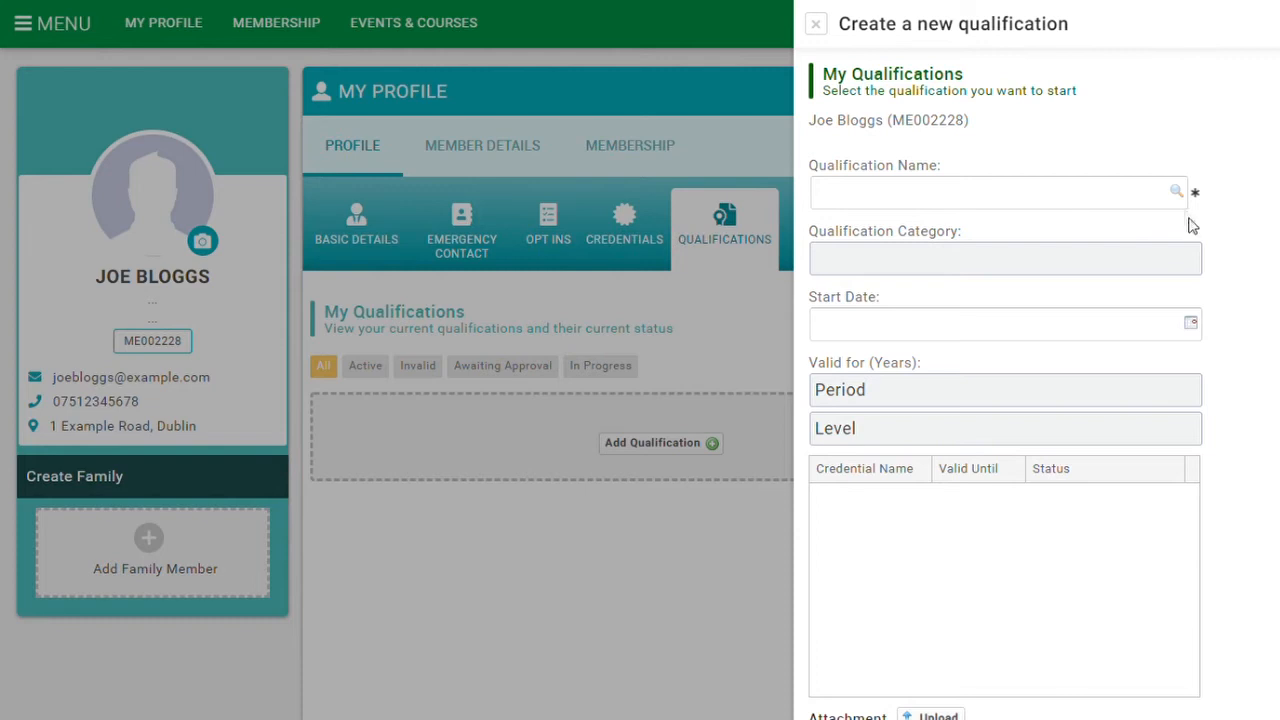
pyautogui.moveTo(1185, 198)
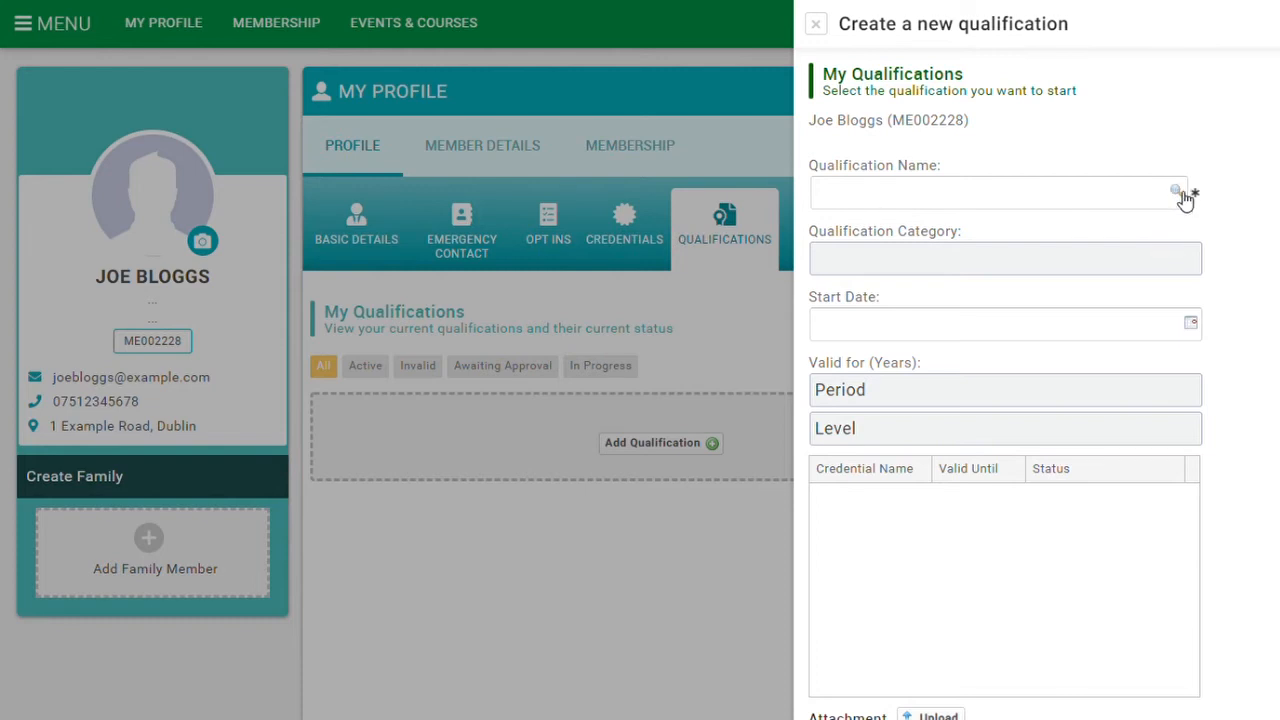
pyautogui.click(1177, 191)
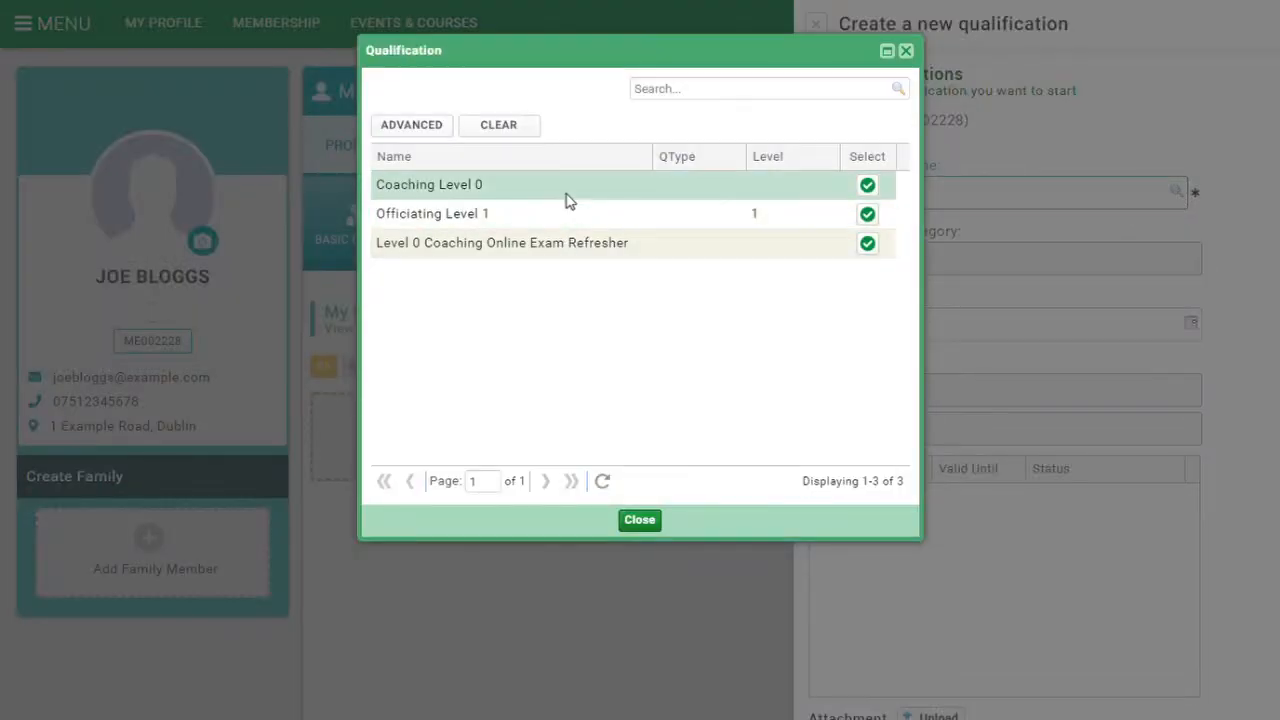
pyautogui.moveTo(503, 197)
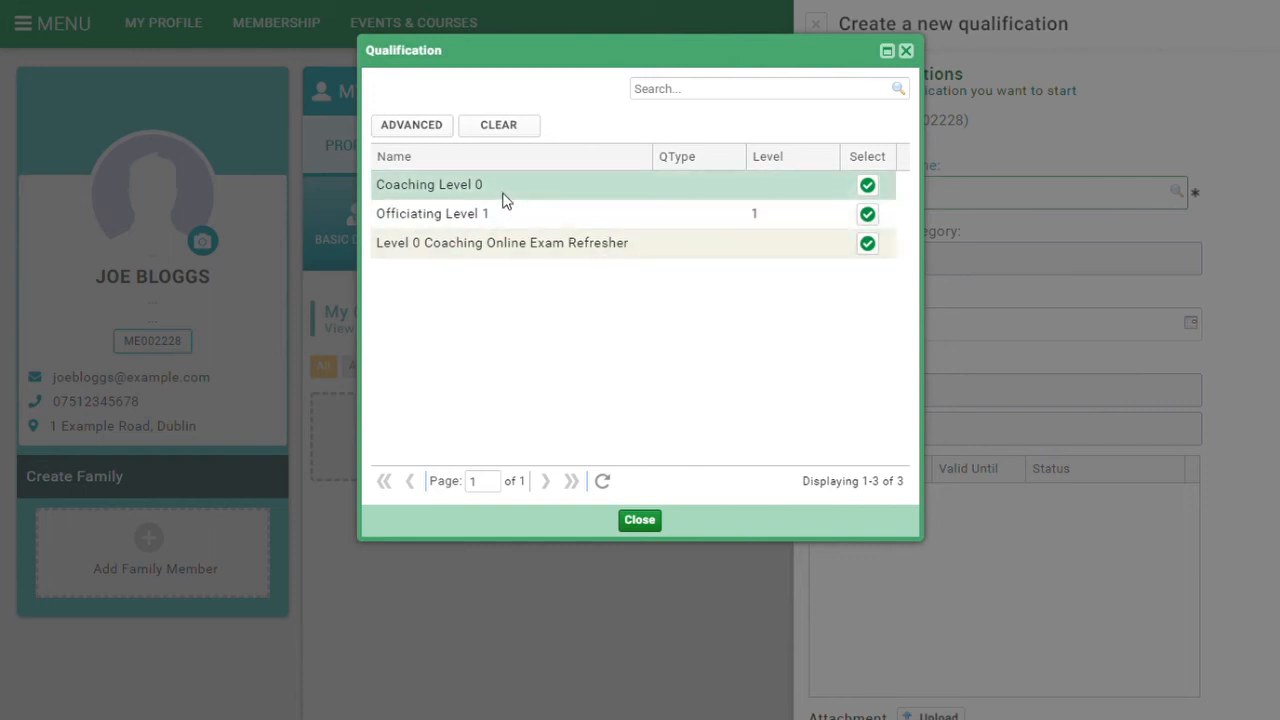
pyautogui.moveTo(655, 213)
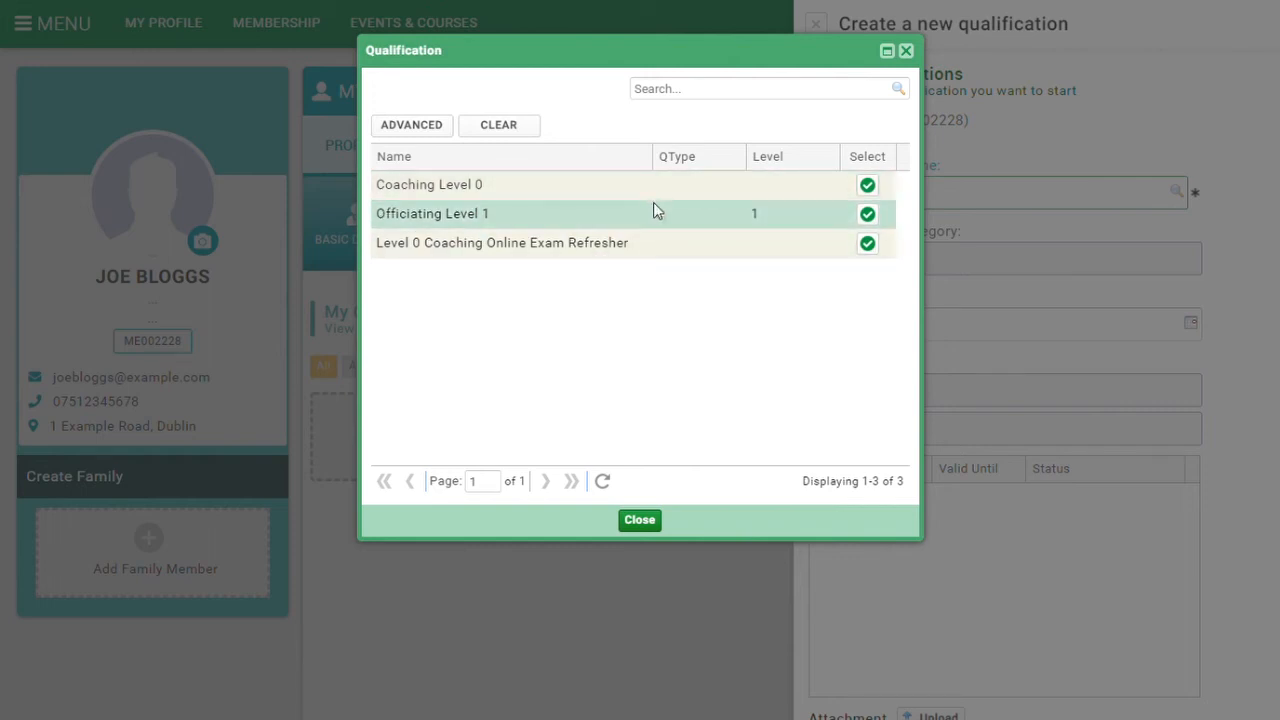
pyautogui.moveTo(680, 243)
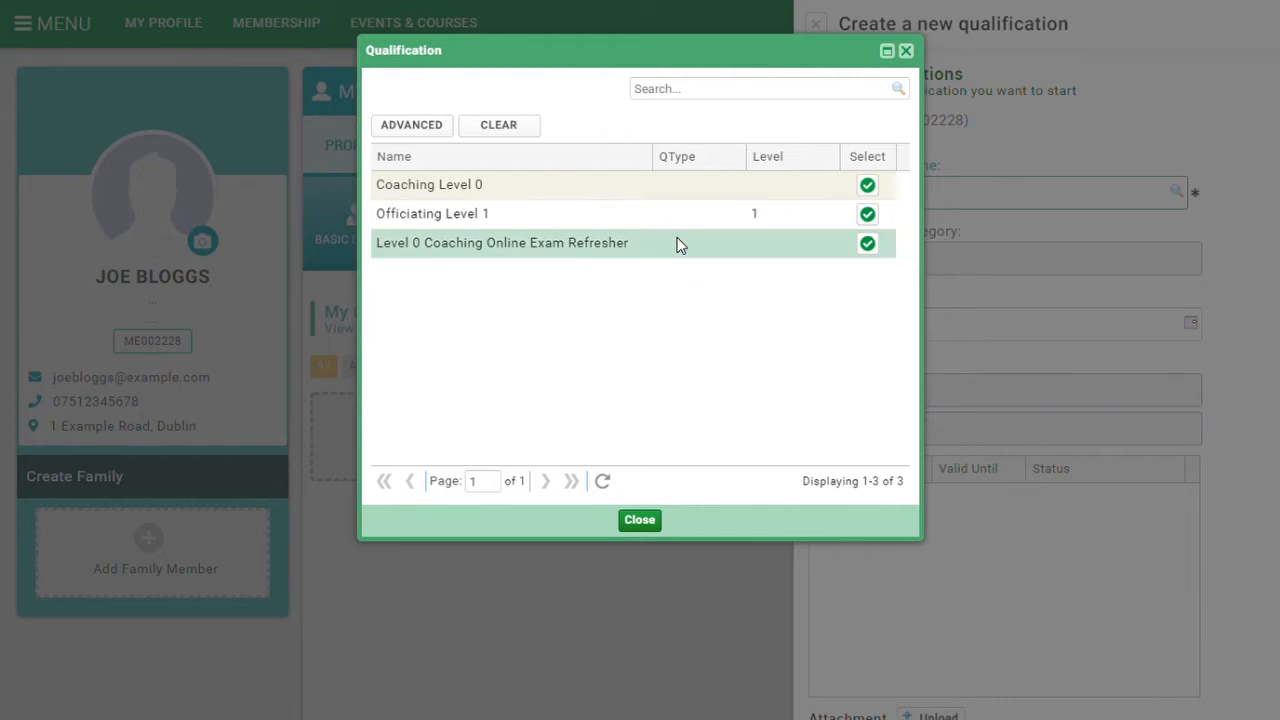
pyautogui.moveTo(750, 347)
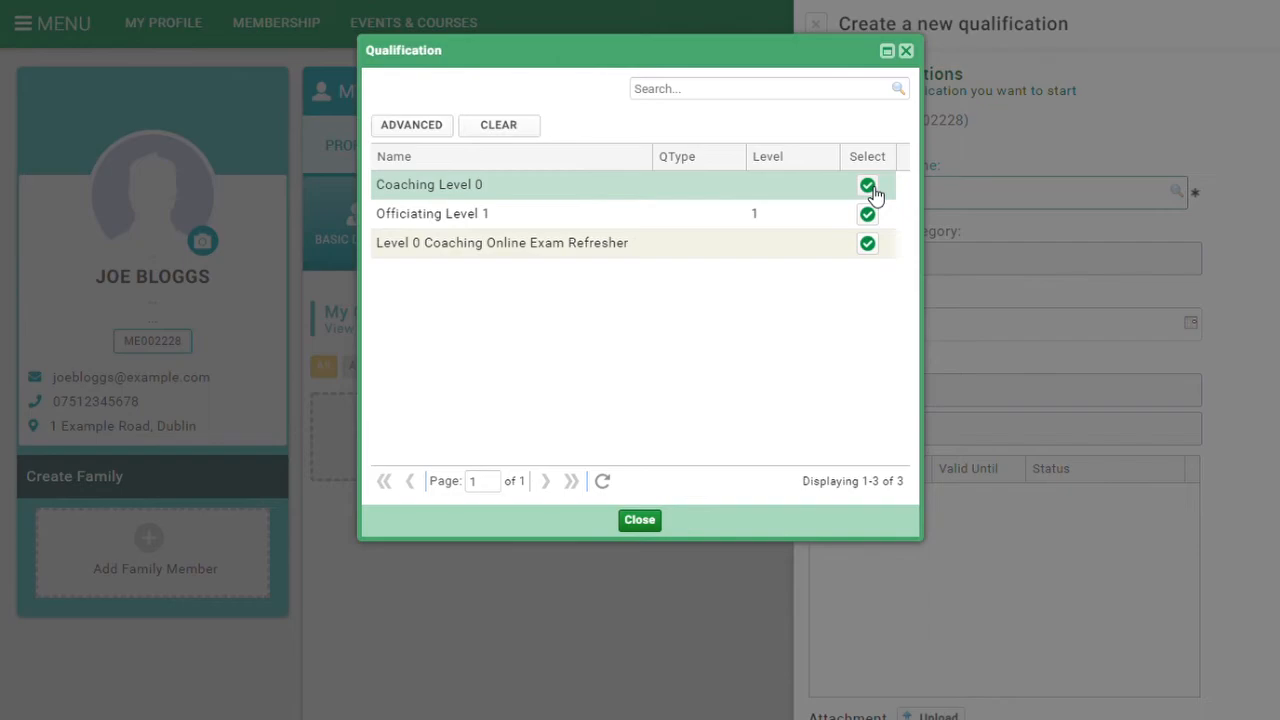
# Choose Coaching Level 0 (Coaching Ireland) with a start date of 24/11/2018.
pyautogui.click(867, 185)
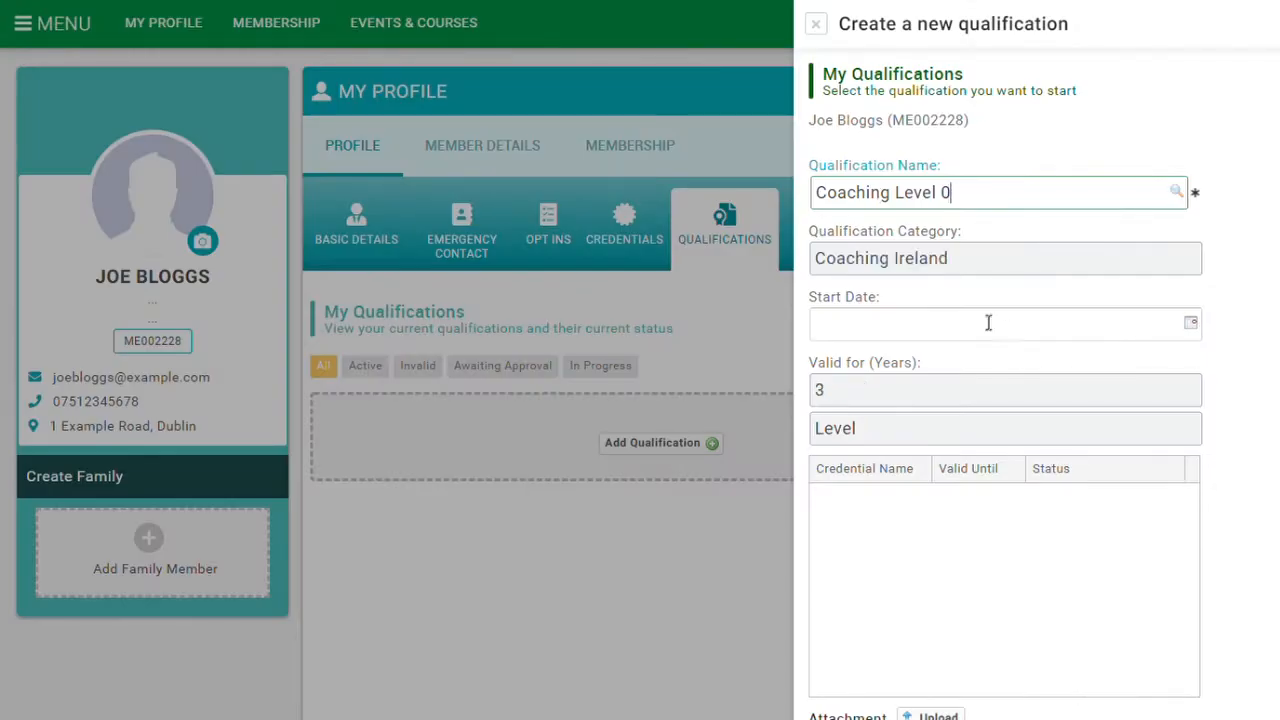
pyautogui.moveTo(948, 258)
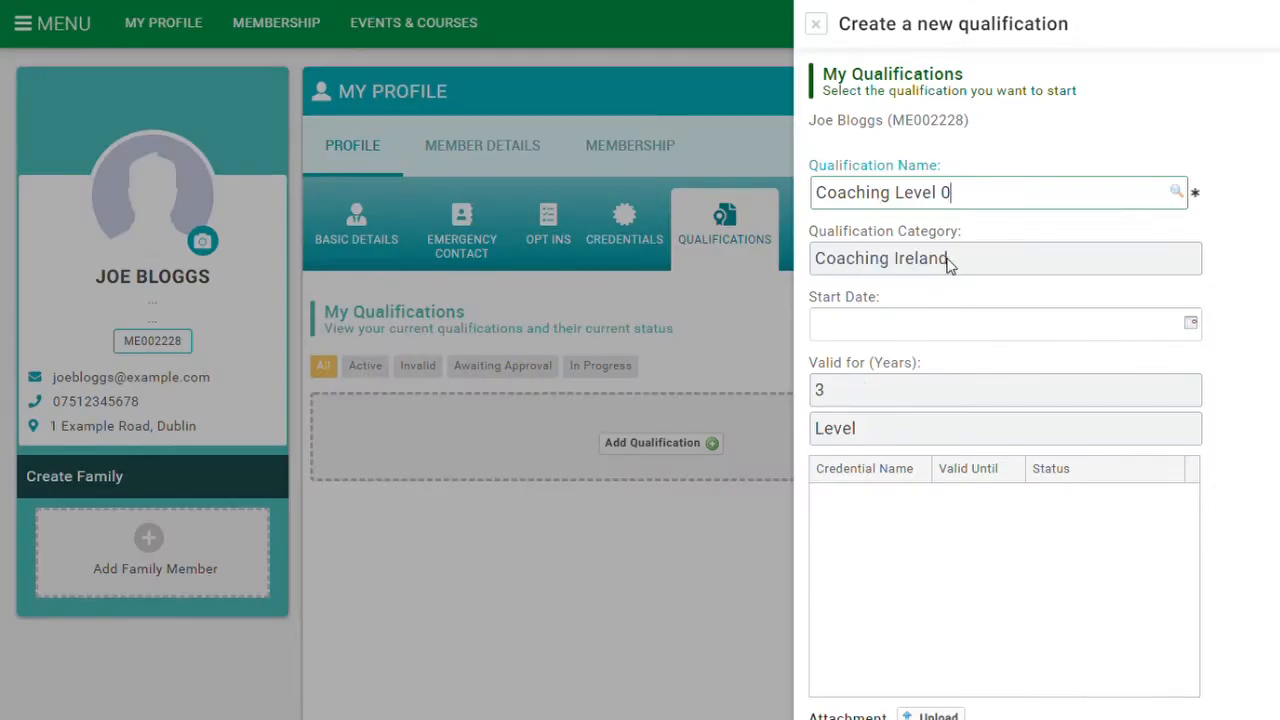
pyautogui.moveTo(911, 277)
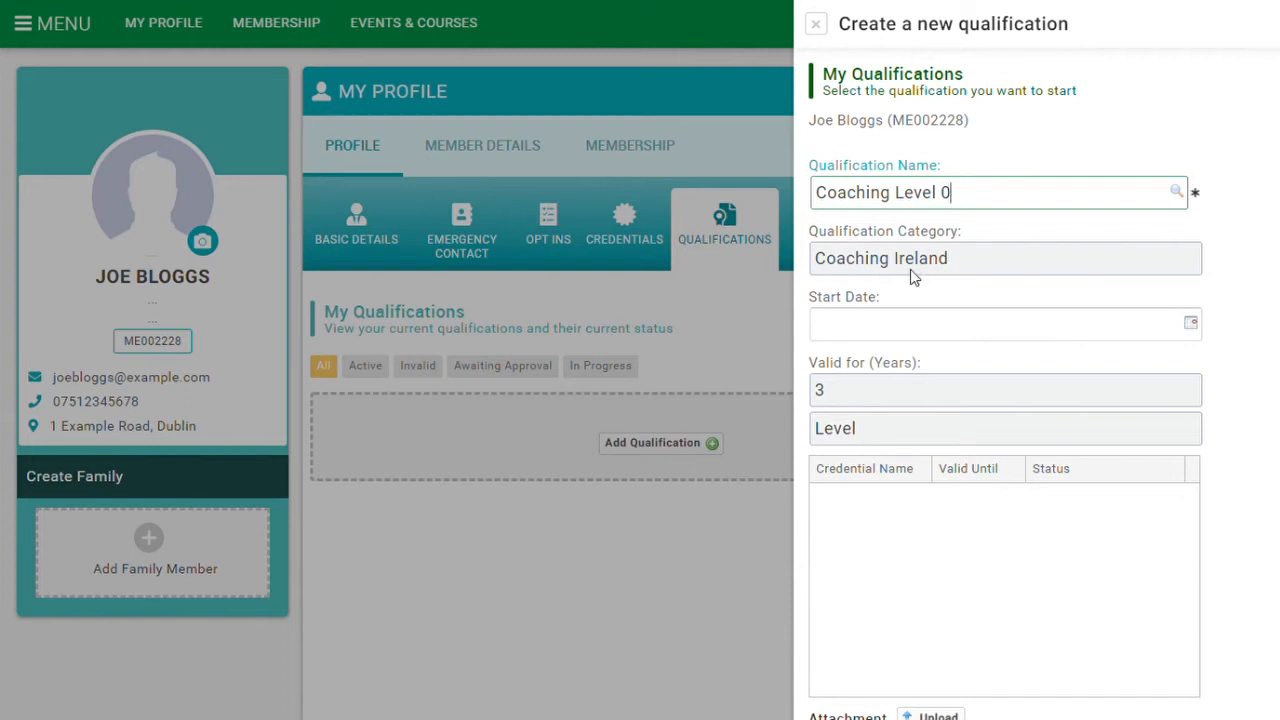
pyautogui.moveTo(1192, 325)
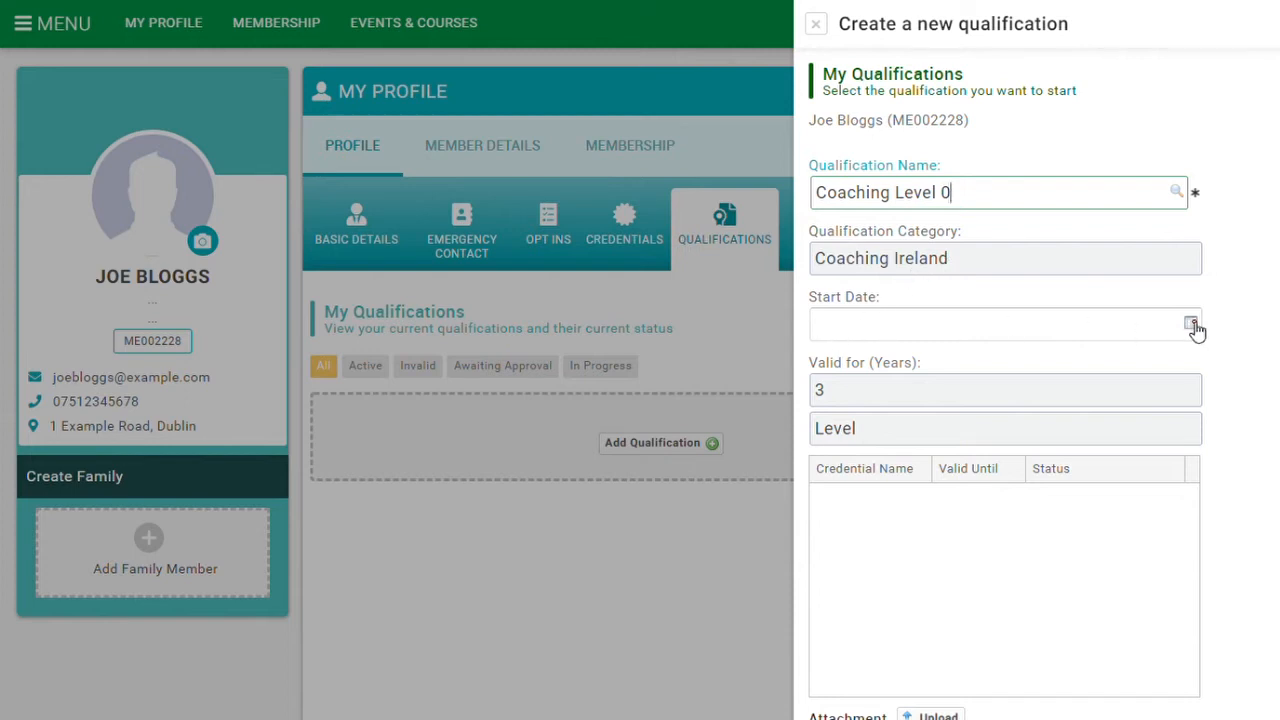
pyautogui.click(1192, 323)
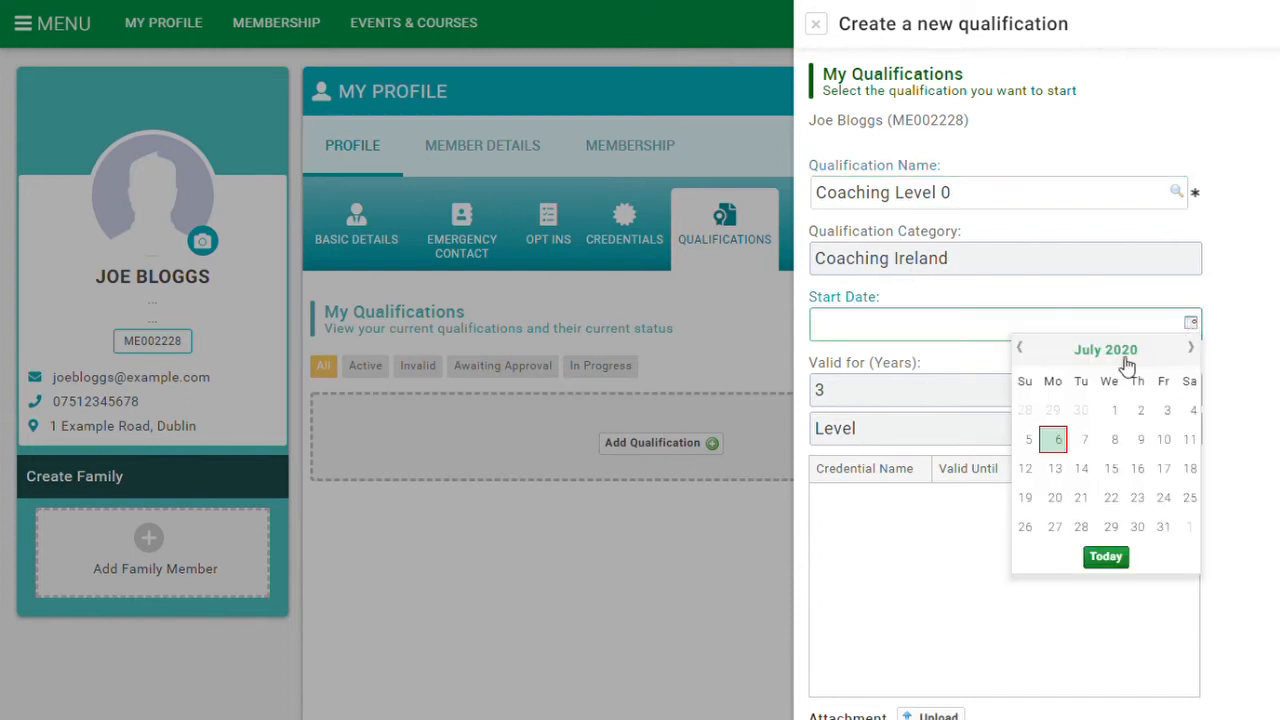
pyautogui.click(1105, 349)
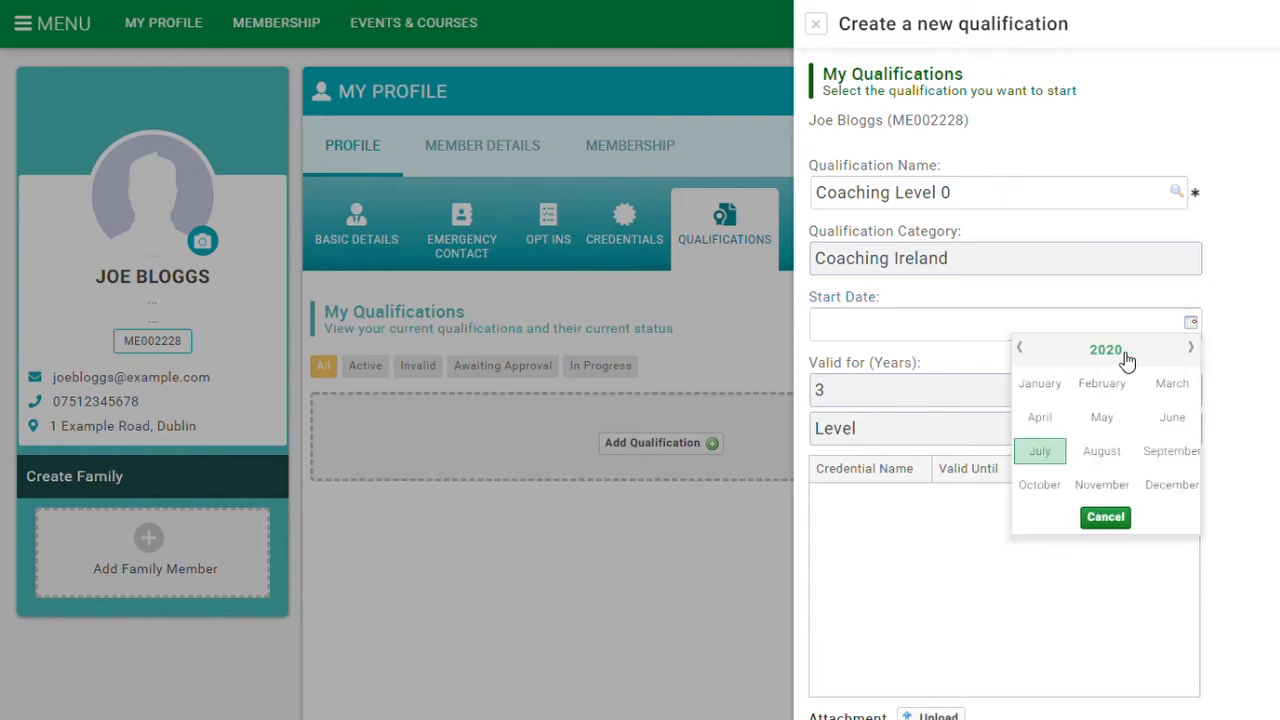
pyautogui.click(1105, 349)
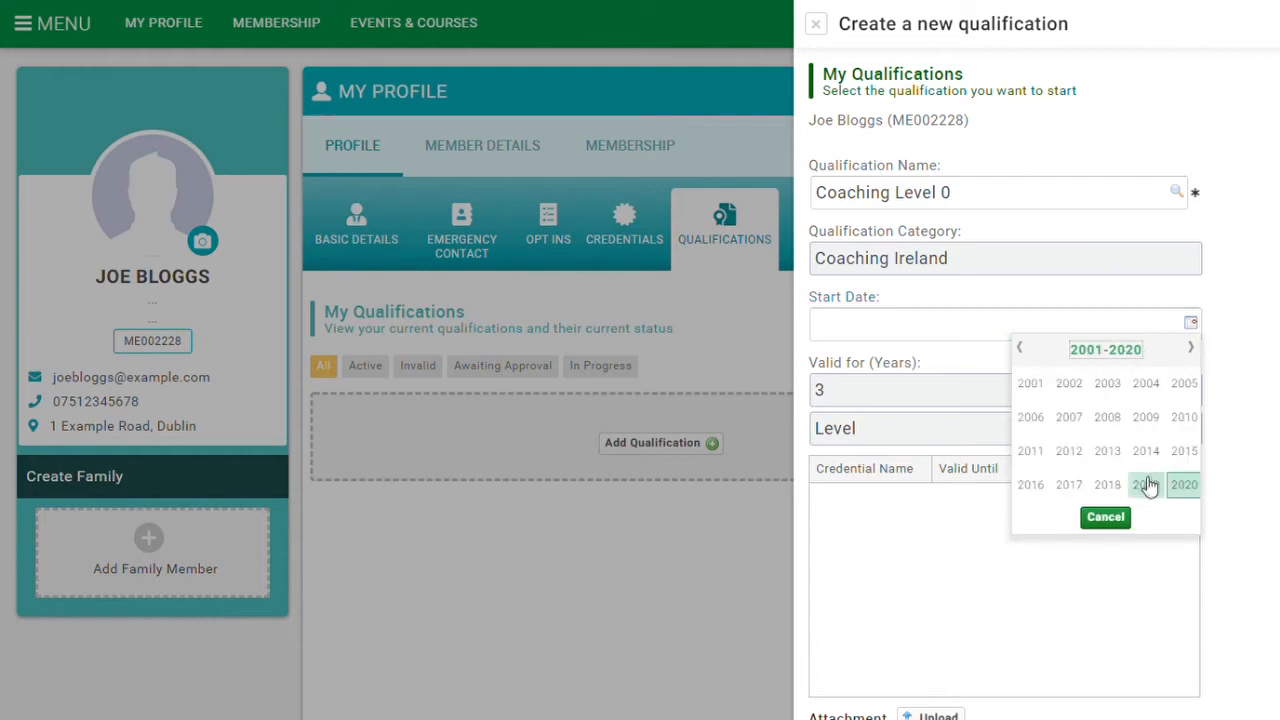
pyautogui.moveTo(1107, 484)
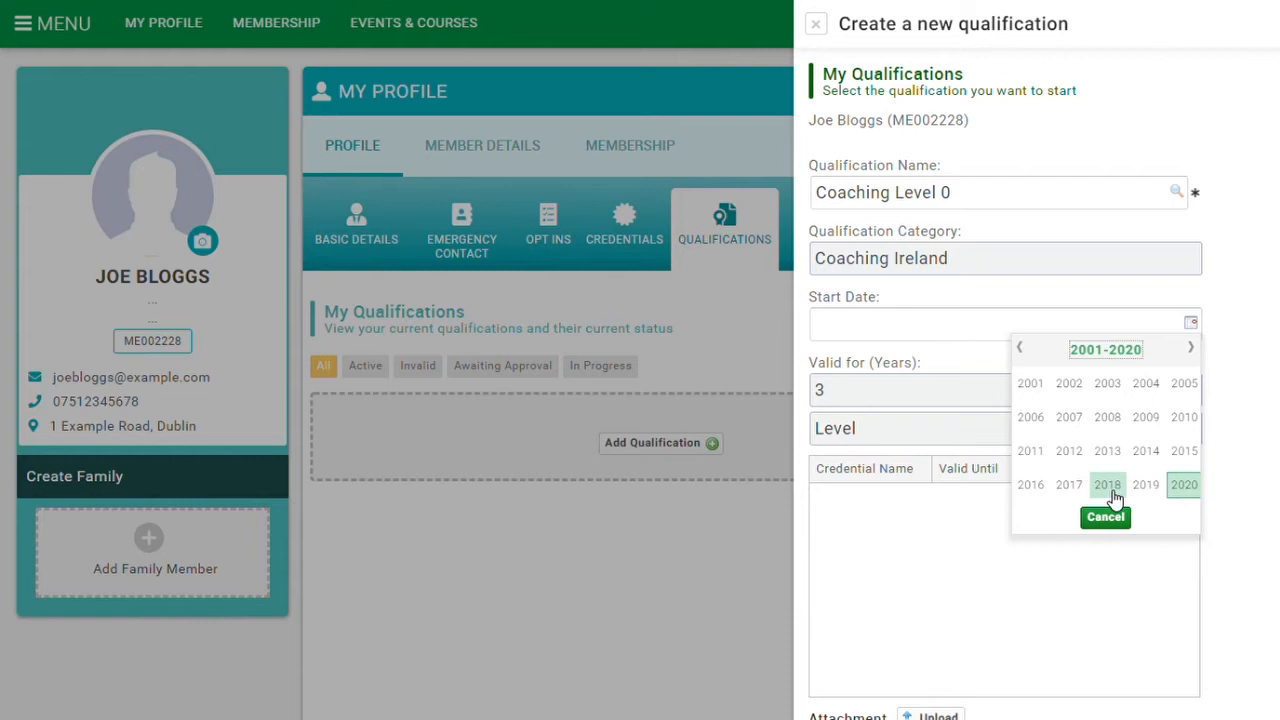
pyautogui.click(1107, 484)
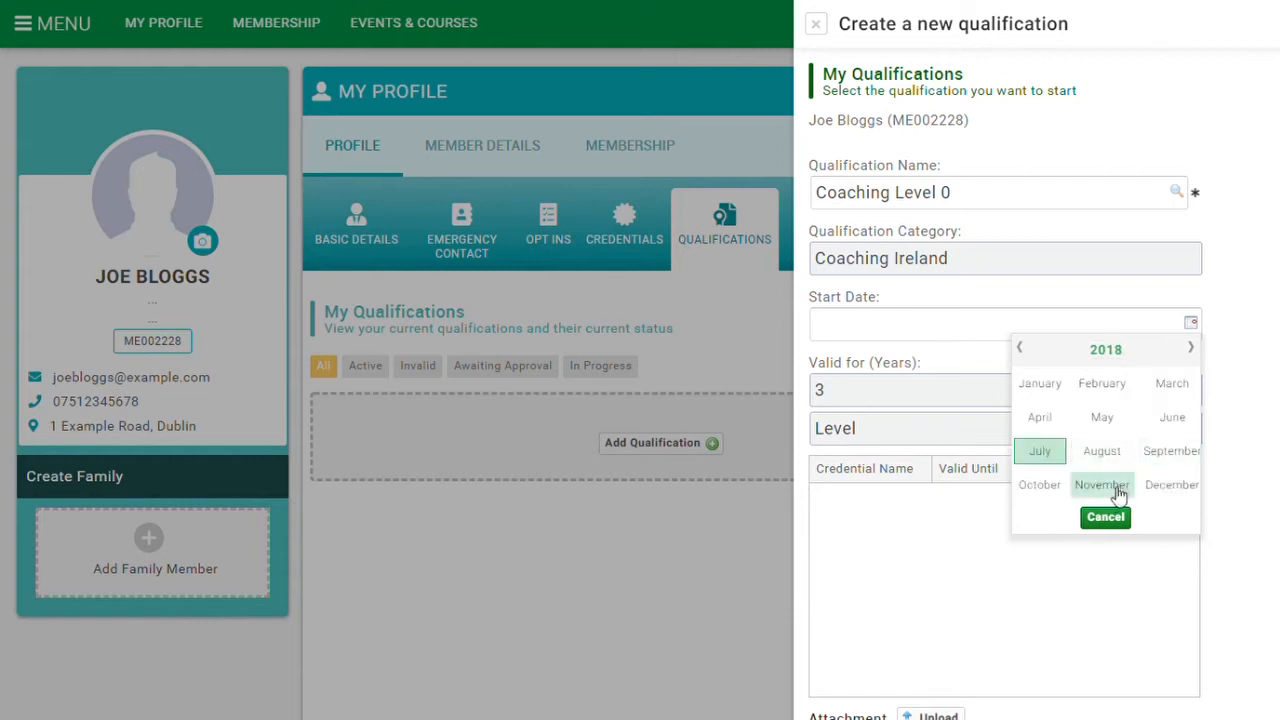
pyautogui.click(1101, 484)
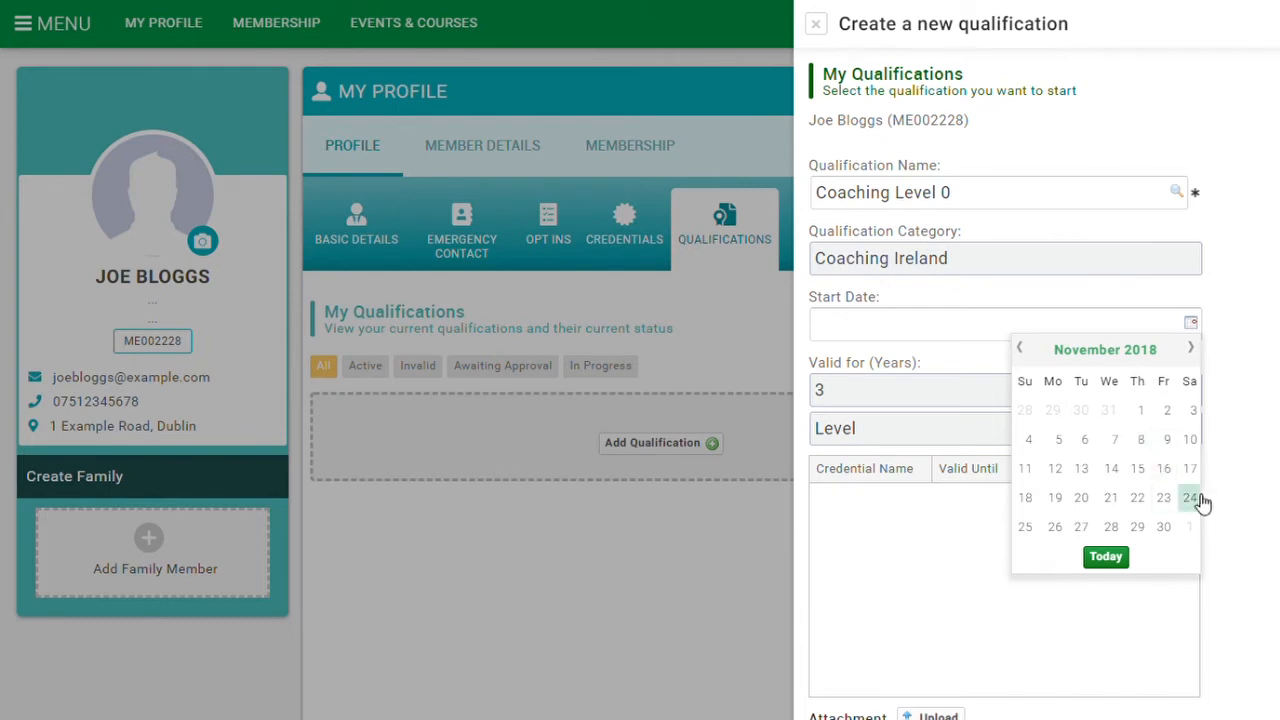
pyautogui.click(1190, 497)
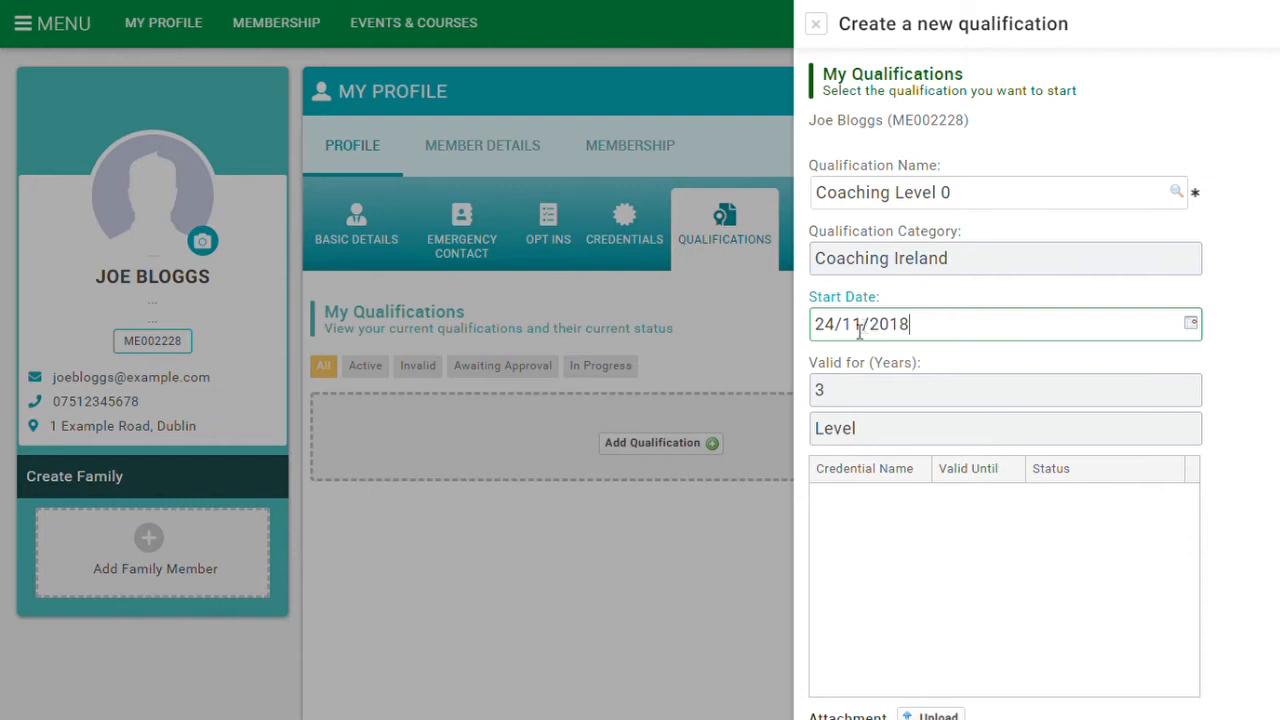
pyautogui.moveTo(1106, 405)
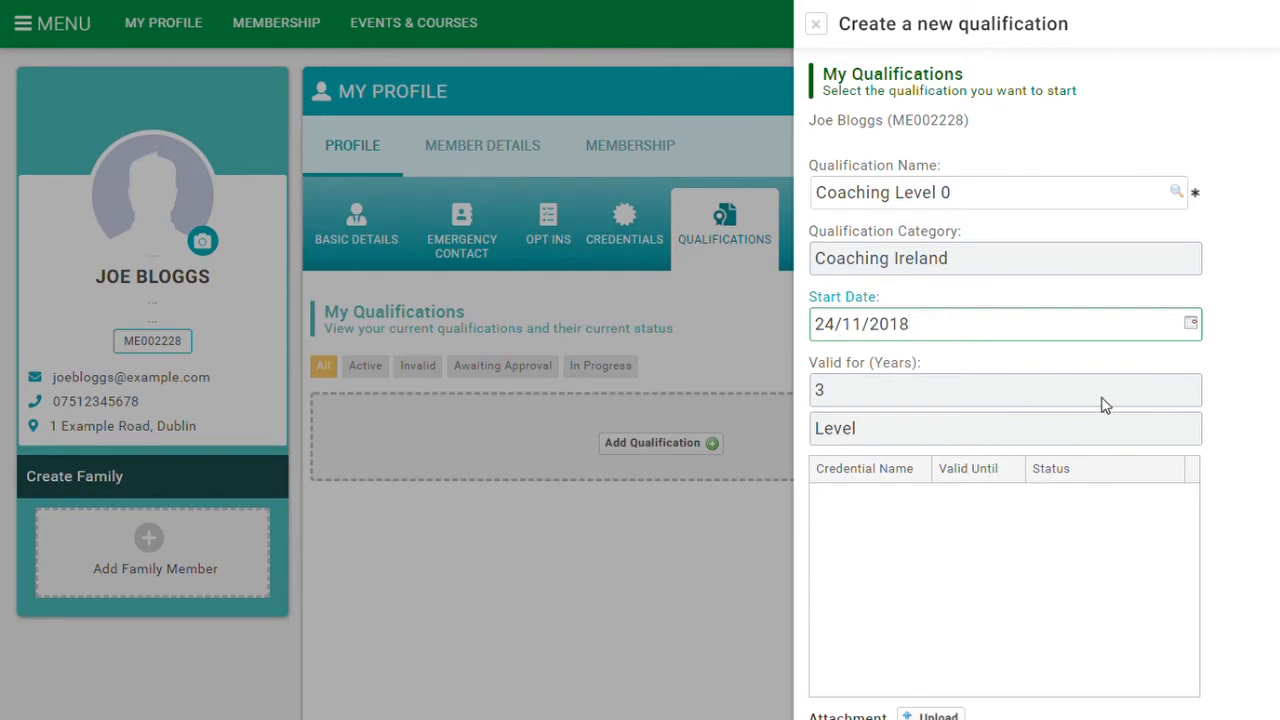
# Upload Level 0 Coaching Certificate.pdf as the qualification's attachment.
pyautogui.scroll(-3)
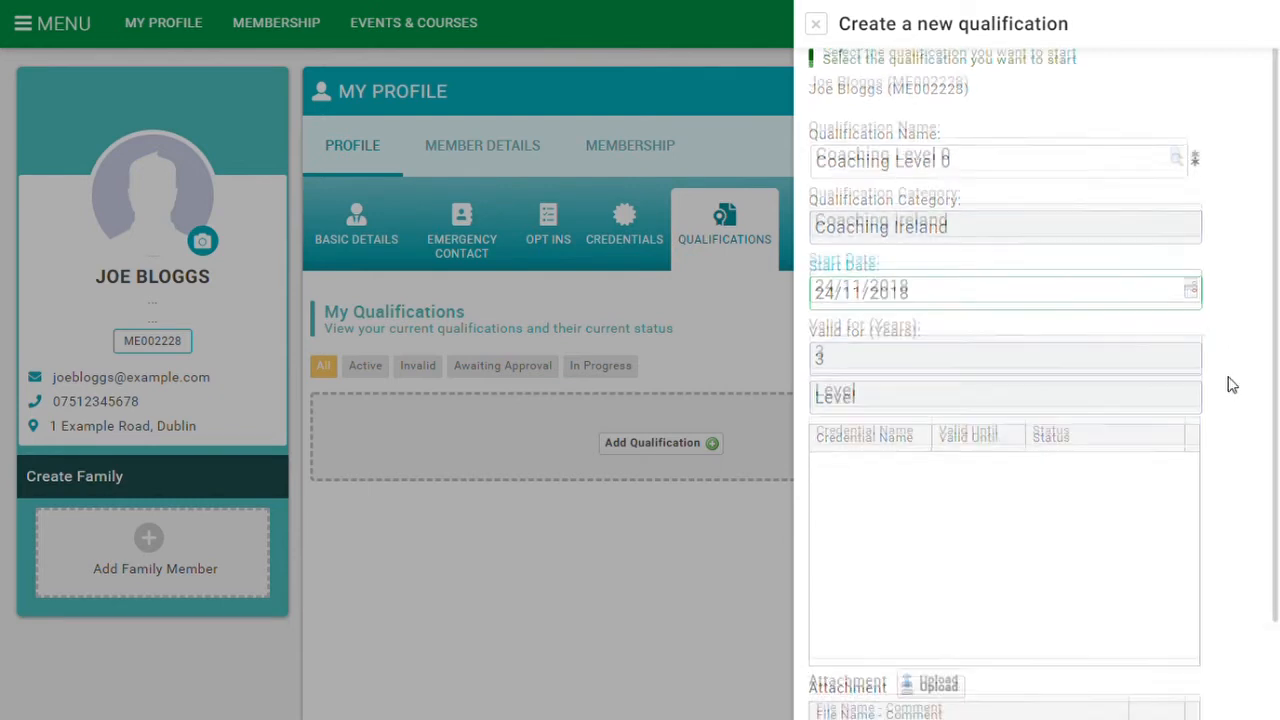
pyautogui.scroll(-3)
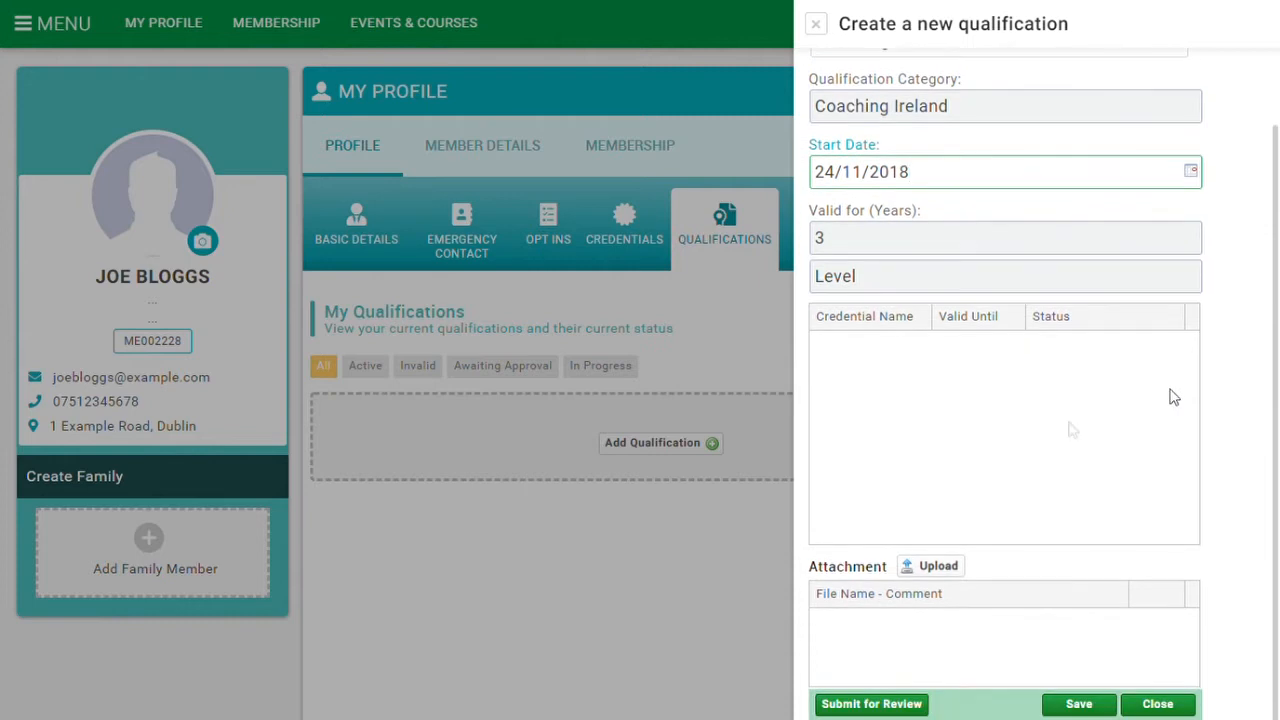
pyautogui.moveTo(938, 566)
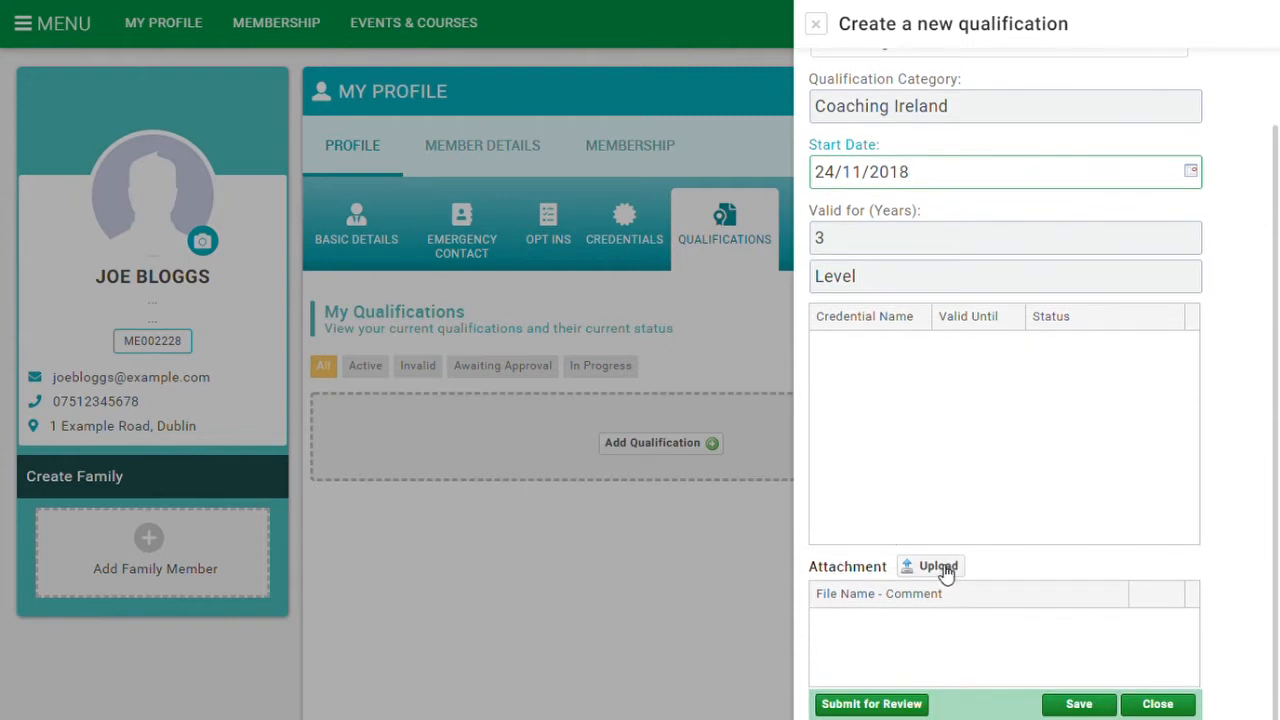
pyautogui.click(937, 566)
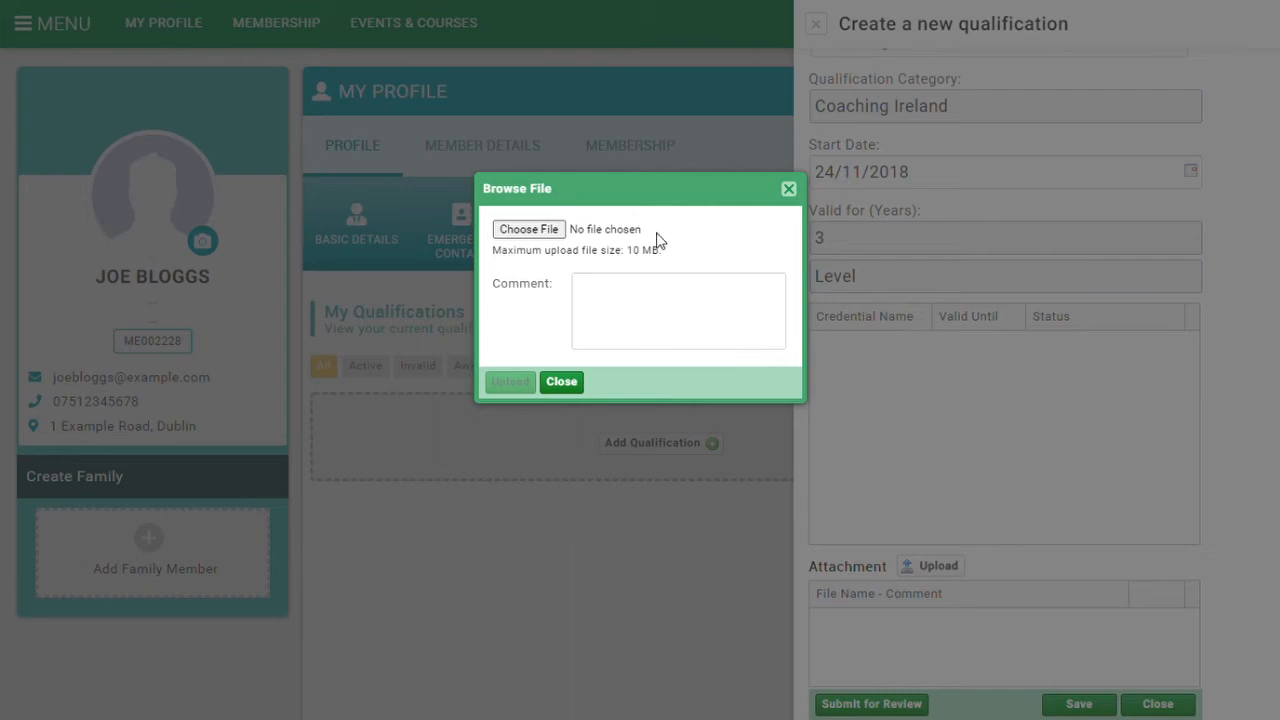
pyautogui.moveTo(694, 247)
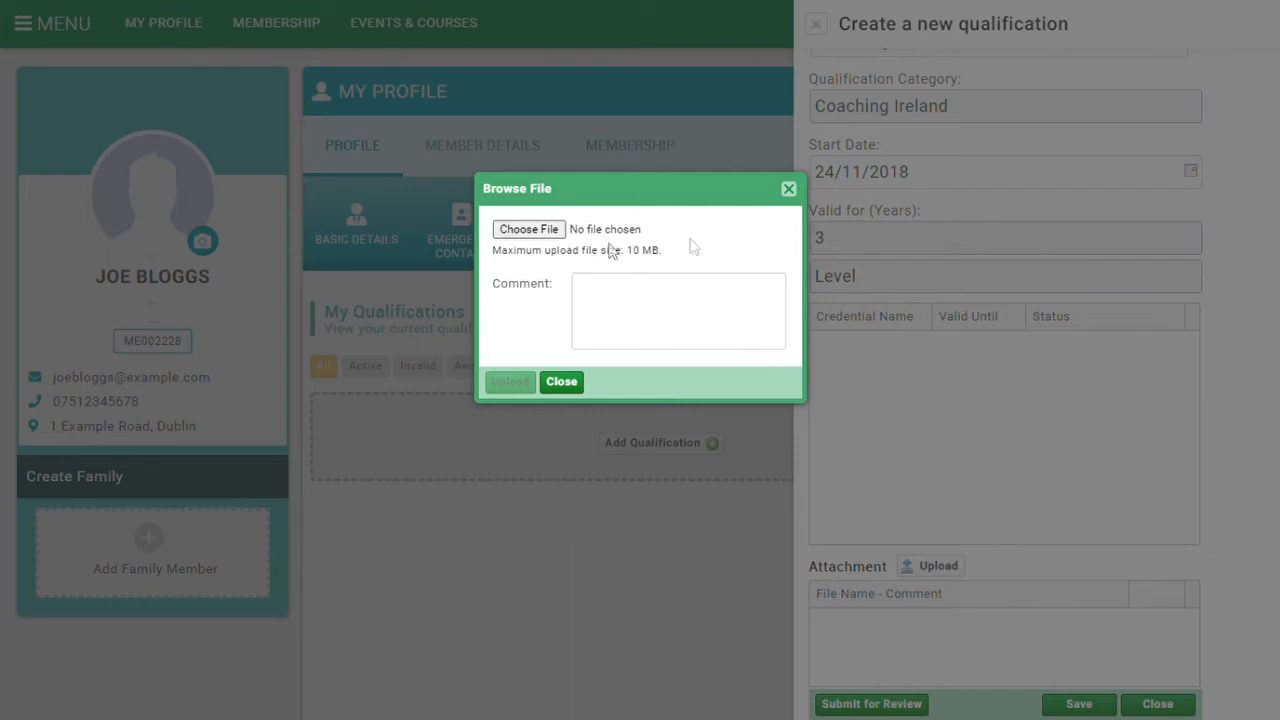
pyautogui.moveTo(645, 247)
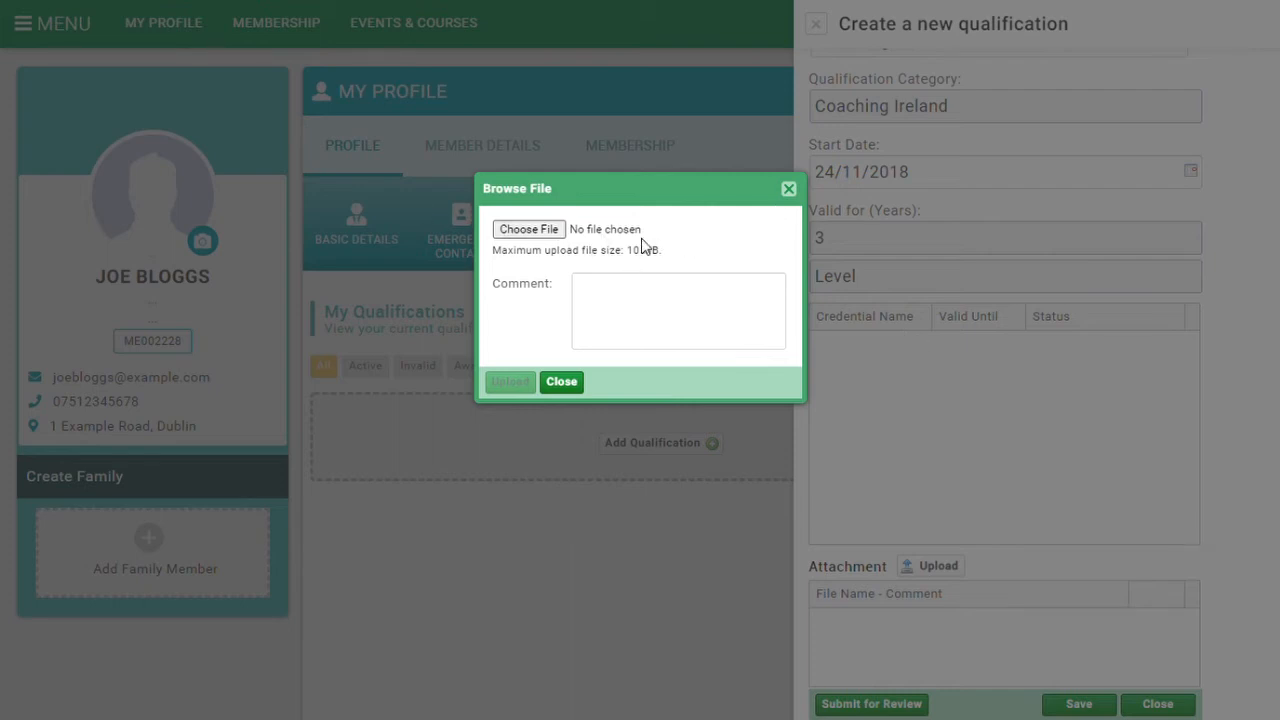
pyautogui.click(528, 229)
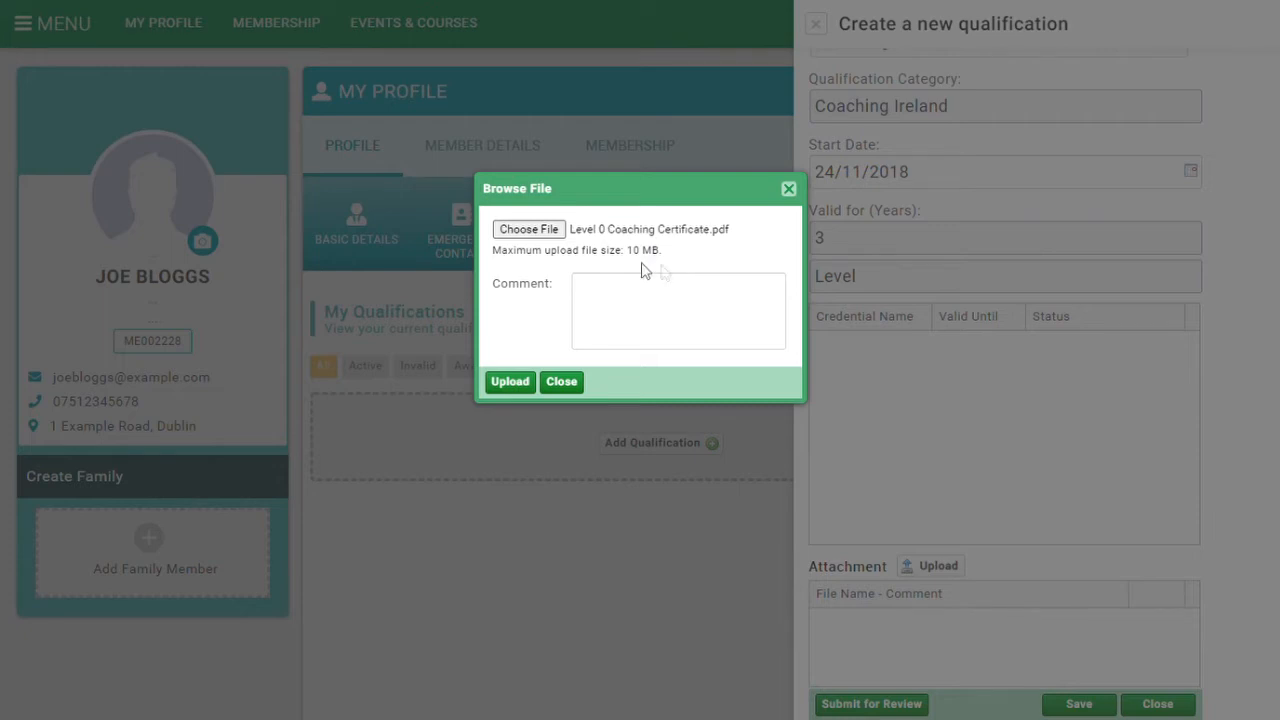
pyautogui.moveTo(732, 250)
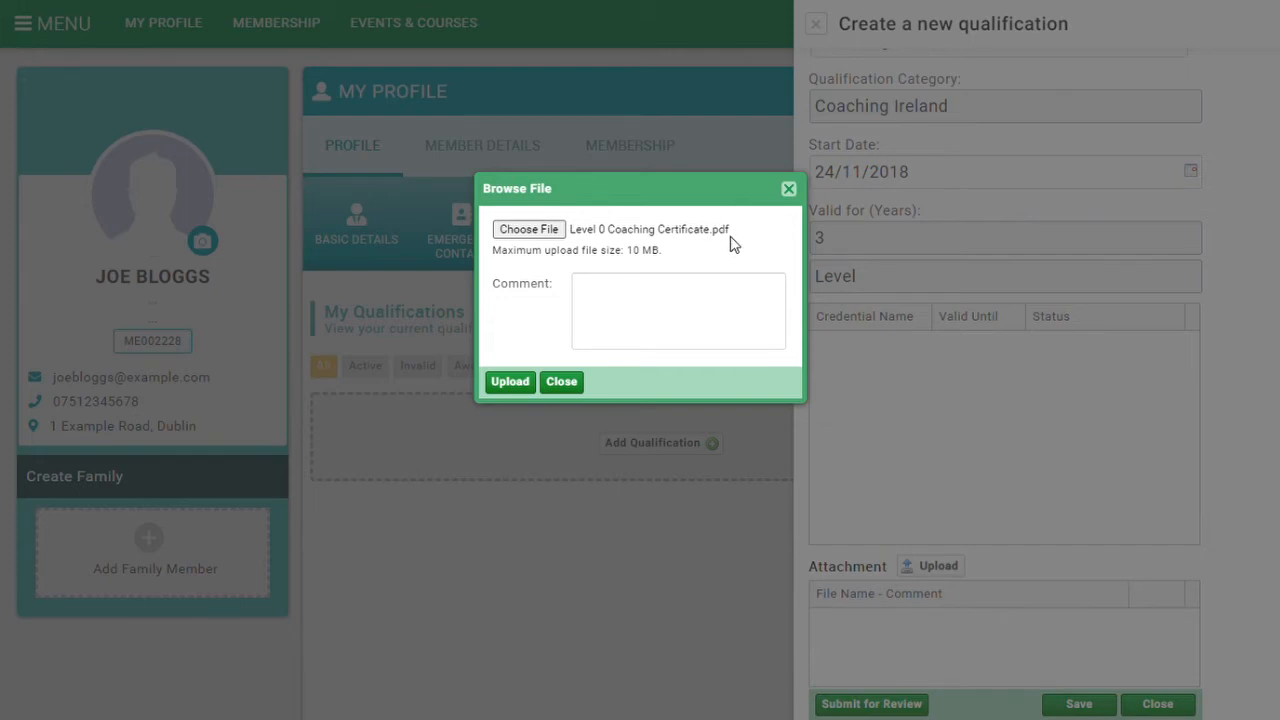
pyautogui.moveTo(560, 294)
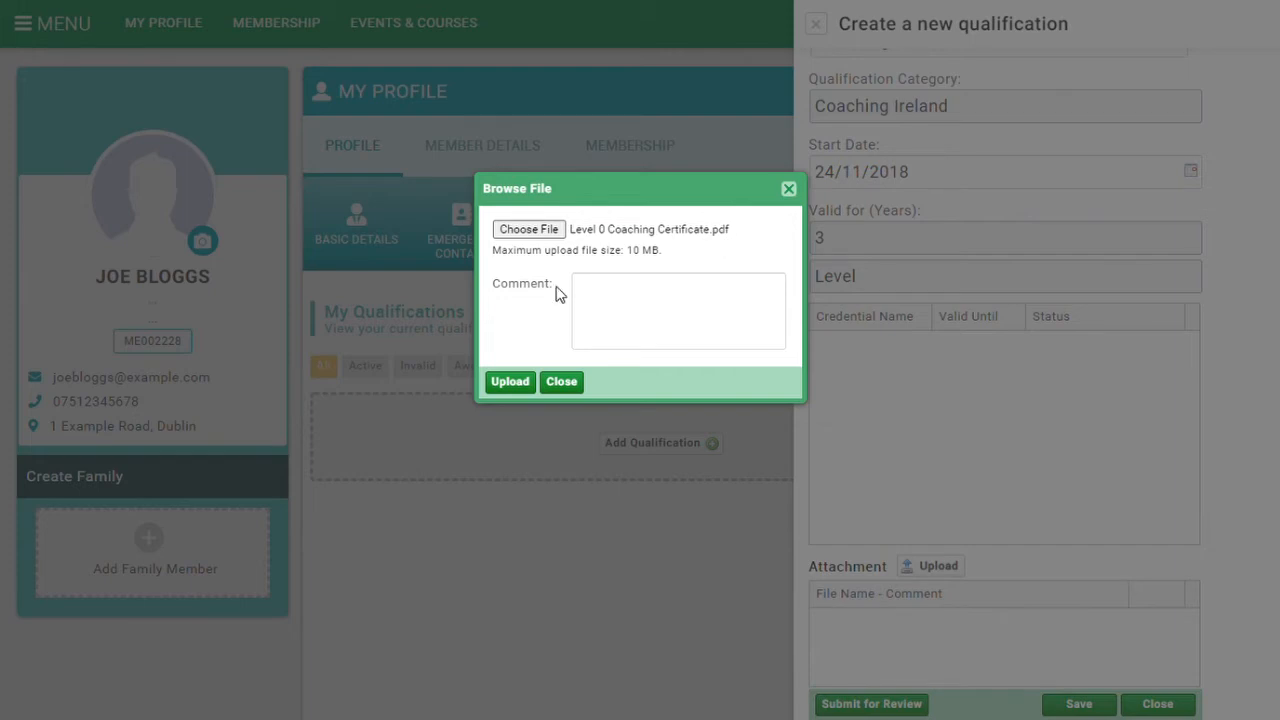
pyautogui.click(509, 381)
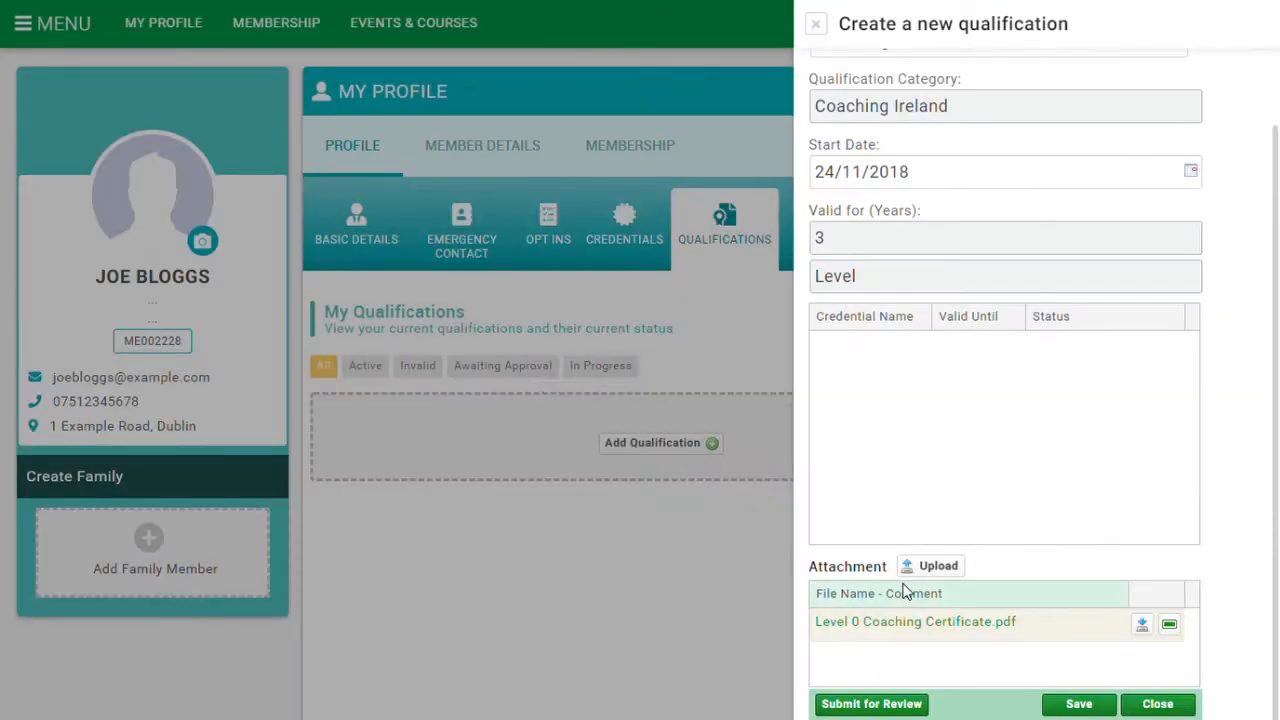
pyautogui.moveTo(930, 654)
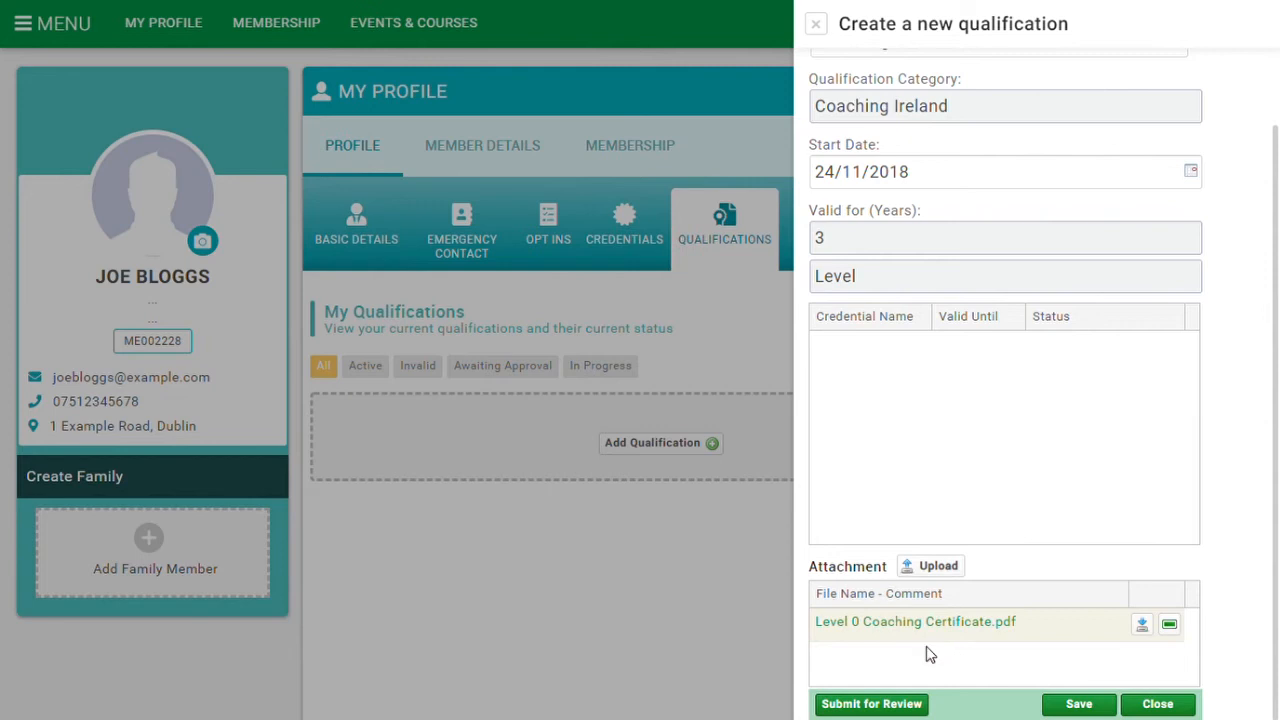
pyautogui.moveTo(995, 665)
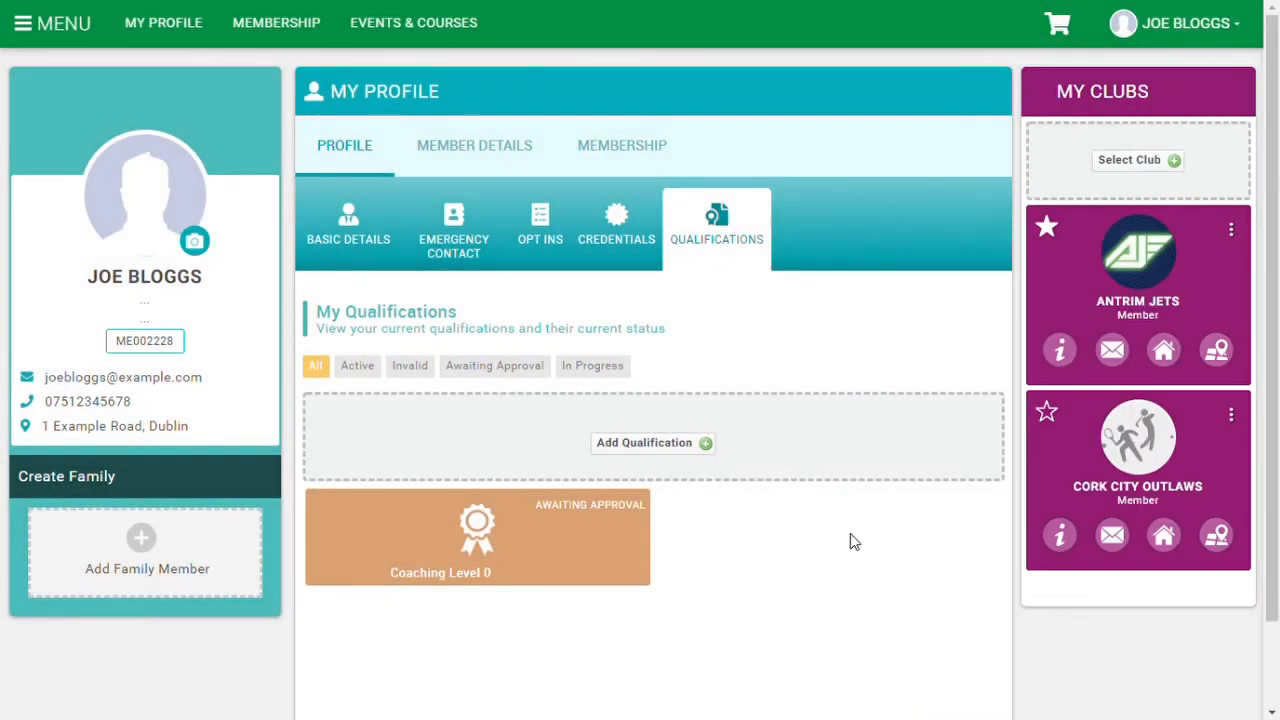
pyautogui.moveTo(322, 551)
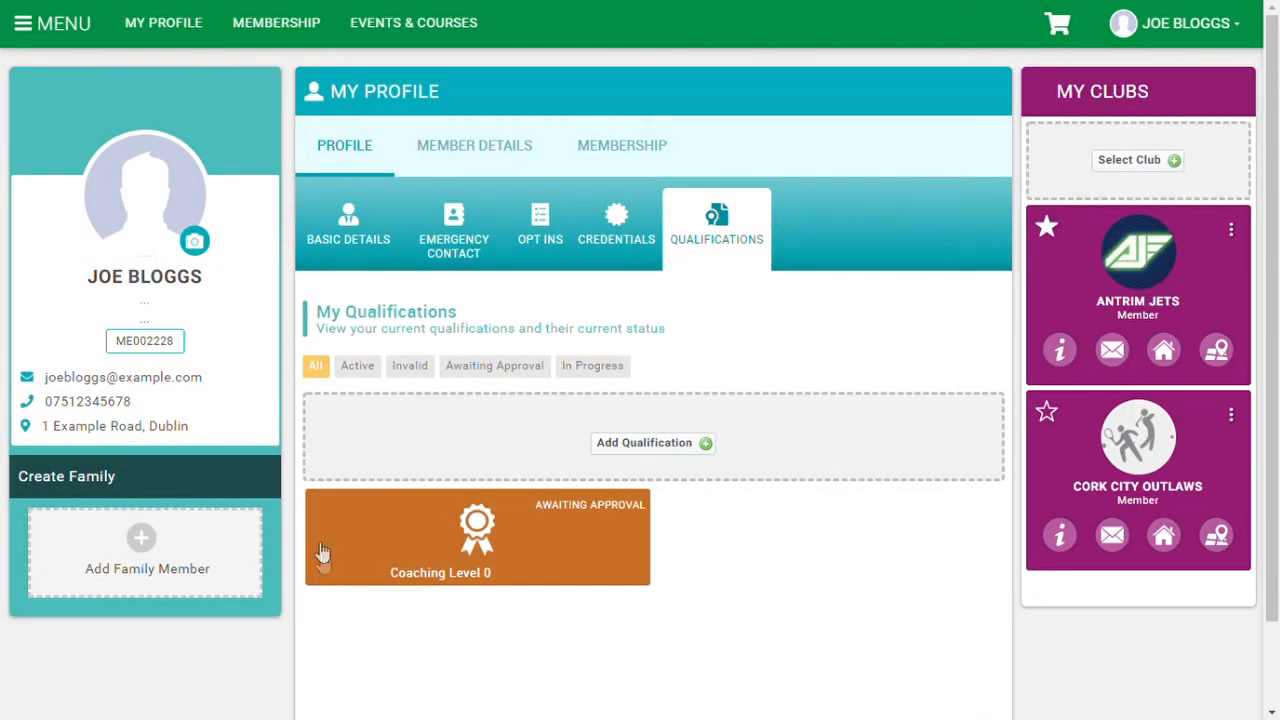
pyautogui.moveTo(588, 633)
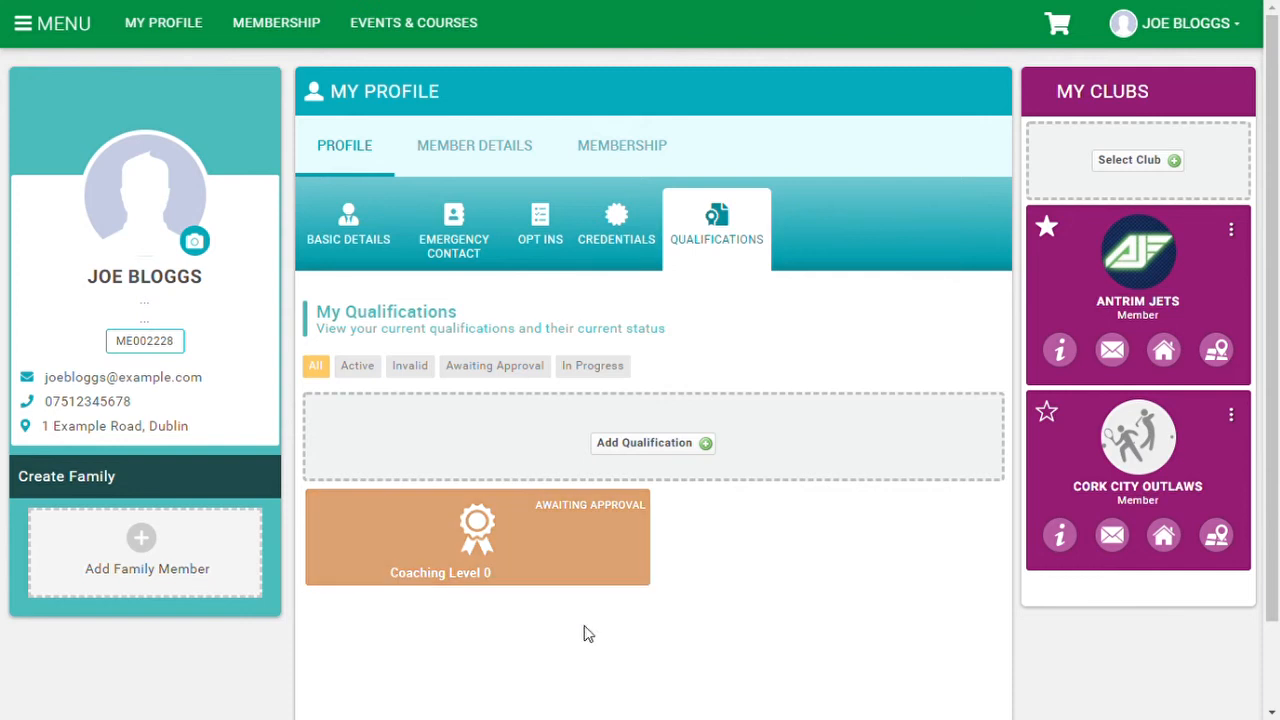
pyautogui.moveTo(583, 526)
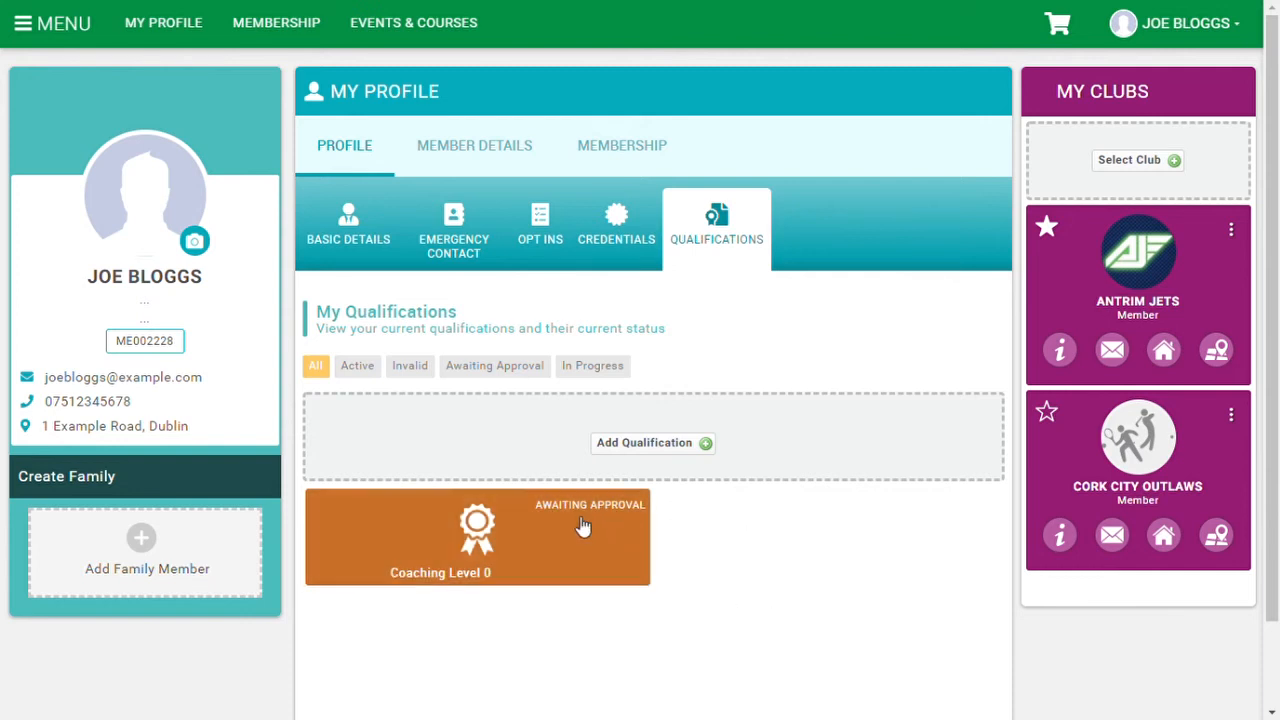
pyautogui.moveTo(743, 523)
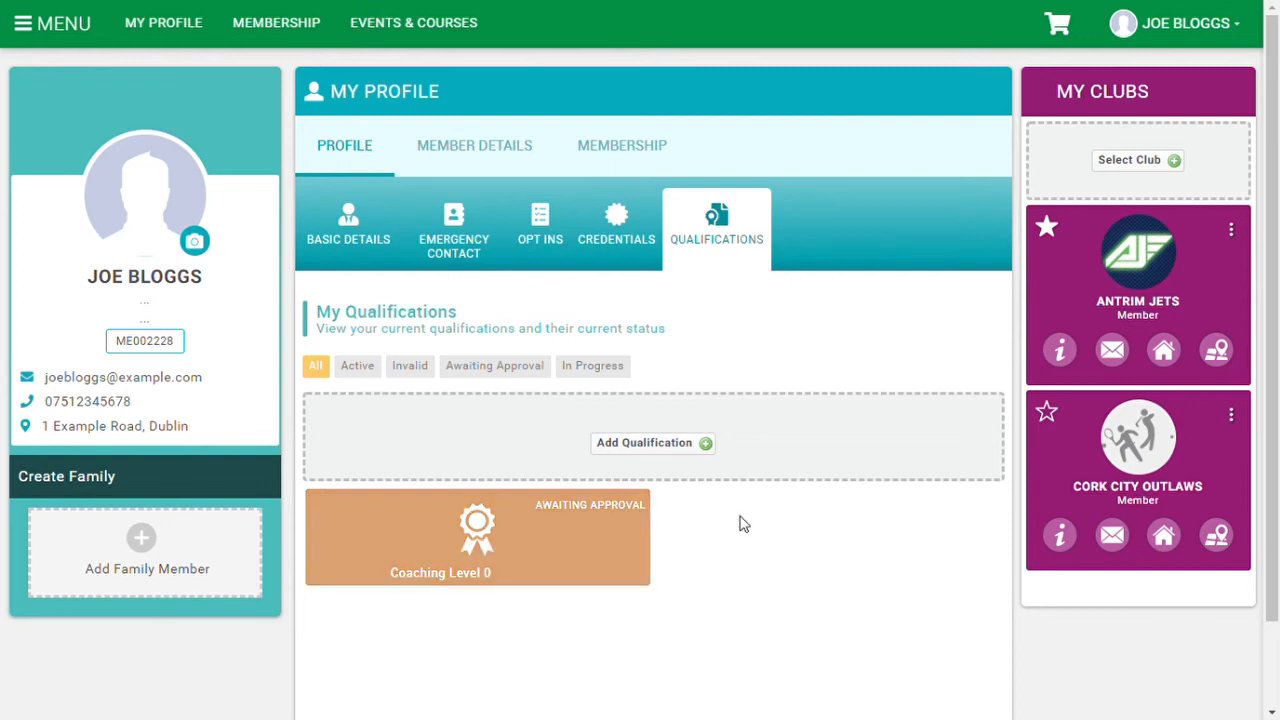
pyautogui.moveTo(715, 540)
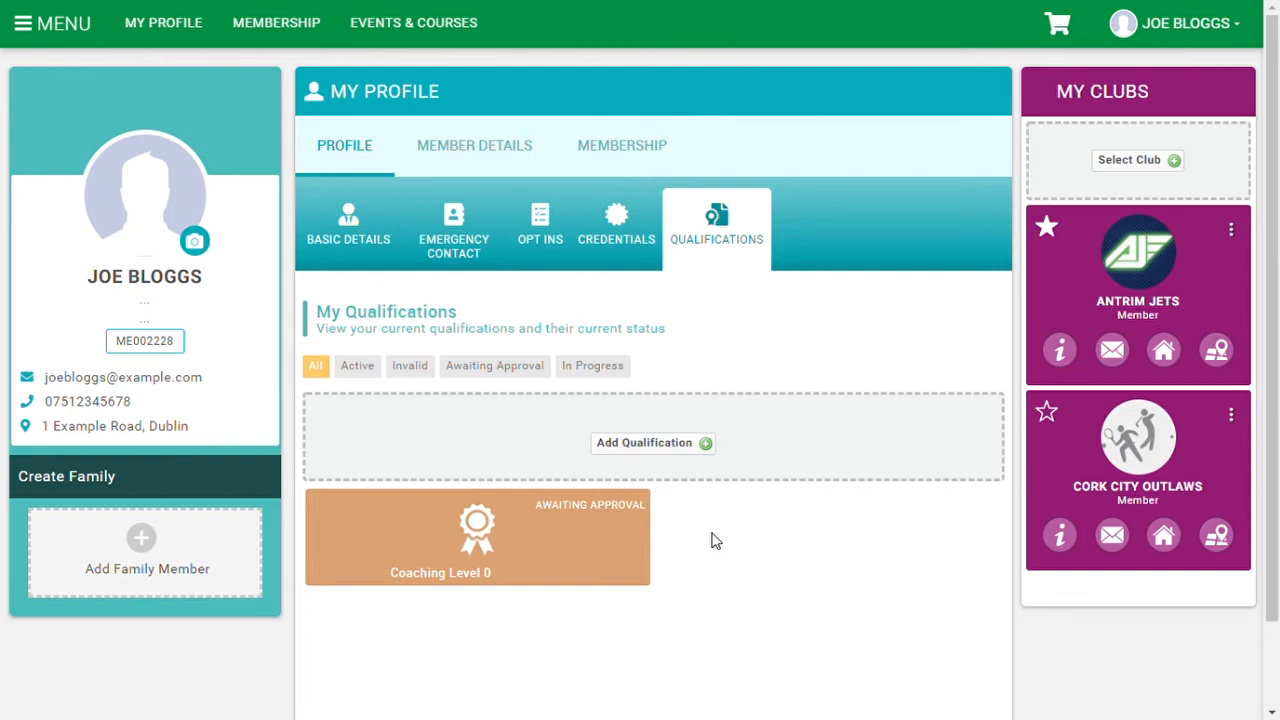
pyautogui.moveTo(698, 541)
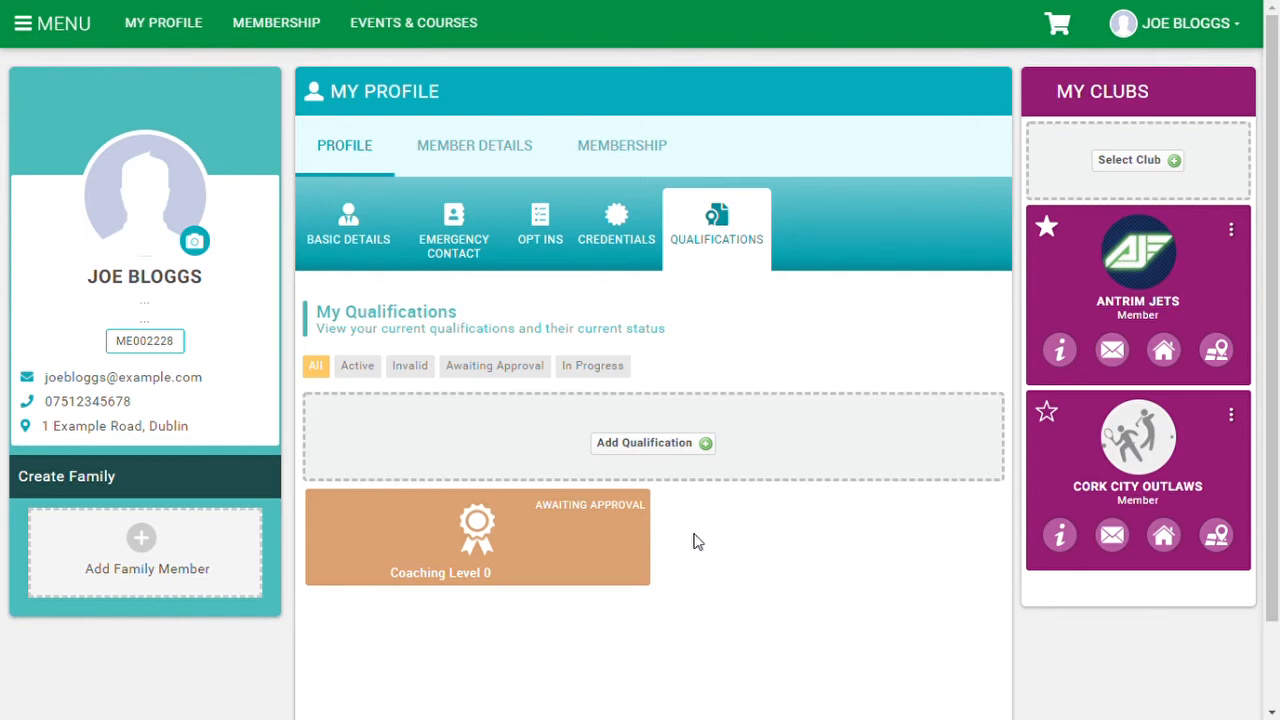
pyautogui.moveTo(810, 568)
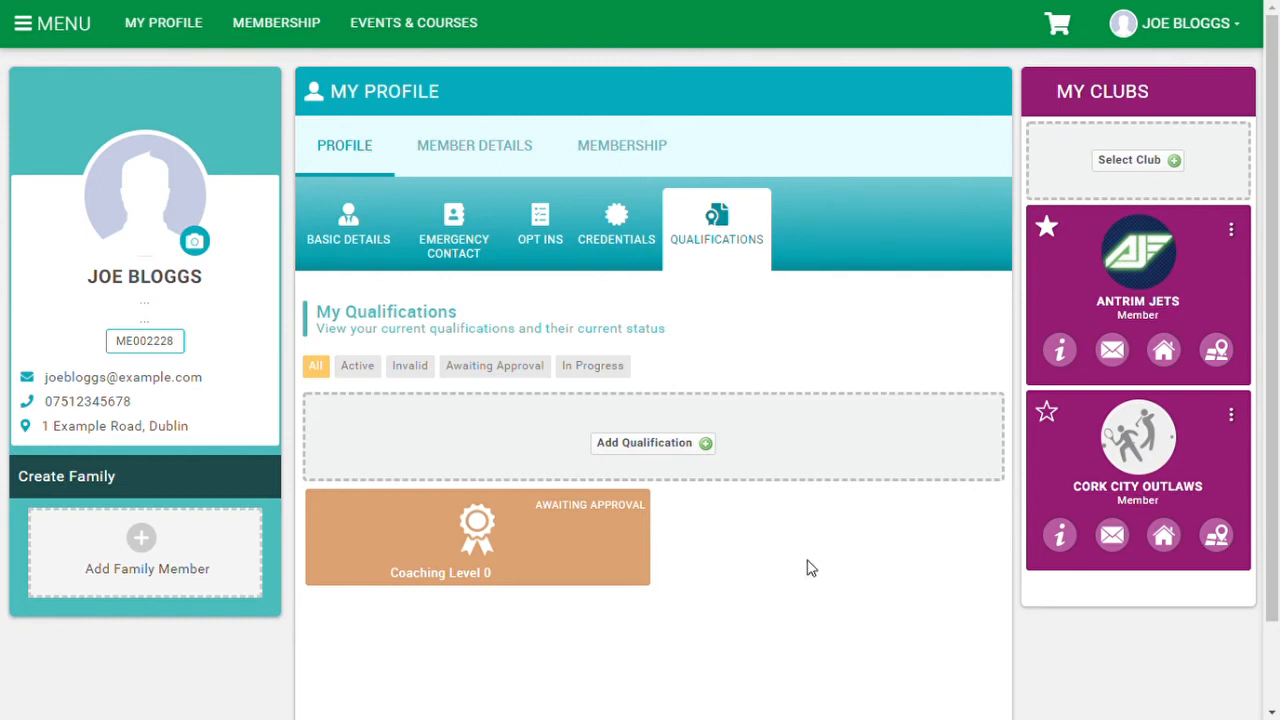
pyautogui.moveTo(765, 335)
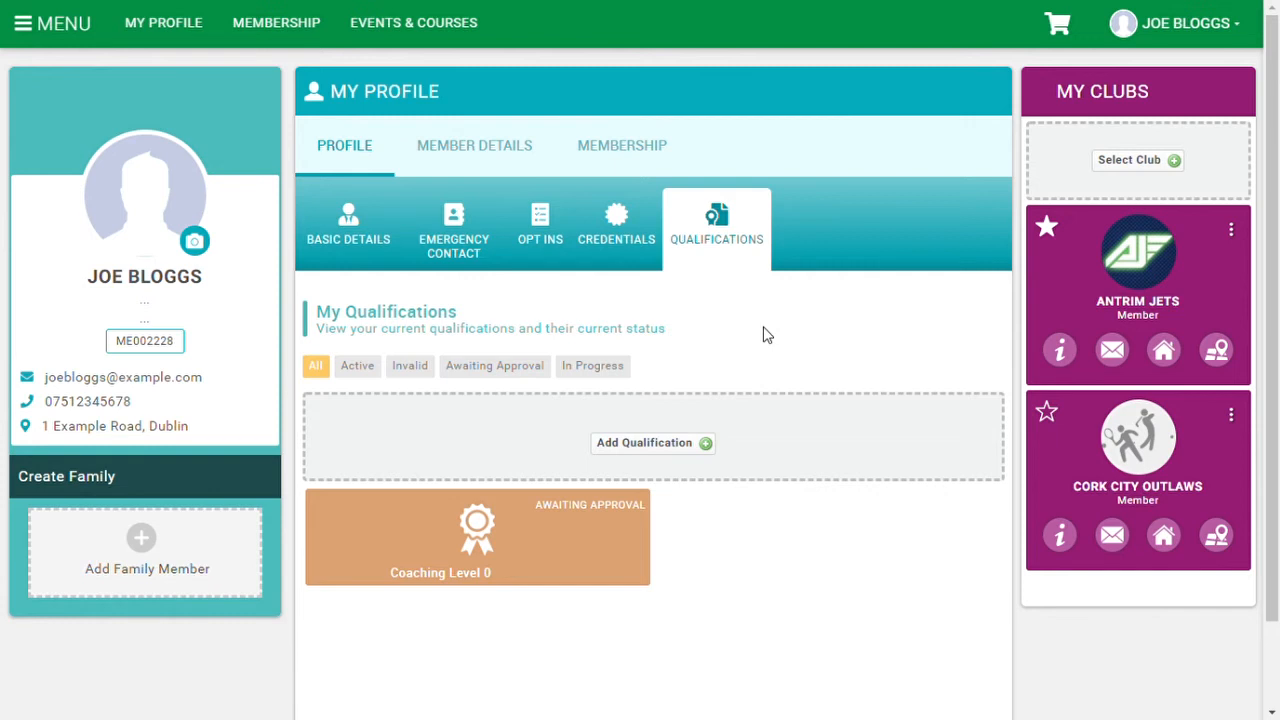
pyautogui.moveTo(680, 307)
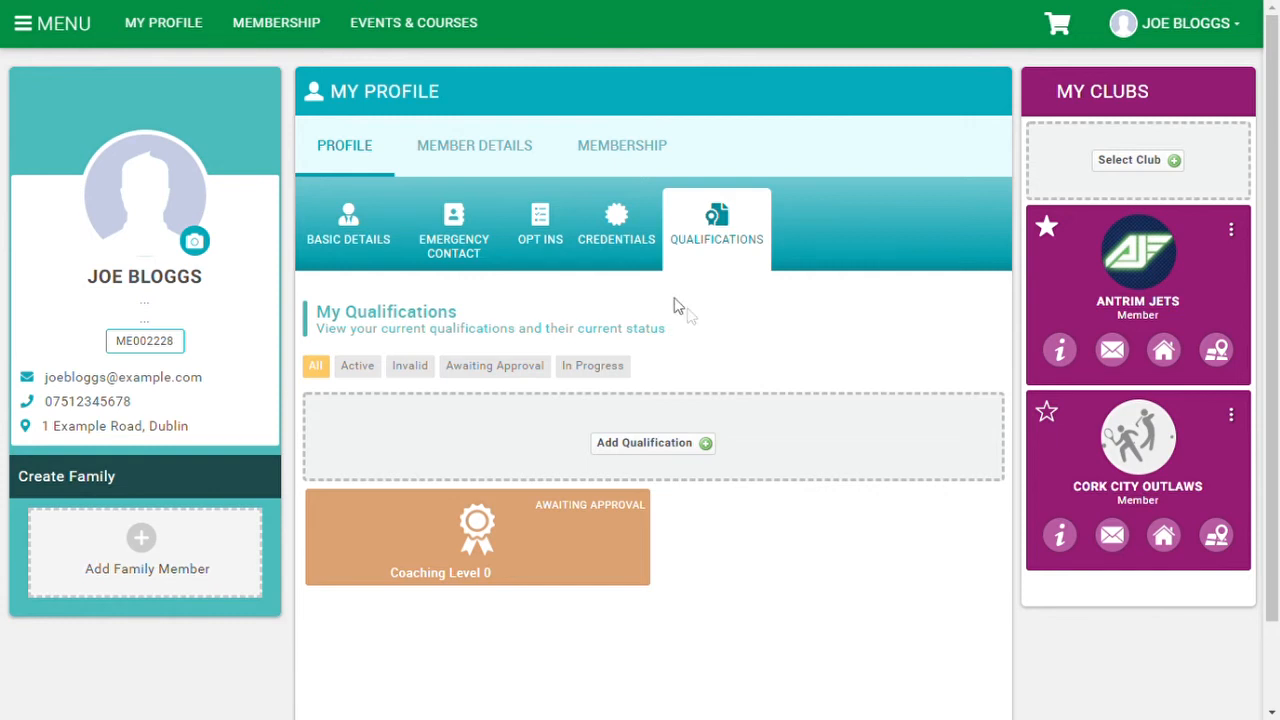
# From the Credentials section, create a First Aid credential and continue to its details.
pyautogui.click(616, 225)
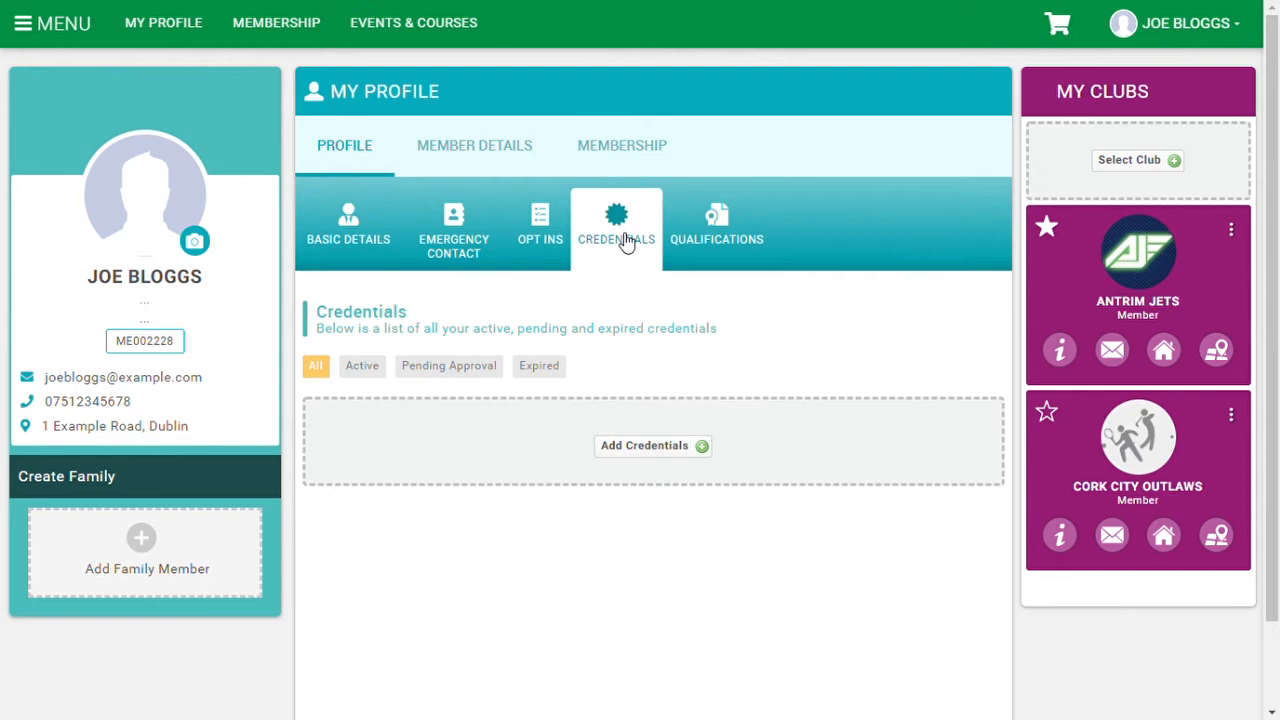
pyautogui.moveTo(633, 466)
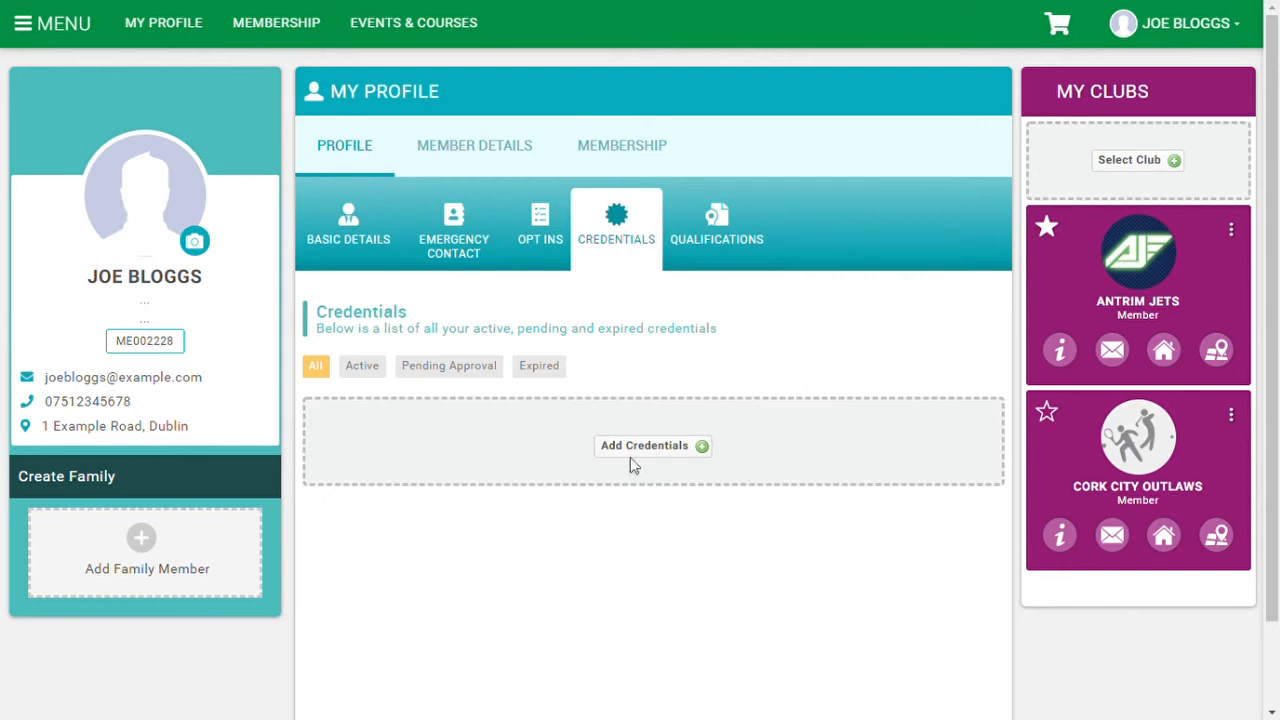
pyautogui.click(652, 445)
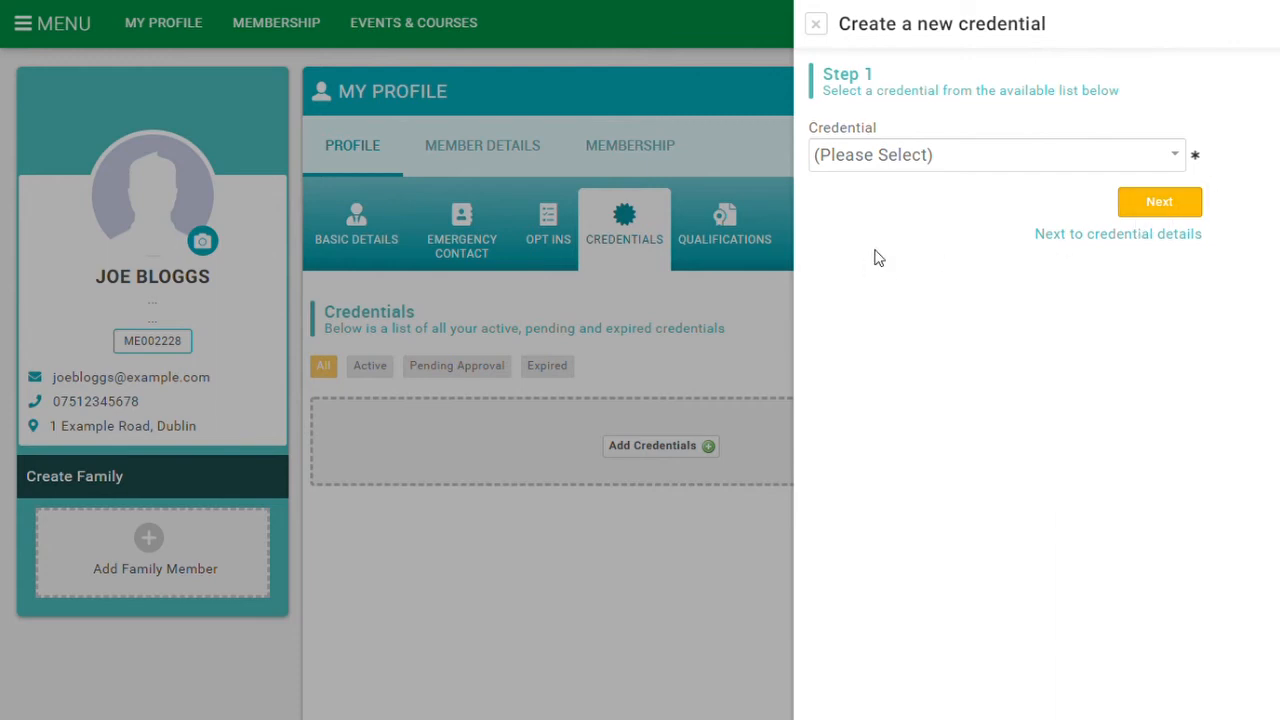
pyautogui.moveTo(1185, 160)
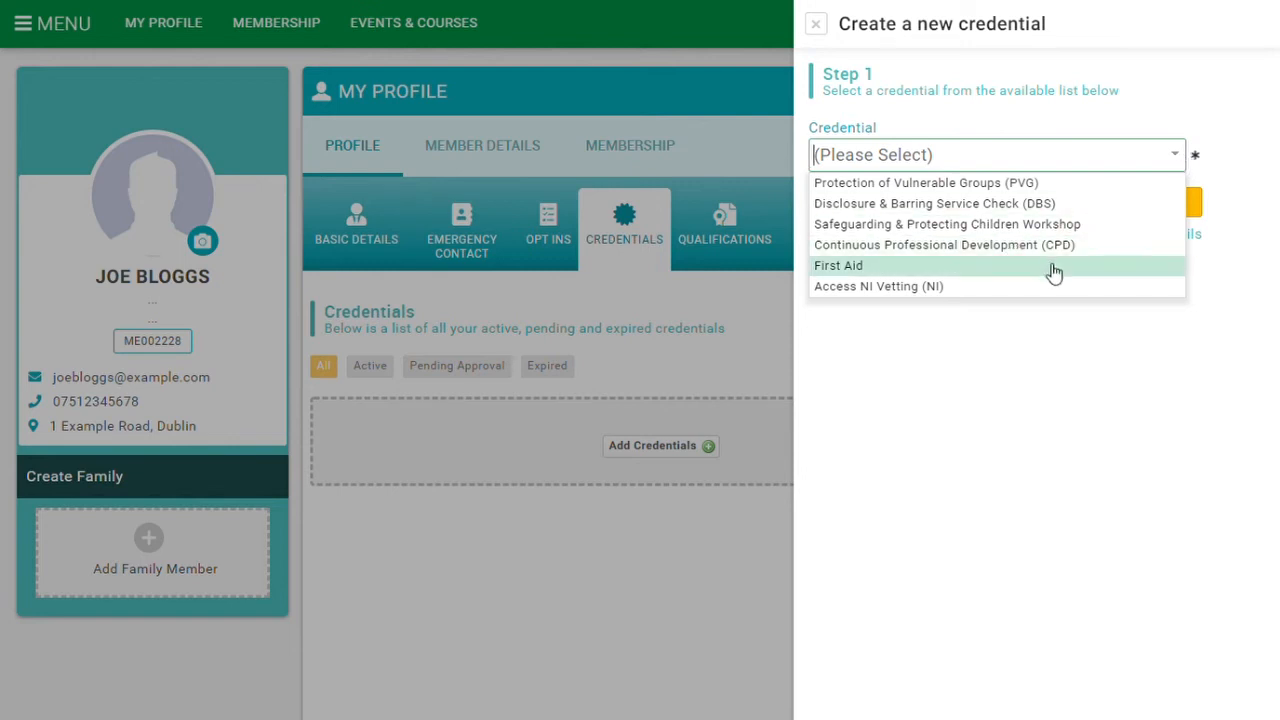
pyautogui.click(838, 265)
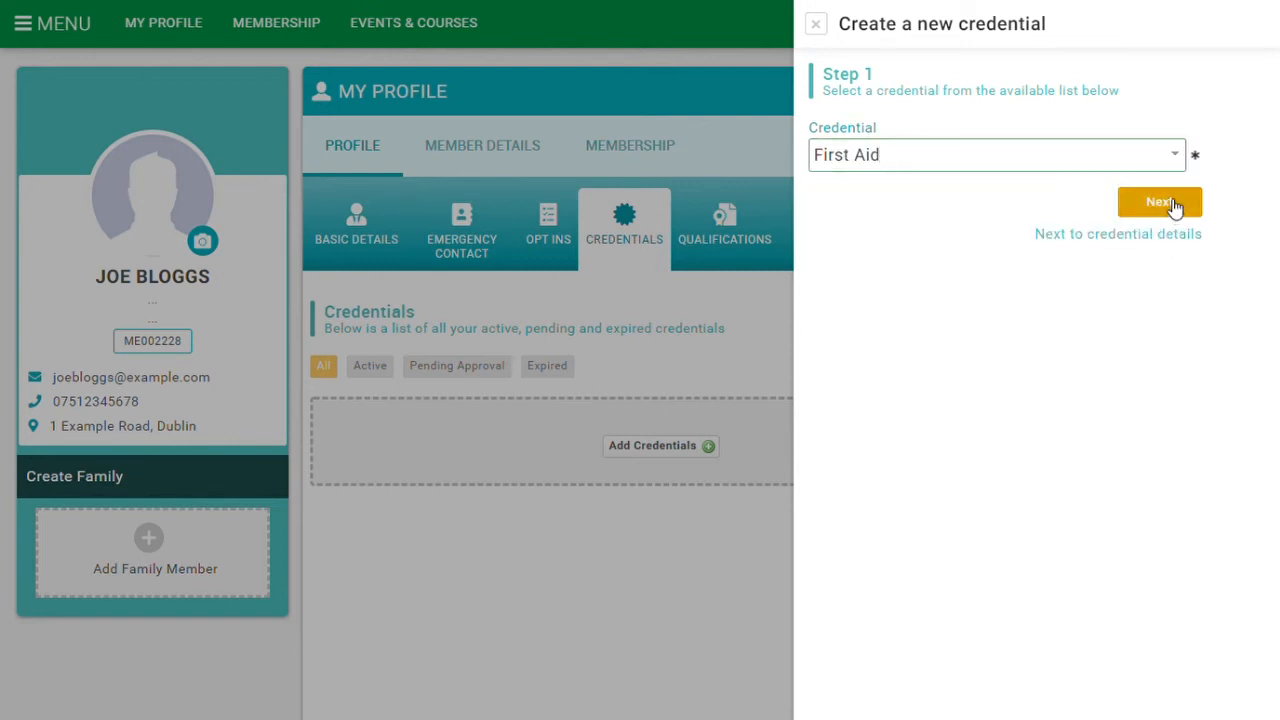
pyautogui.click(1159, 202)
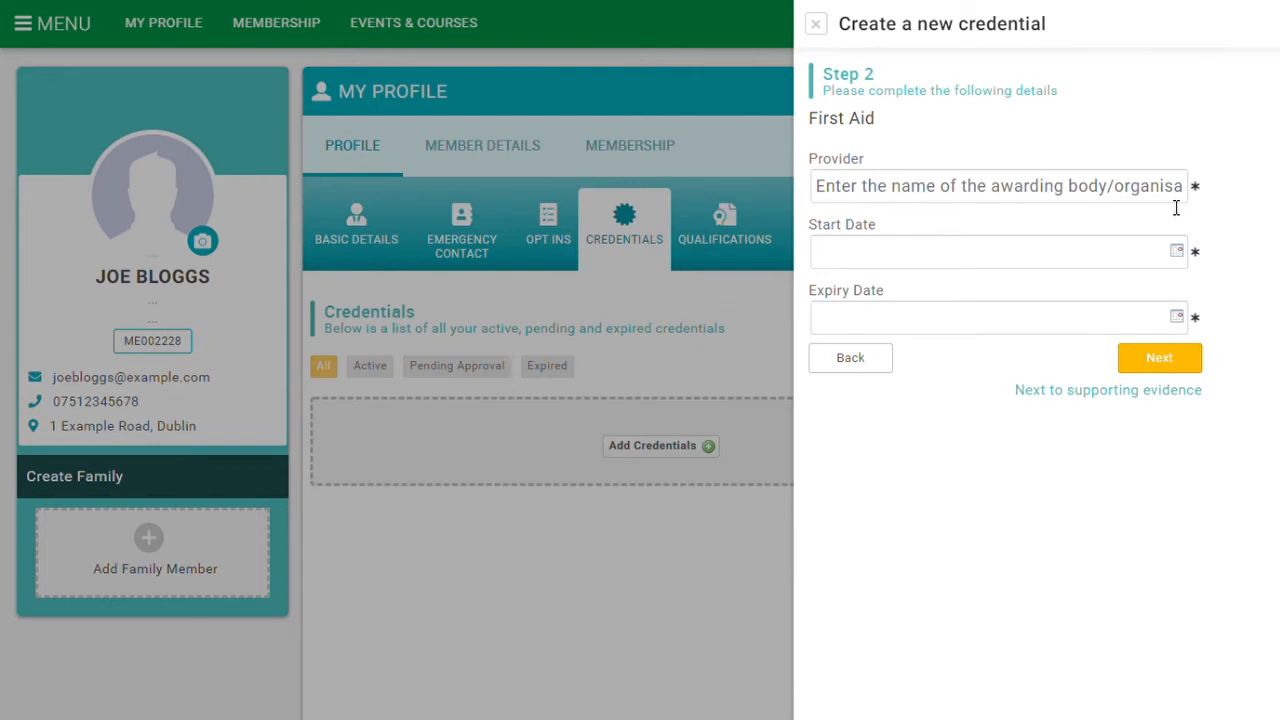
# Enter provider 'Provider', start date 06/07/2020 and confirm expiry 06/07/2023.
pyautogui.click(997, 186)
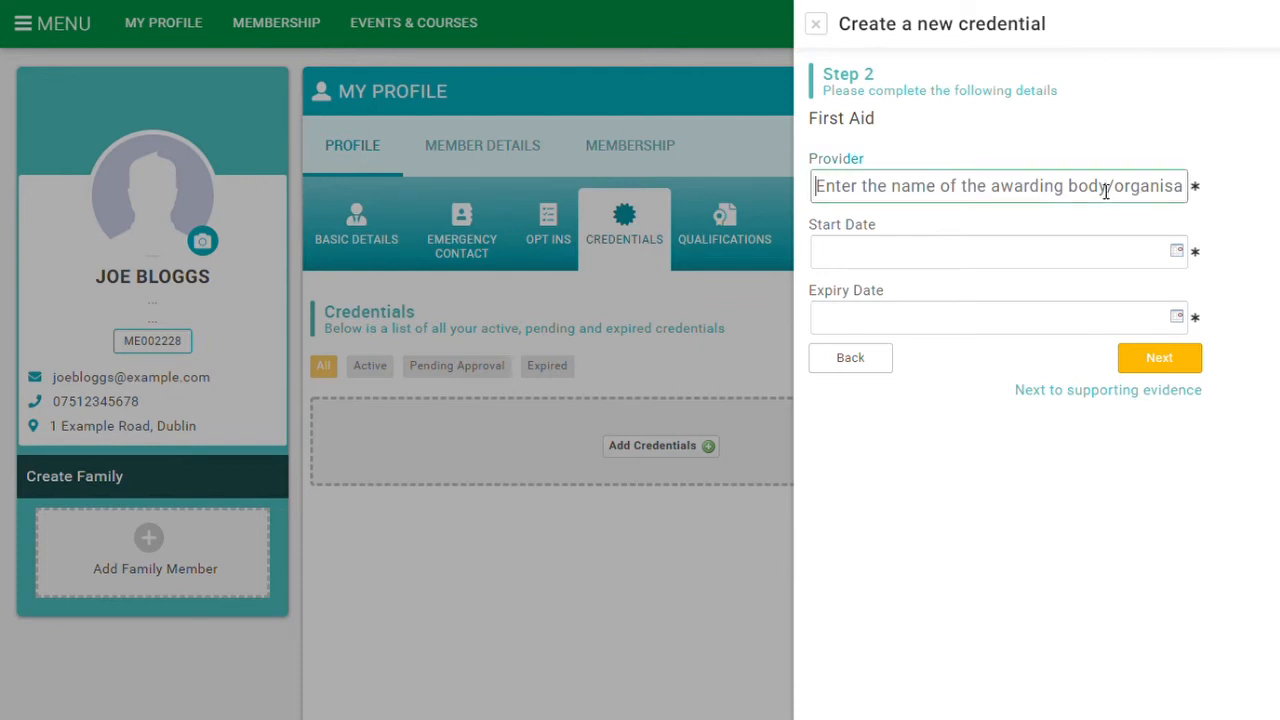
pyautogui.write('Provider')
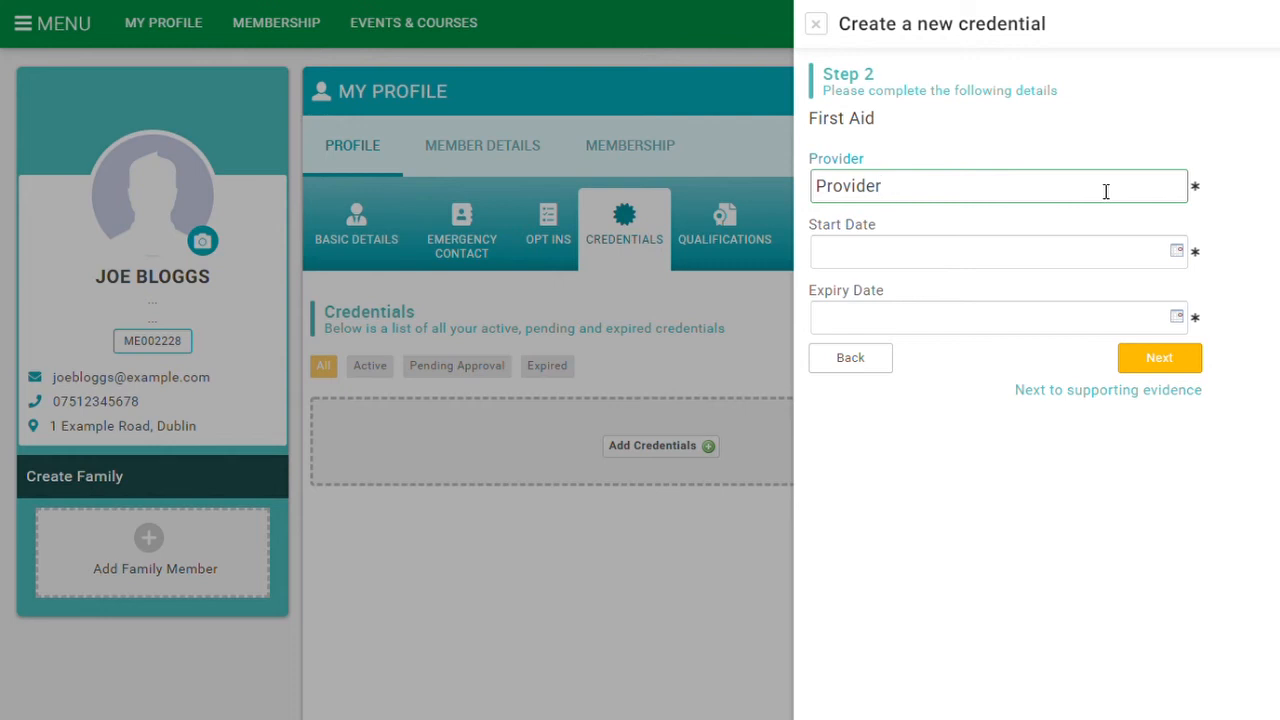
pyautogui.moveTo(1182, 251)
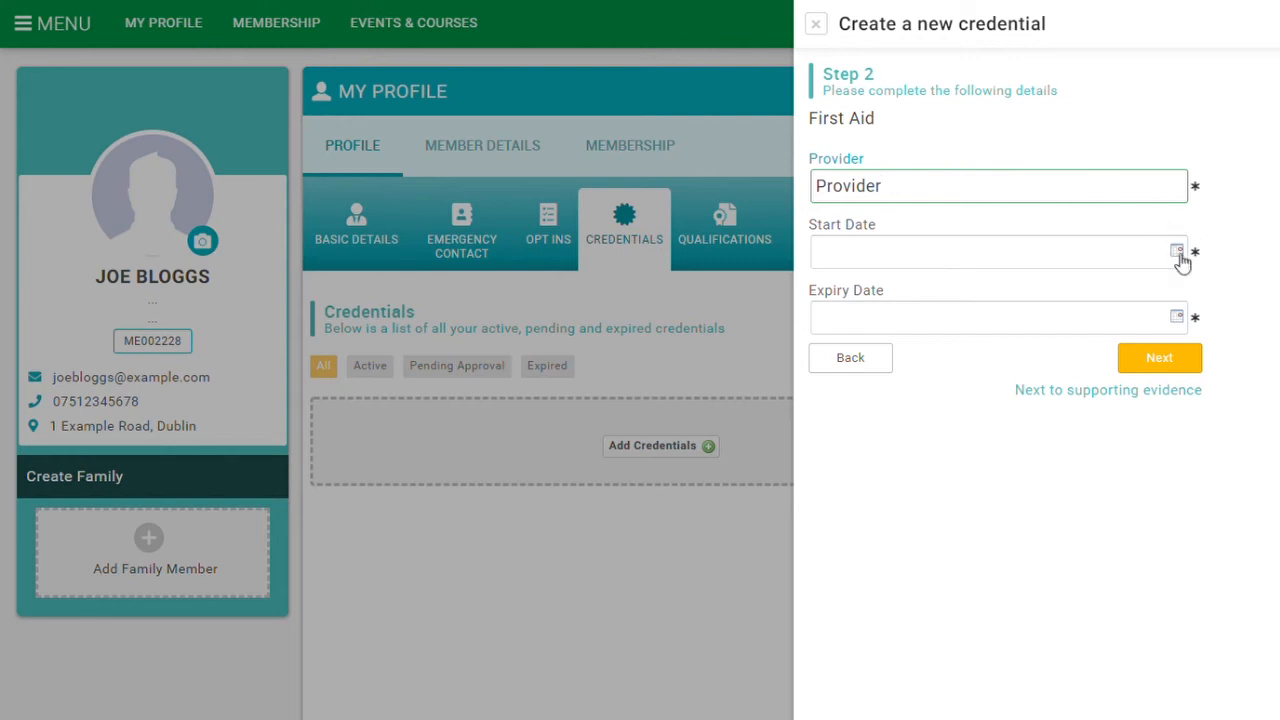
pyautogui.click(1178, 251)
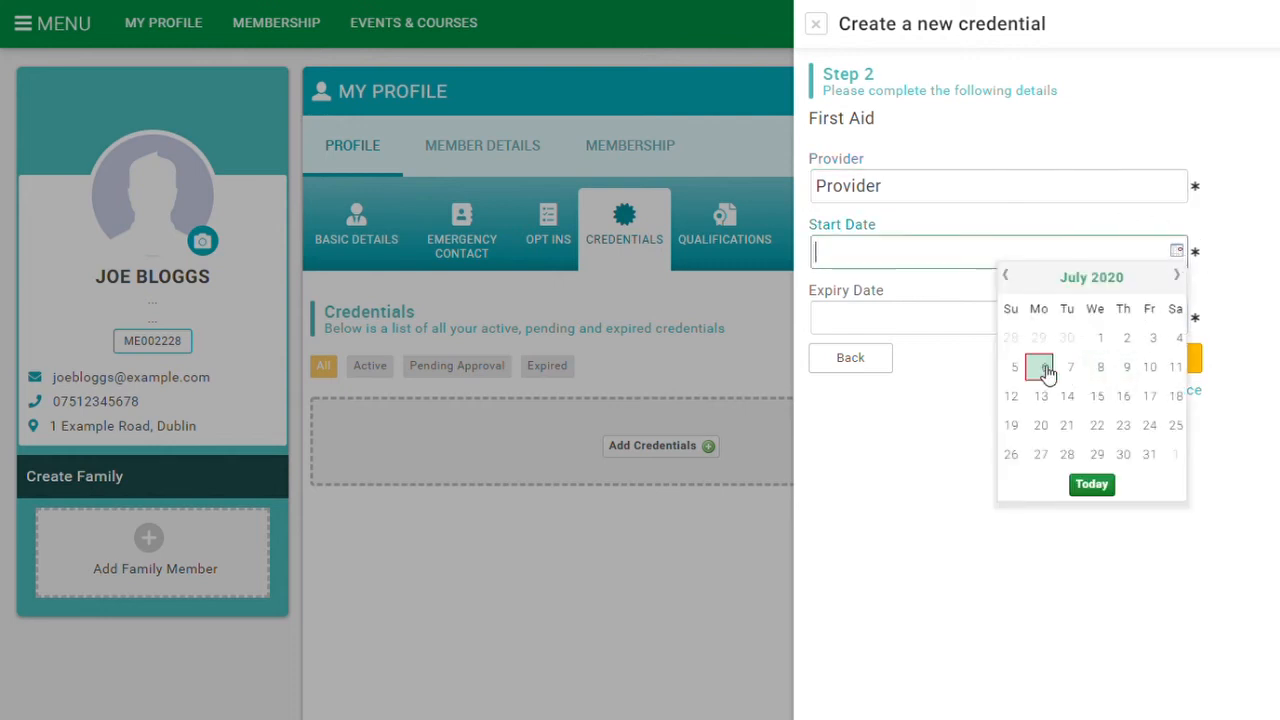
pyautogui.click(1038, 366)
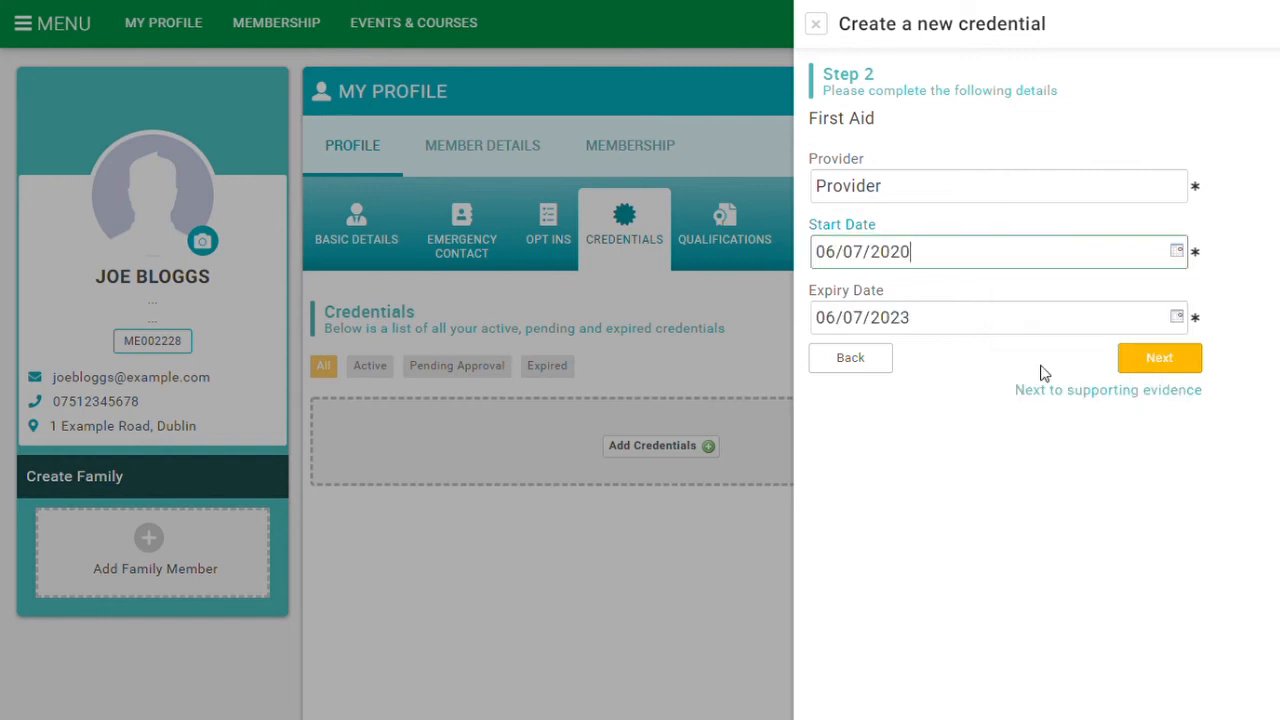
pyautogui.moveTo(938, 358)
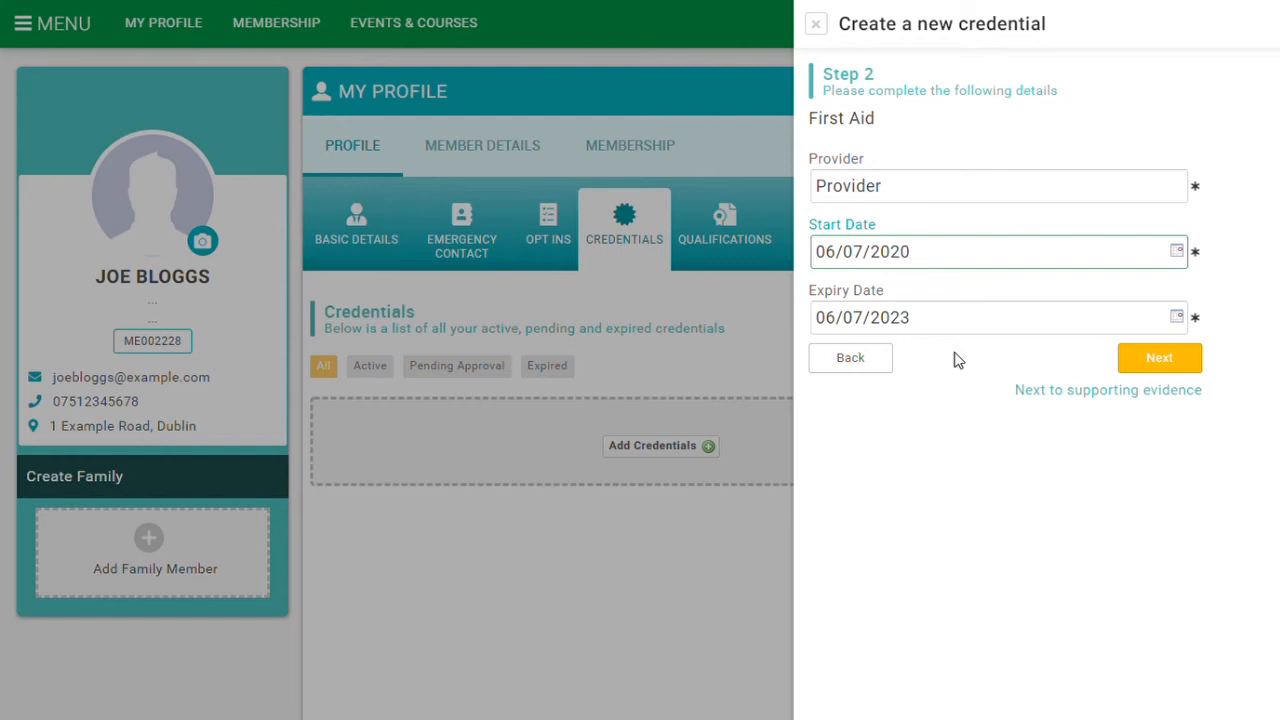
pyautogui.click(960, 251)
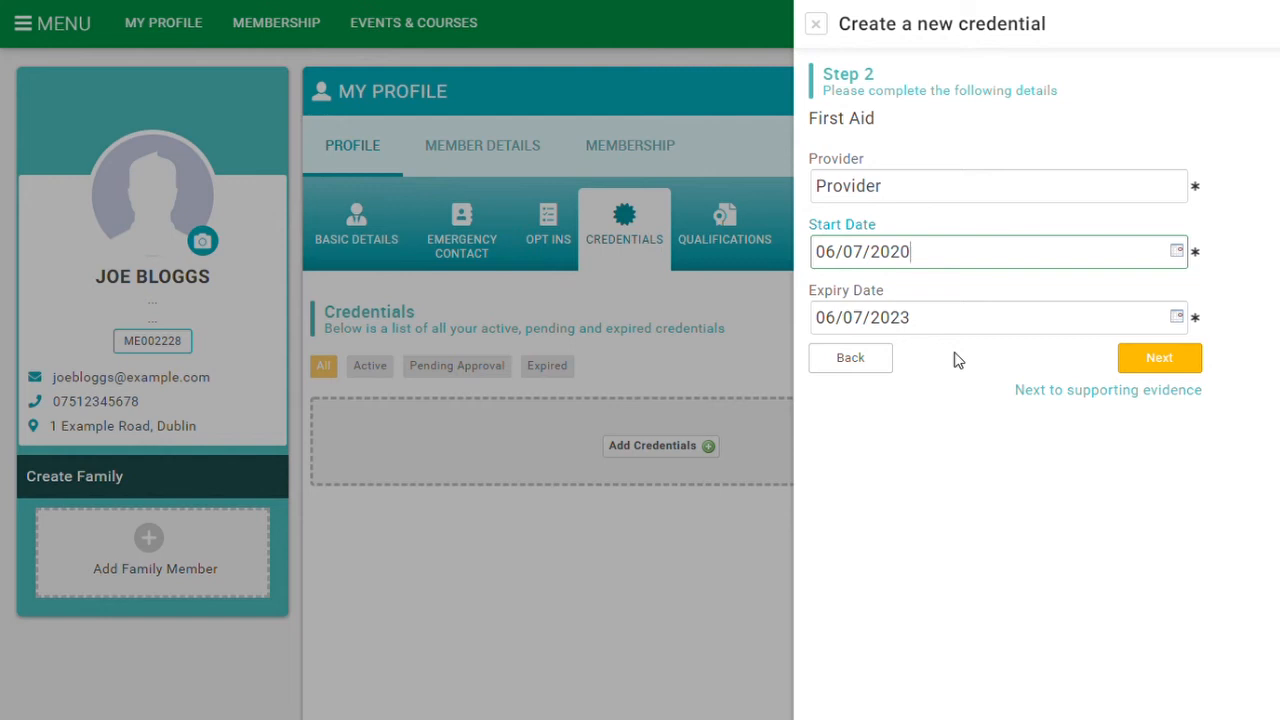
pyautogui.click(1177, 317)
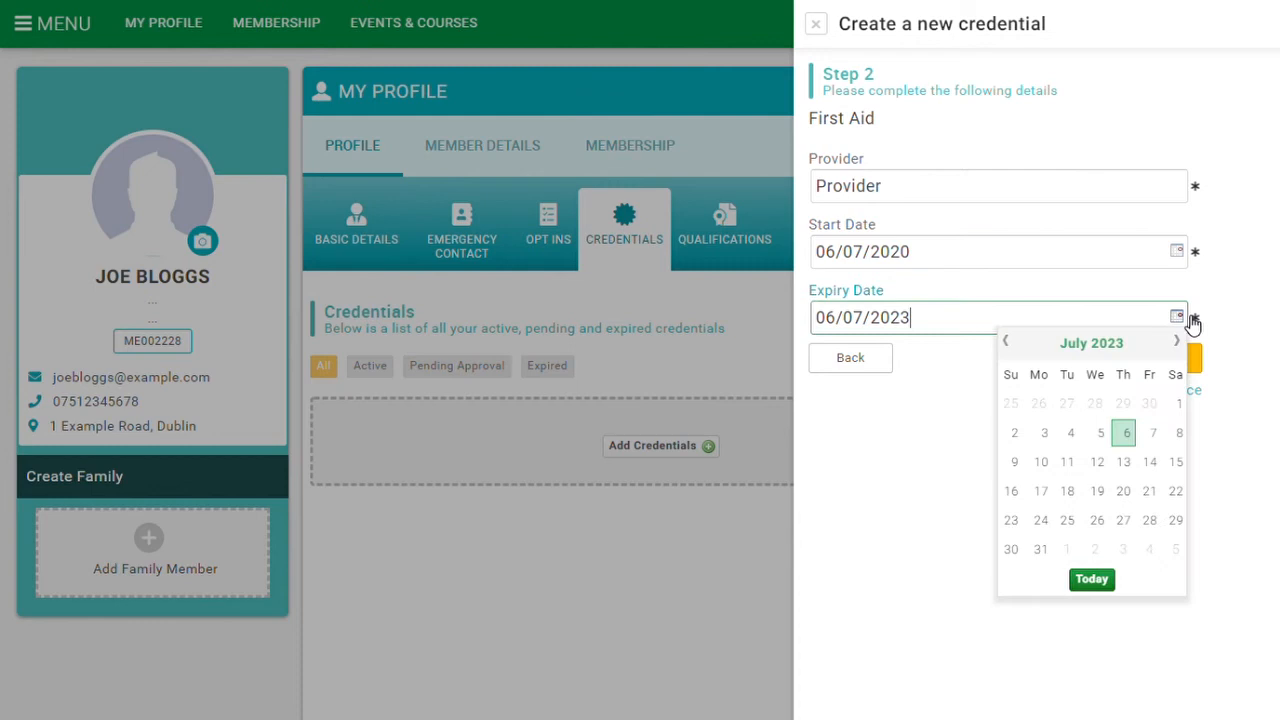
pyautogui.moveTo(940, 472)
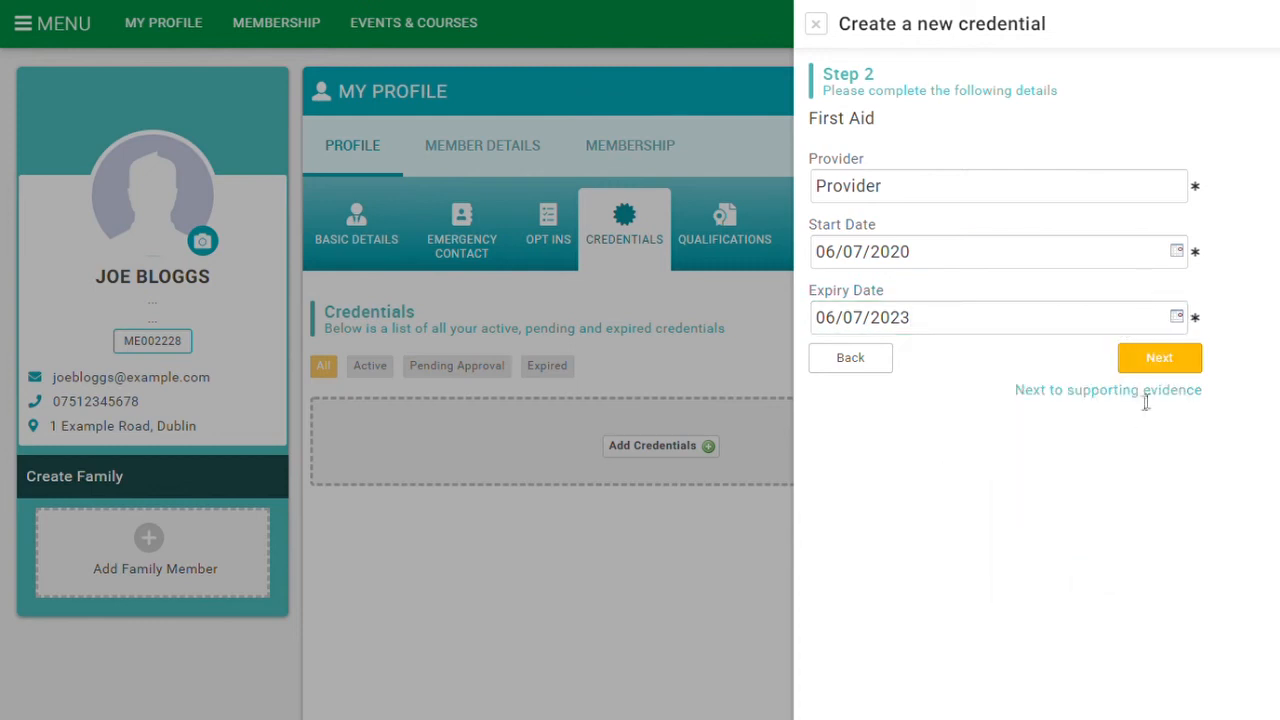
# Attach First Aid Certificate.pdf and finish, listing First Aid as pending approval.
pyautogui.click(1159, 357)
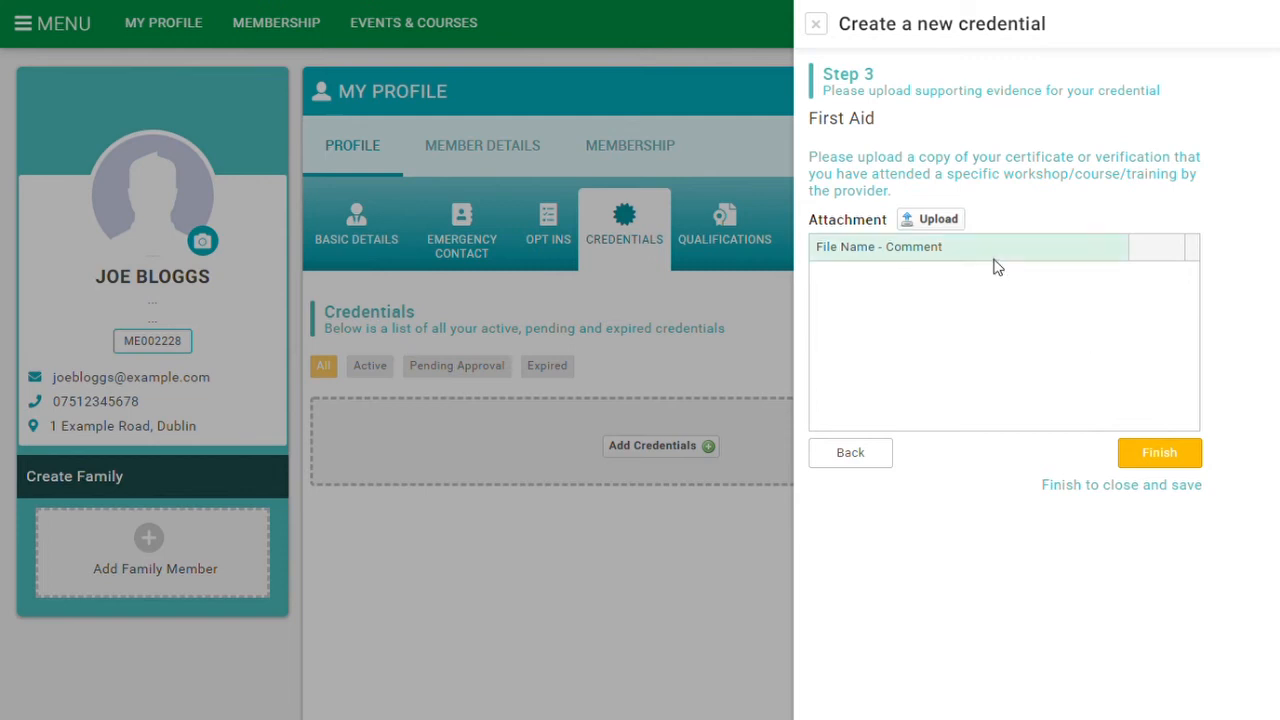
pyautogui.click(931, 218)
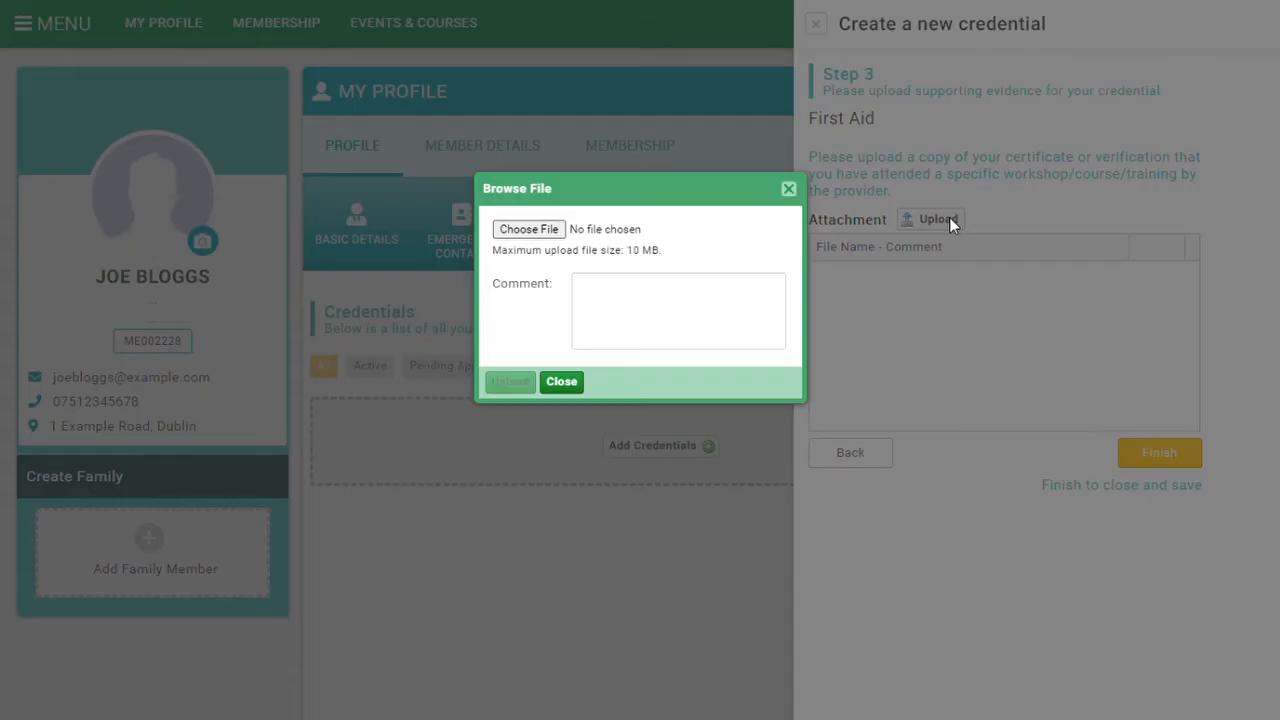
pyautogui.moveTo(630, 237)
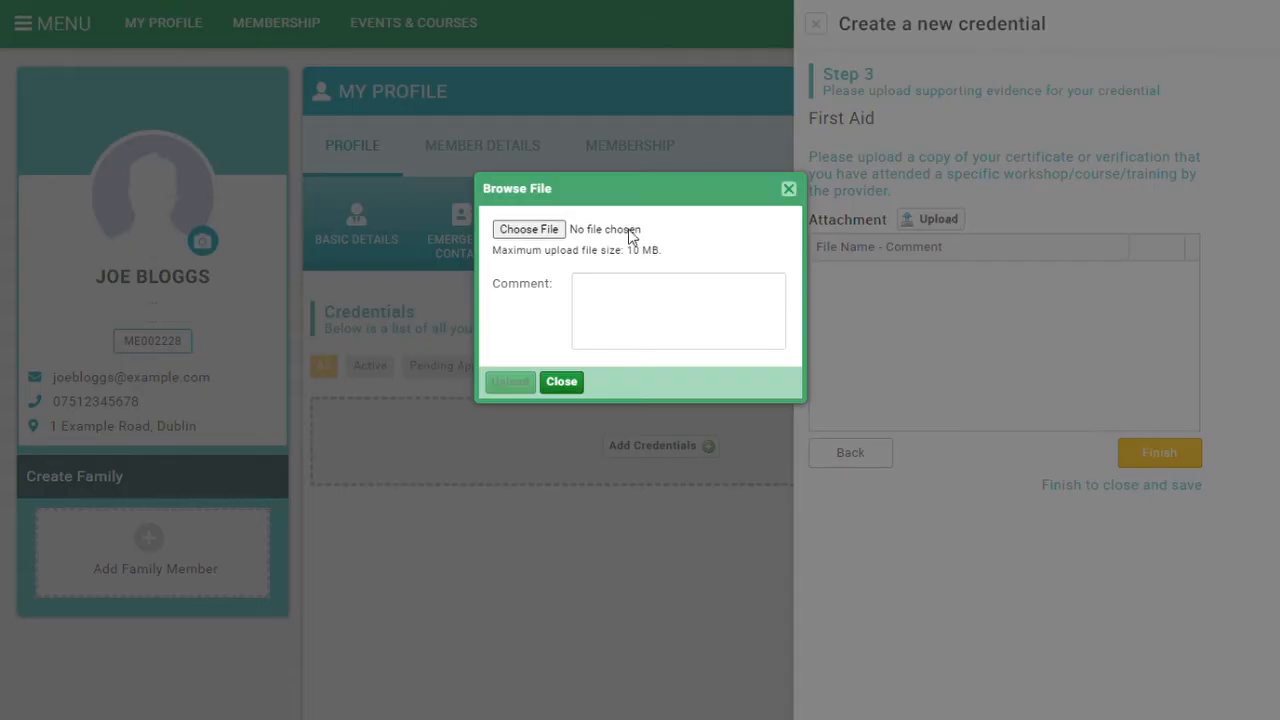
pyautogui.click(528, 229)
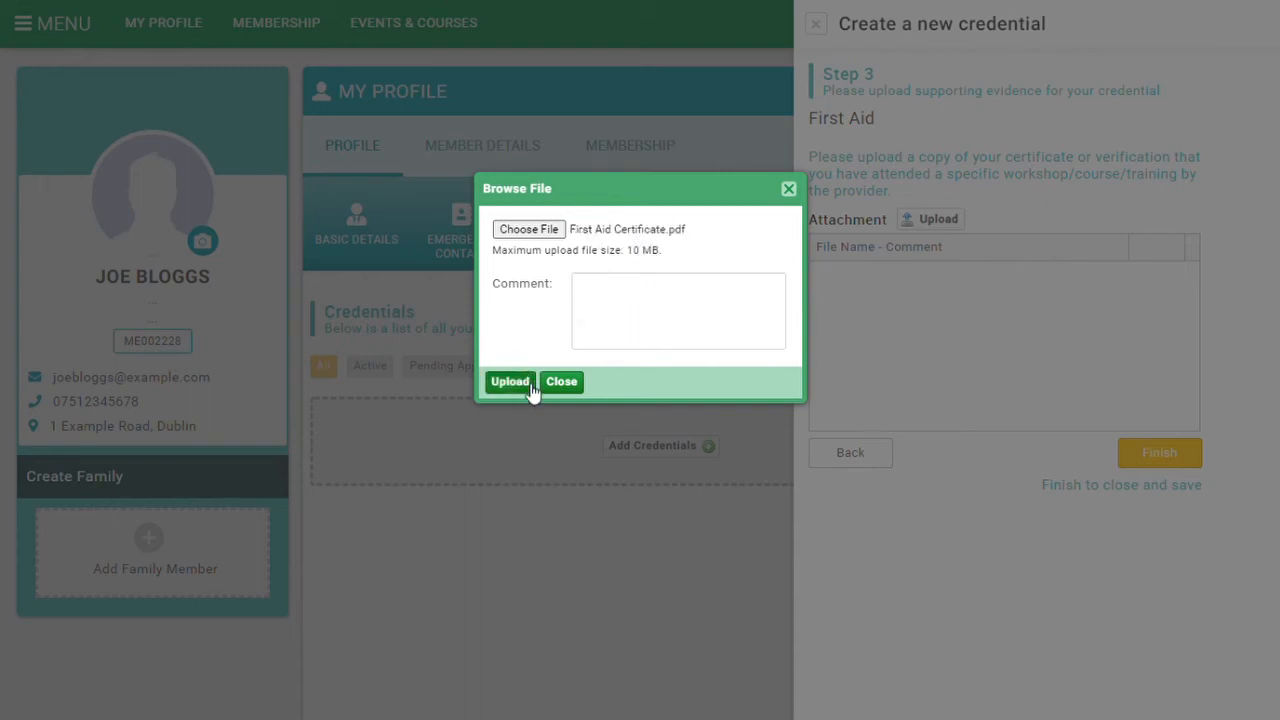
pyautogui.click(510, 381)
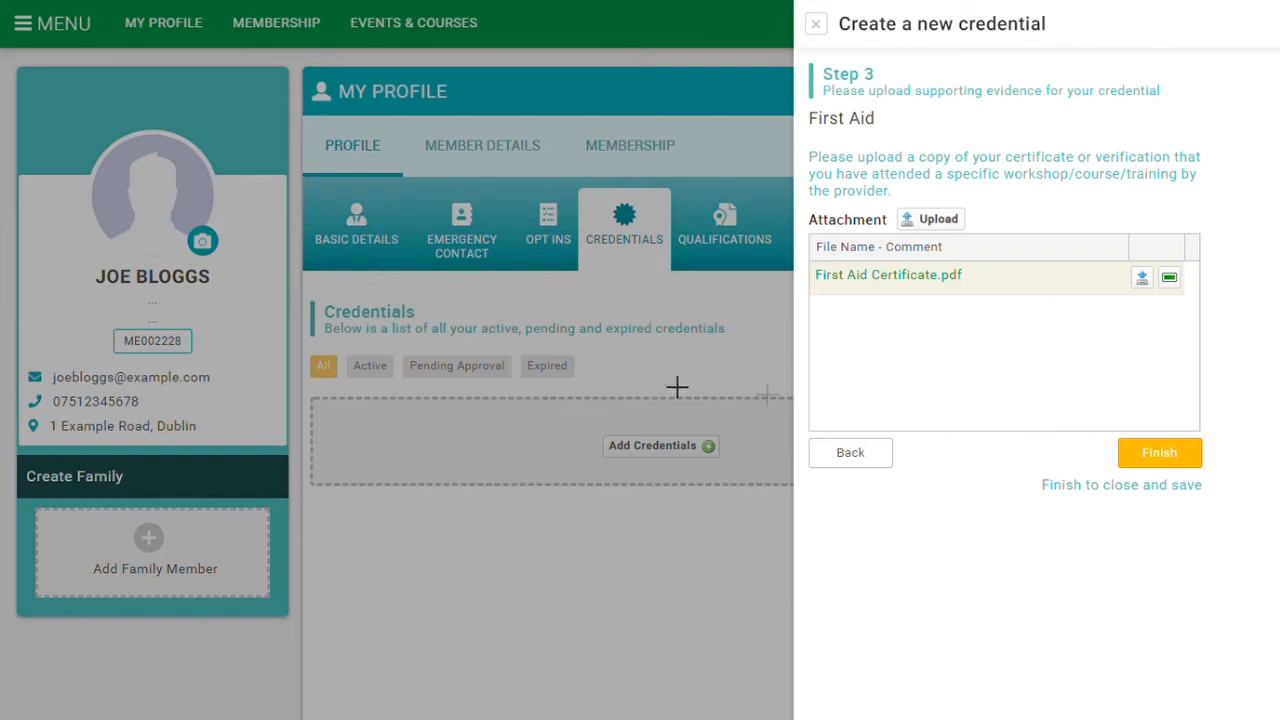
pyautogui.moveTo(1160, 452)
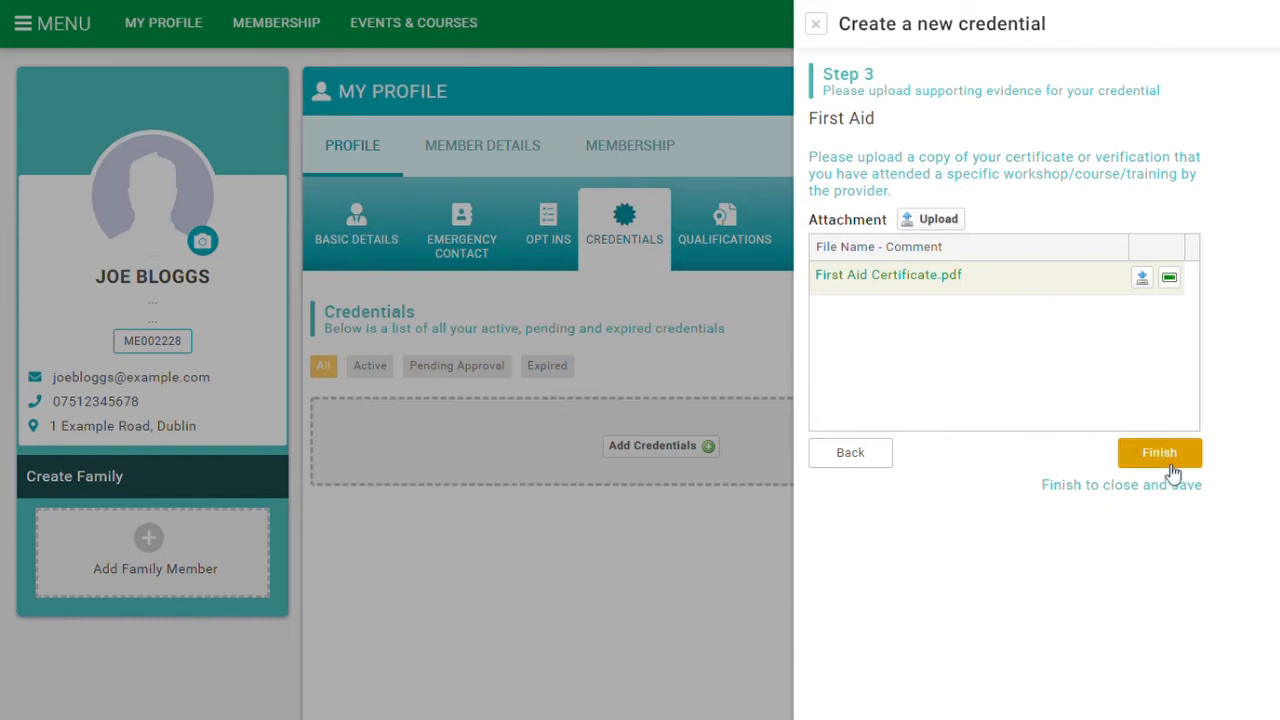
pyautogui.moveTo(1170, 465)
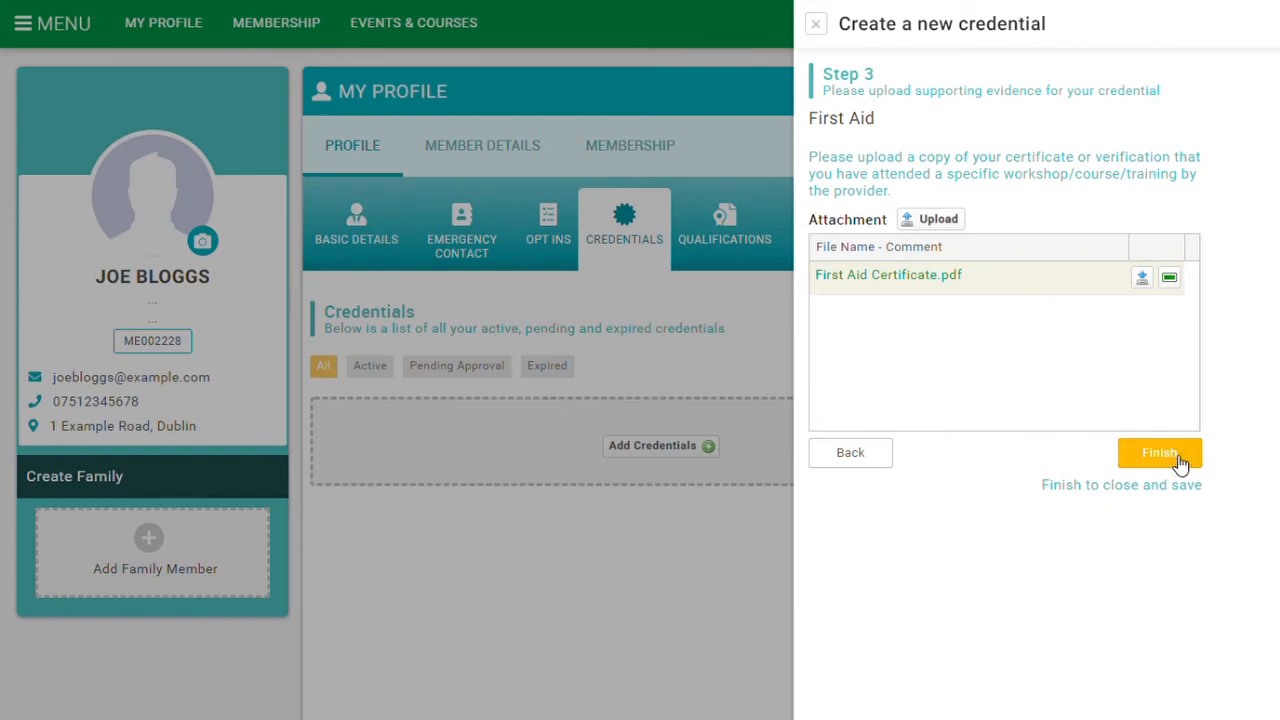
pyautogui.click(1159, 452)
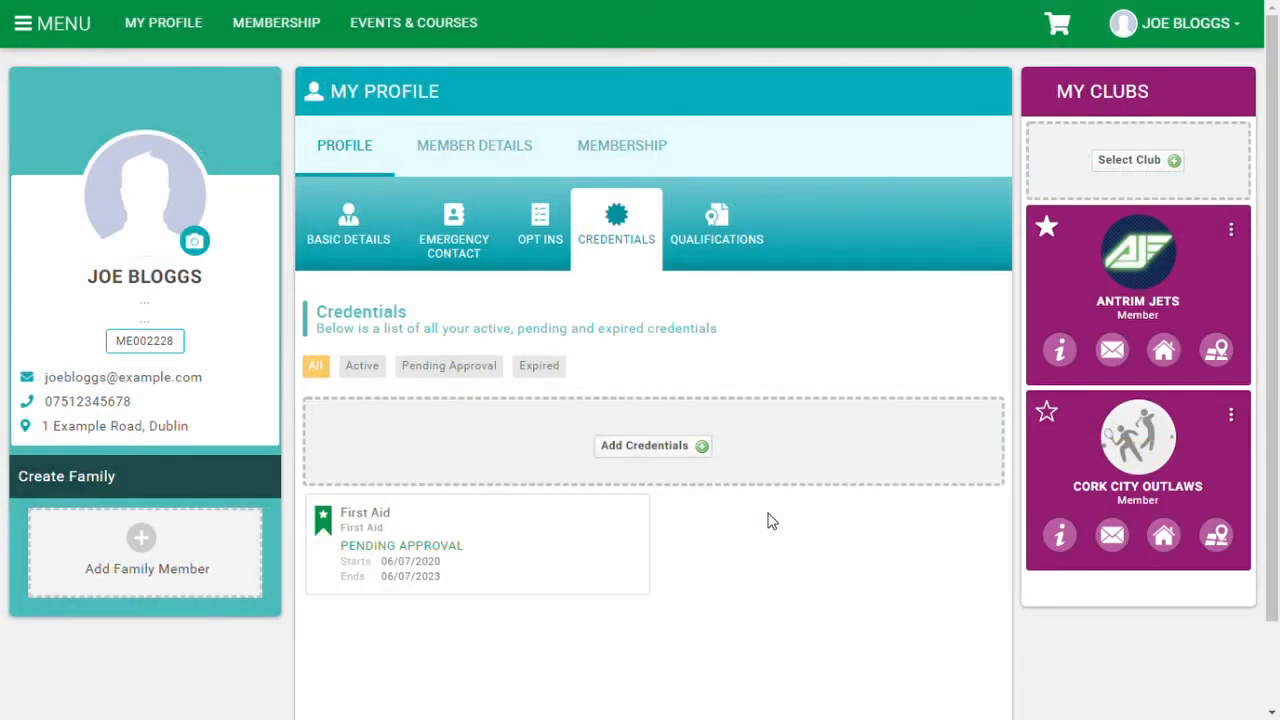
pyautogui.moveTo(760, 273)
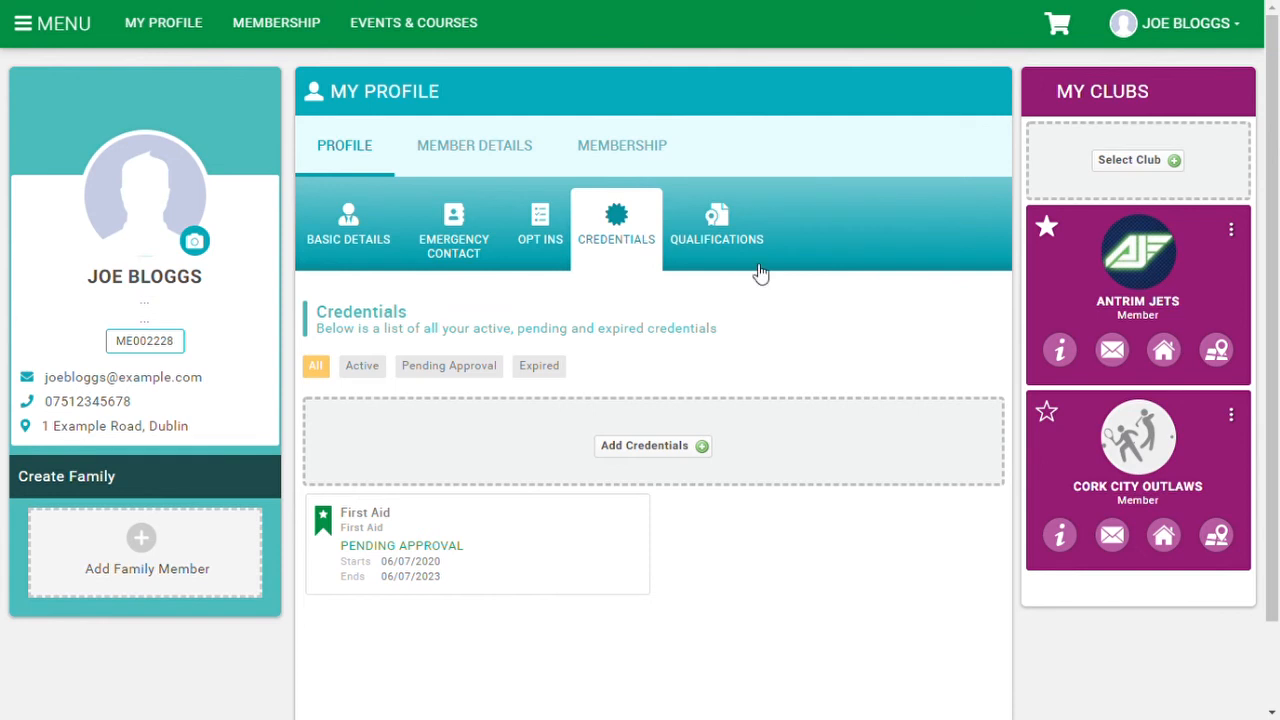
pyautogui.moveTo(734, 637)
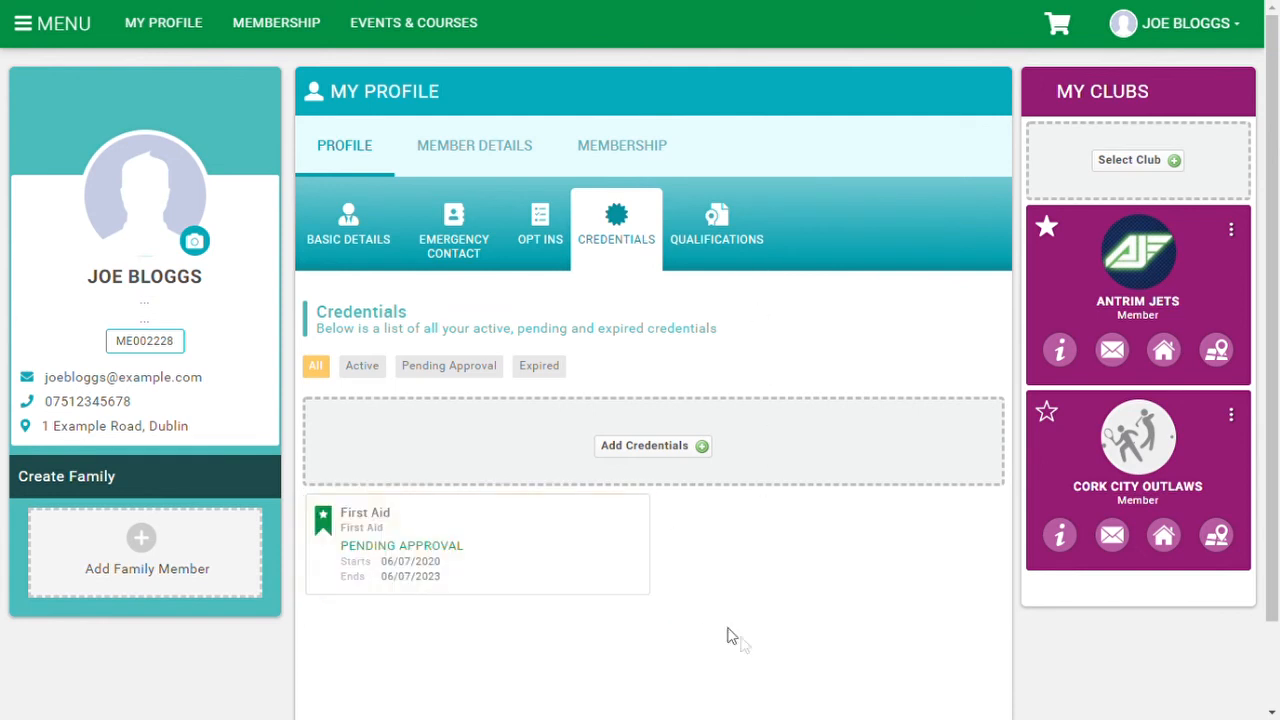
pyautogui.moveTo(749, 573)
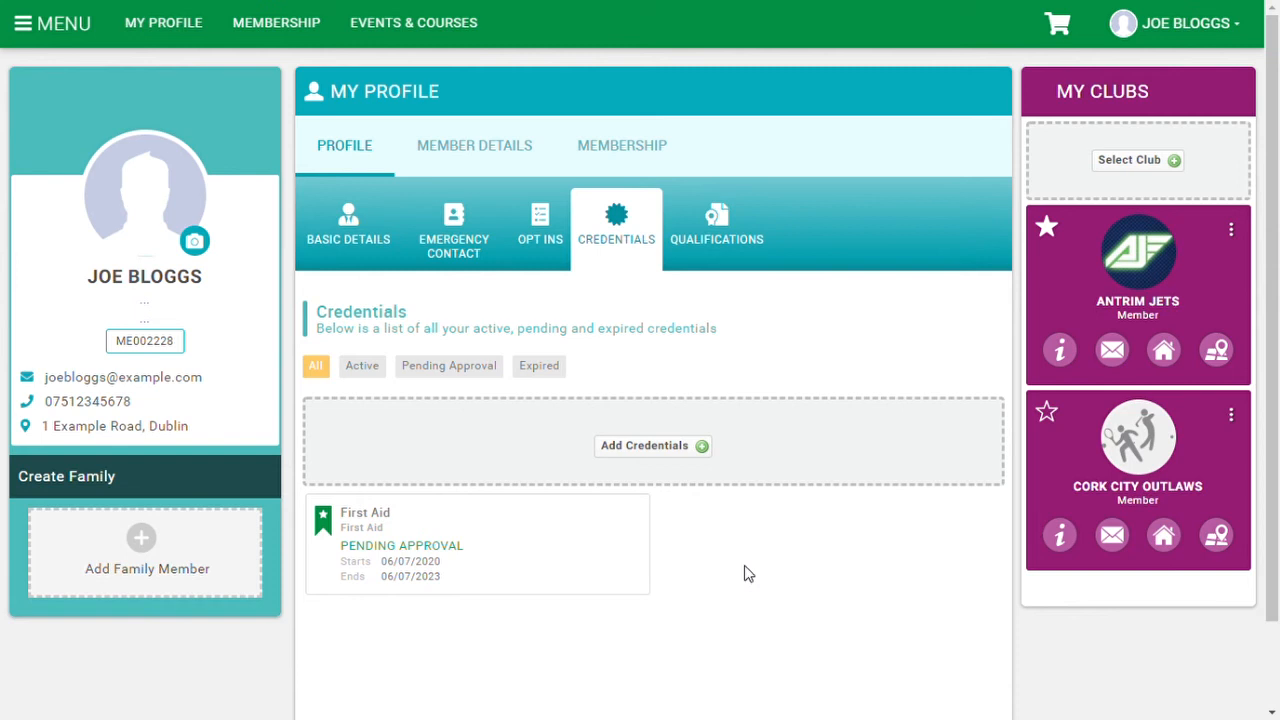
pyautogui.moveTo(693, 438)
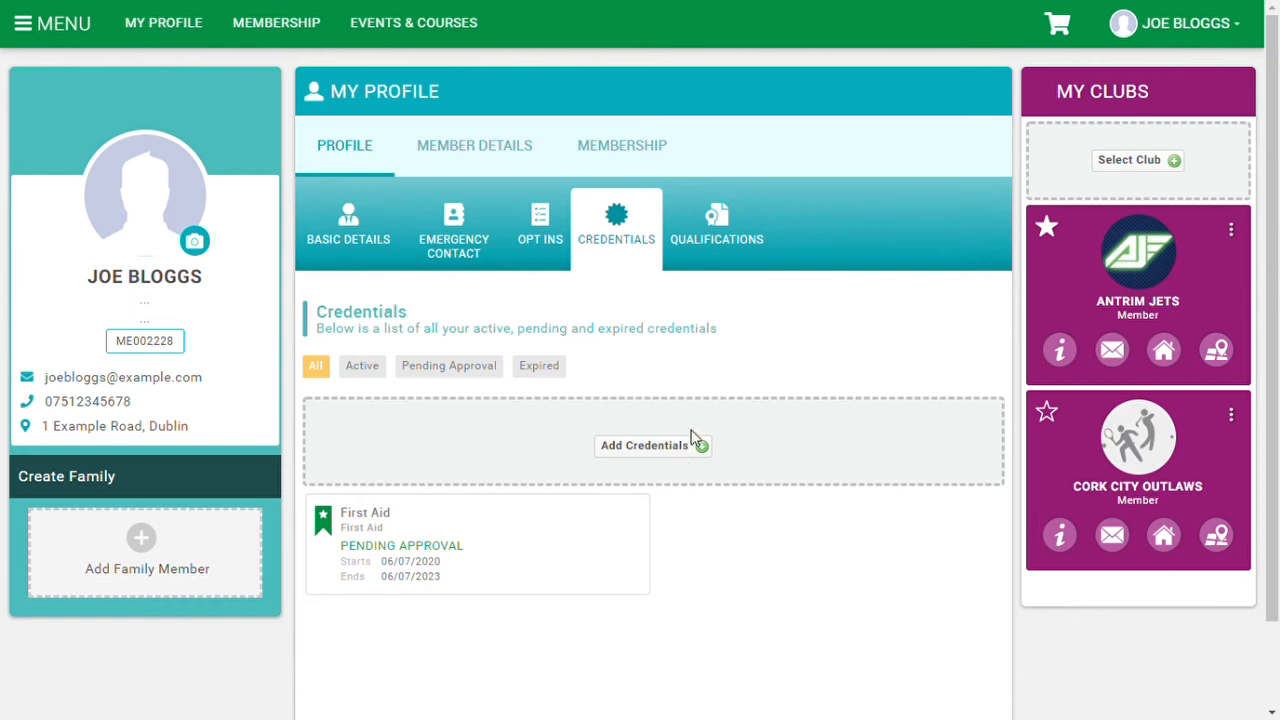
pyautogui.moveTo(696, 450)
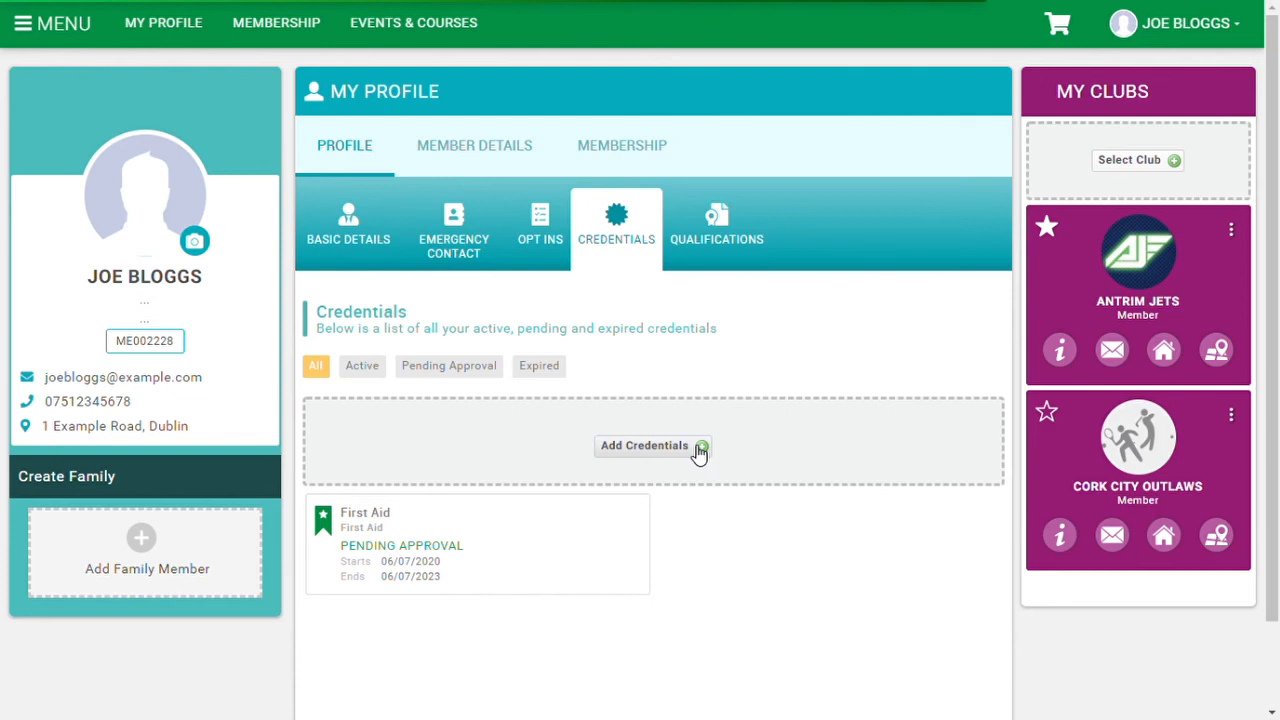
# Start another credential for Safeguarding & Protecting Children Workshop and reach its details step.
pyautogui.click(652, 445)
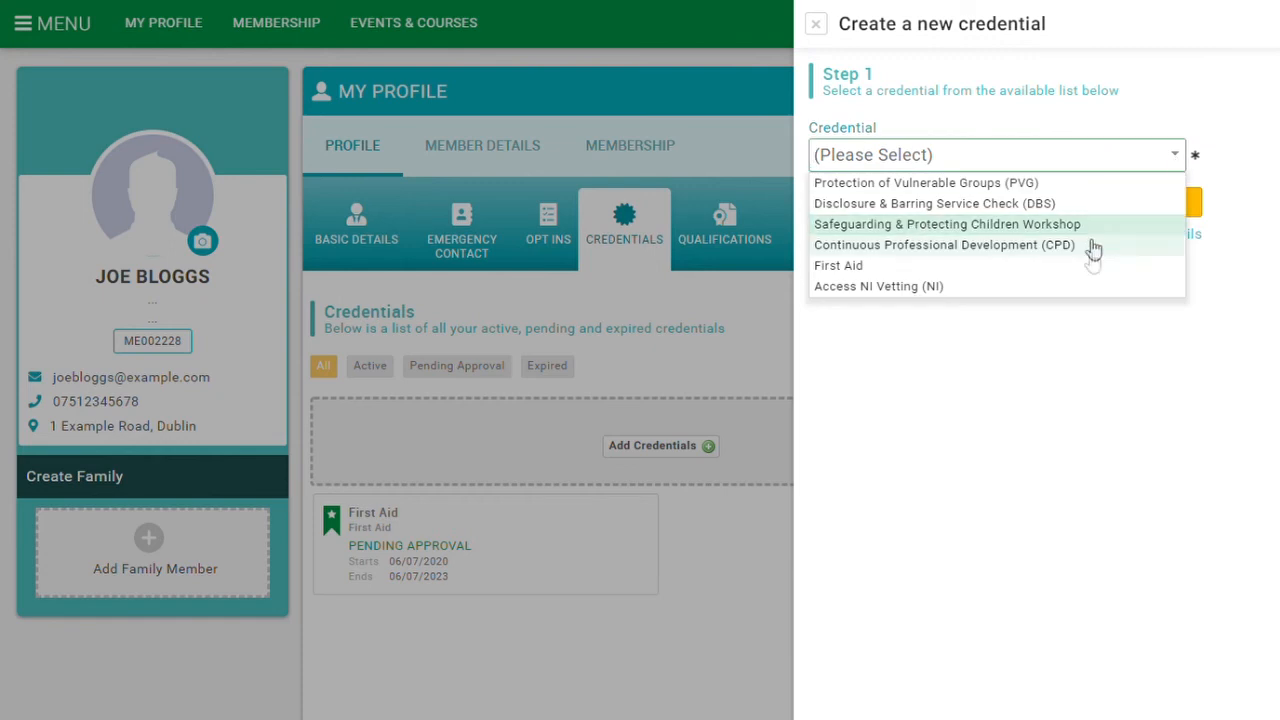
pyautogui.moveTo(1138, 224)
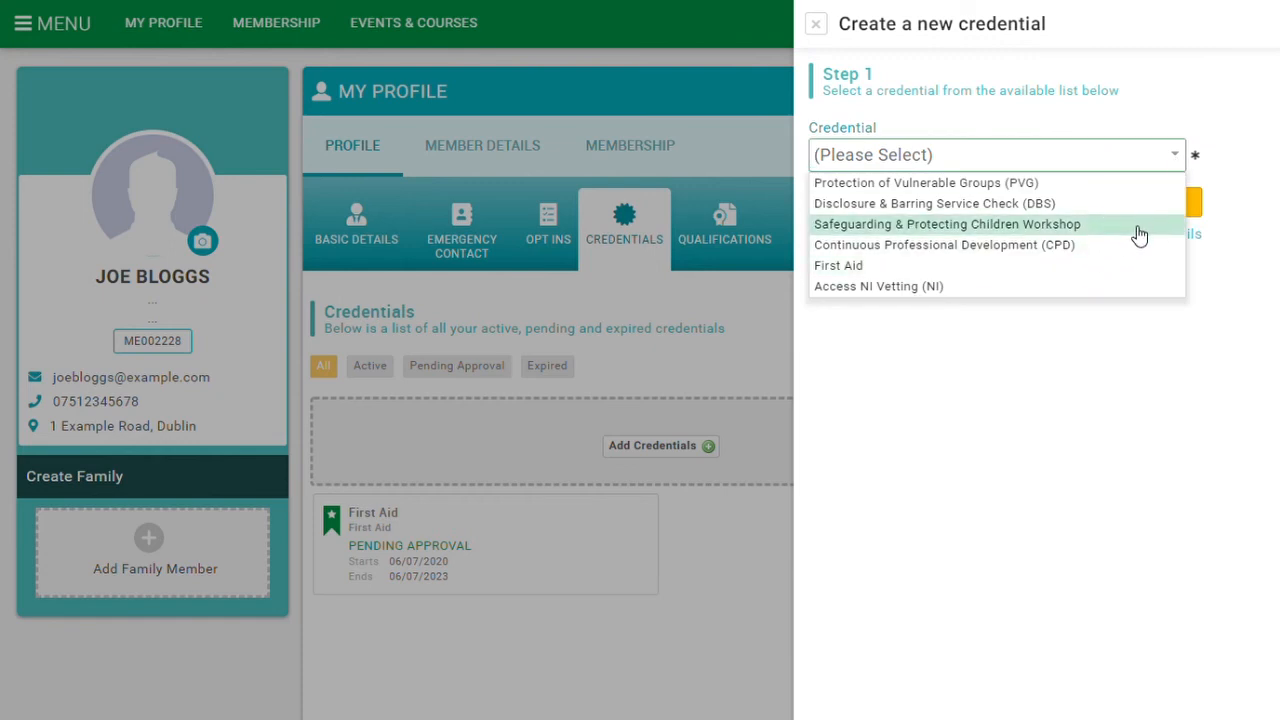
pyautogui.click(946, 224)
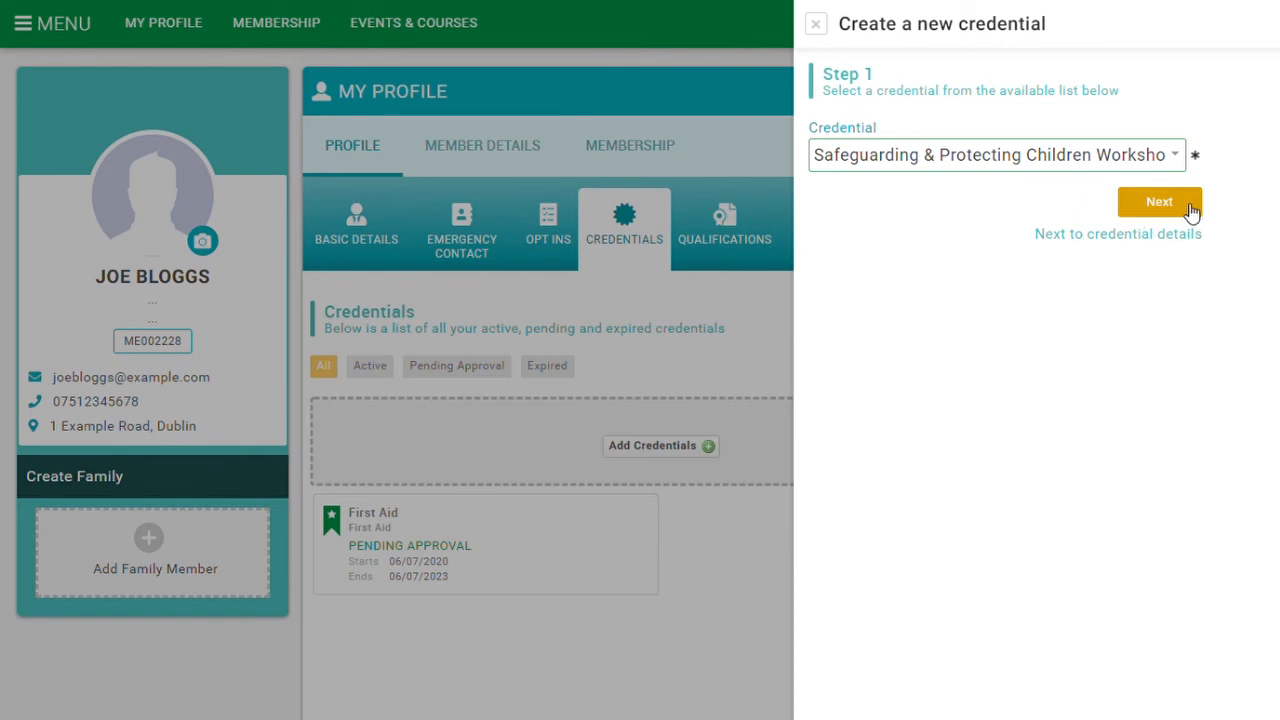
pyautogui.click(1159, 201)
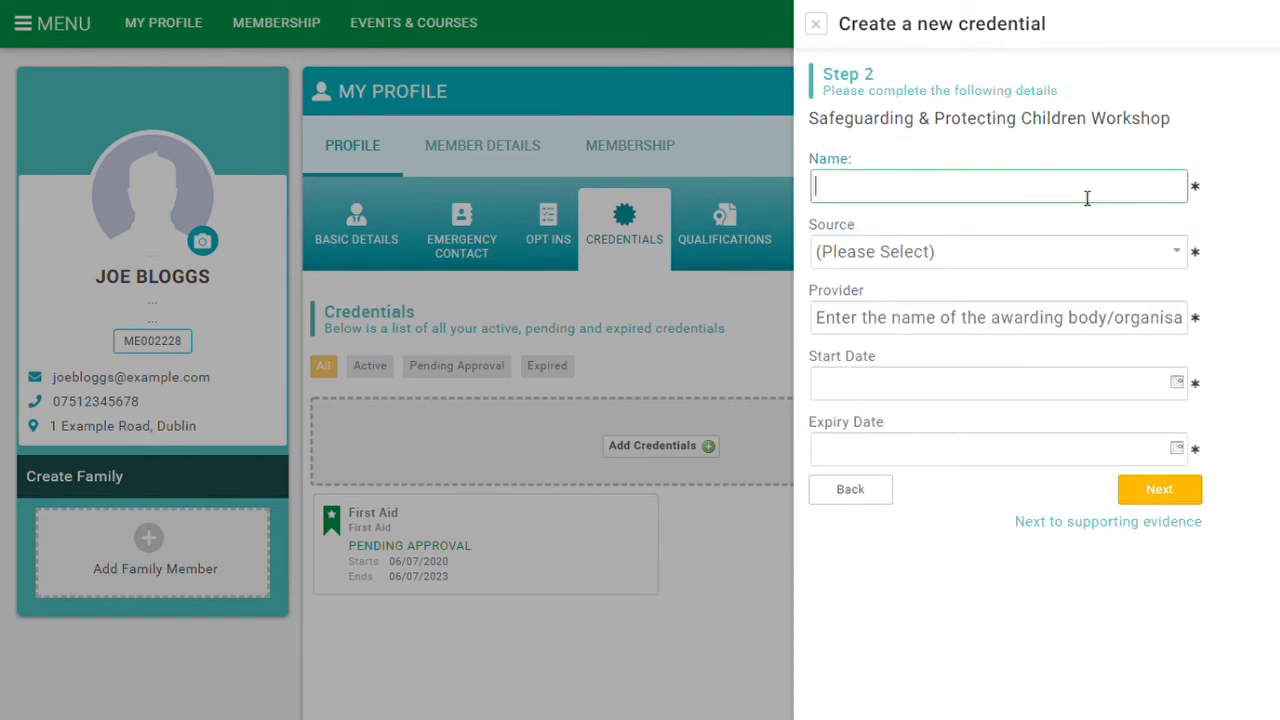
# Enter name 'Name of the course', source Course and provider 'Provider'.
pyautogui.write('Name of the c')
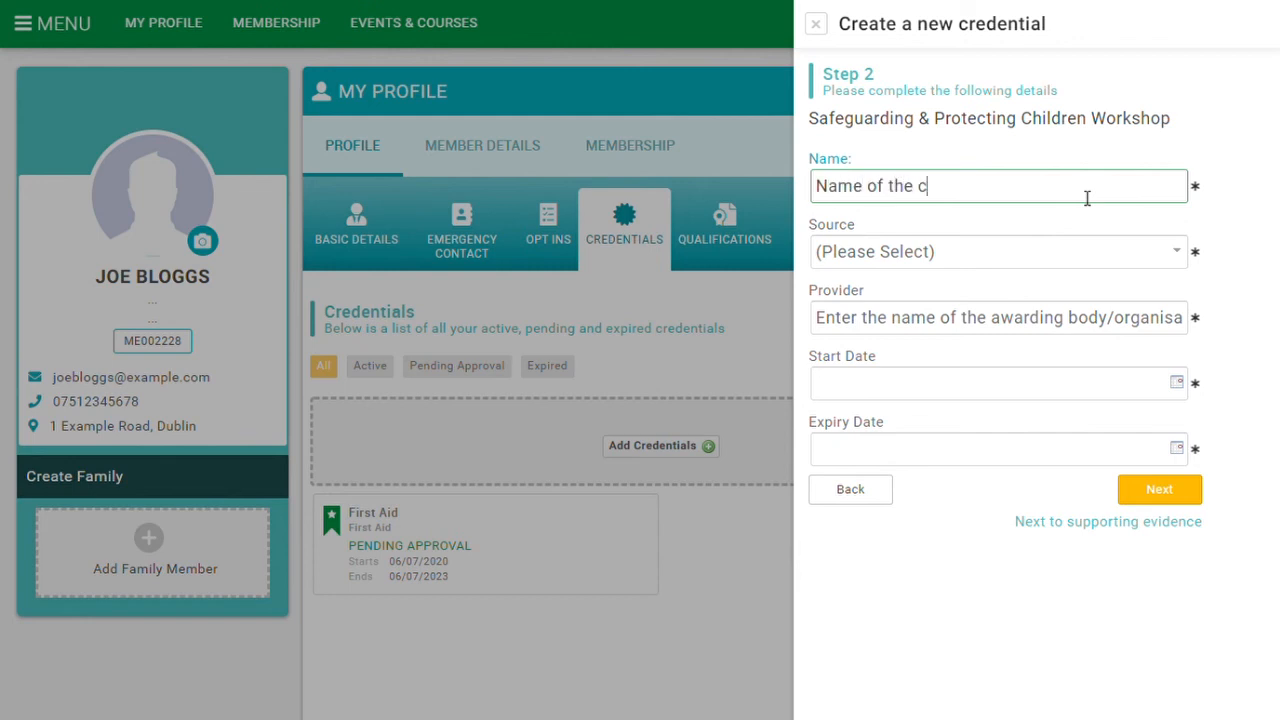
pyautogui.write('ourse')
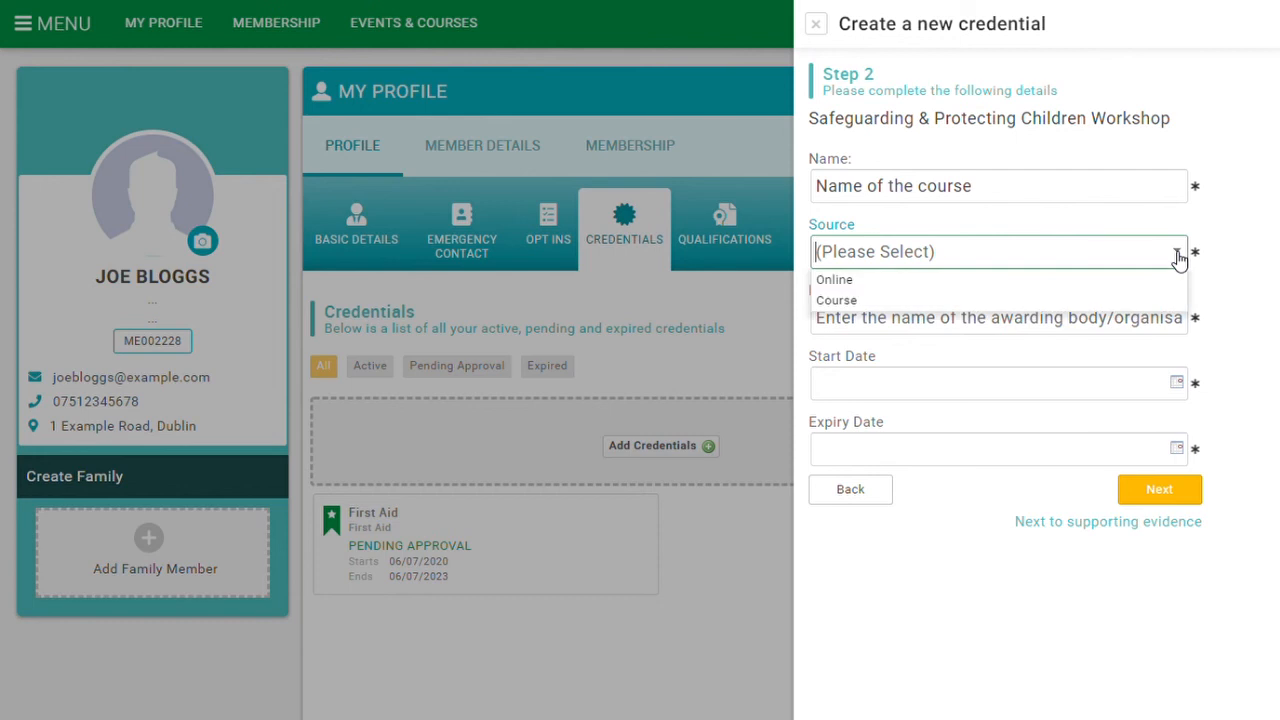
pyautogui.moveTo(1095, 300)
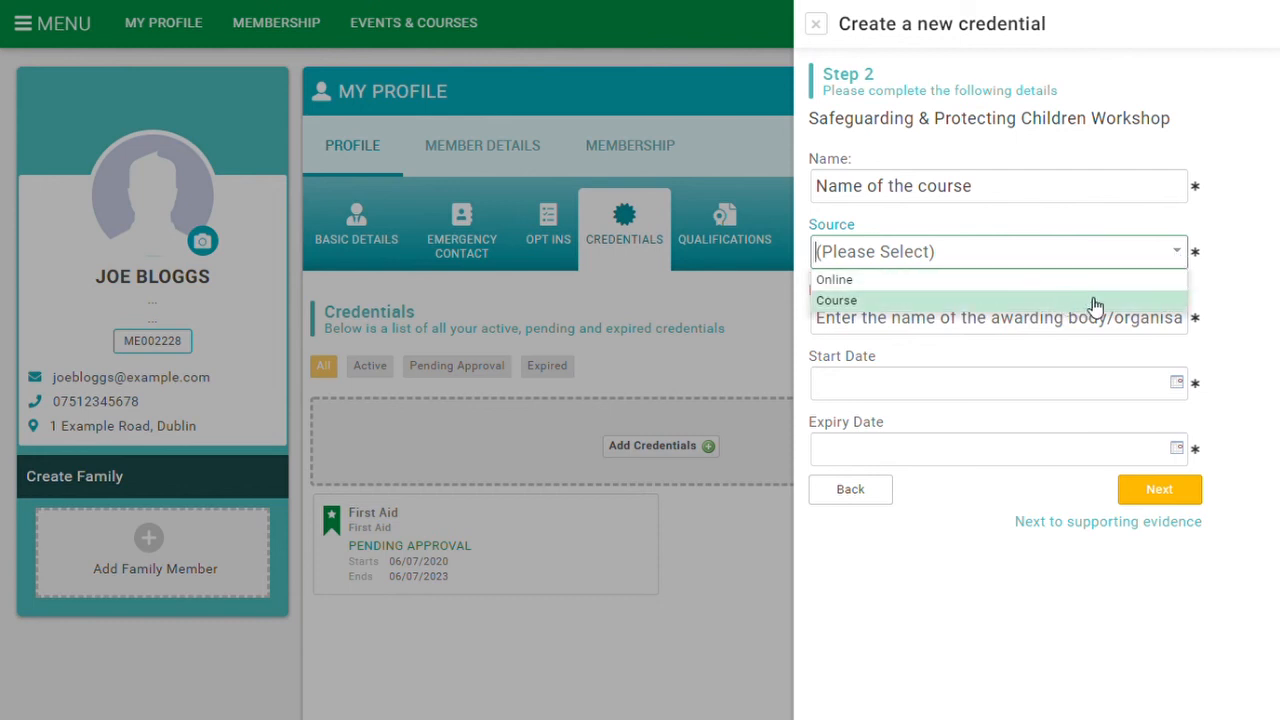
pyautogui.click(837, 300)
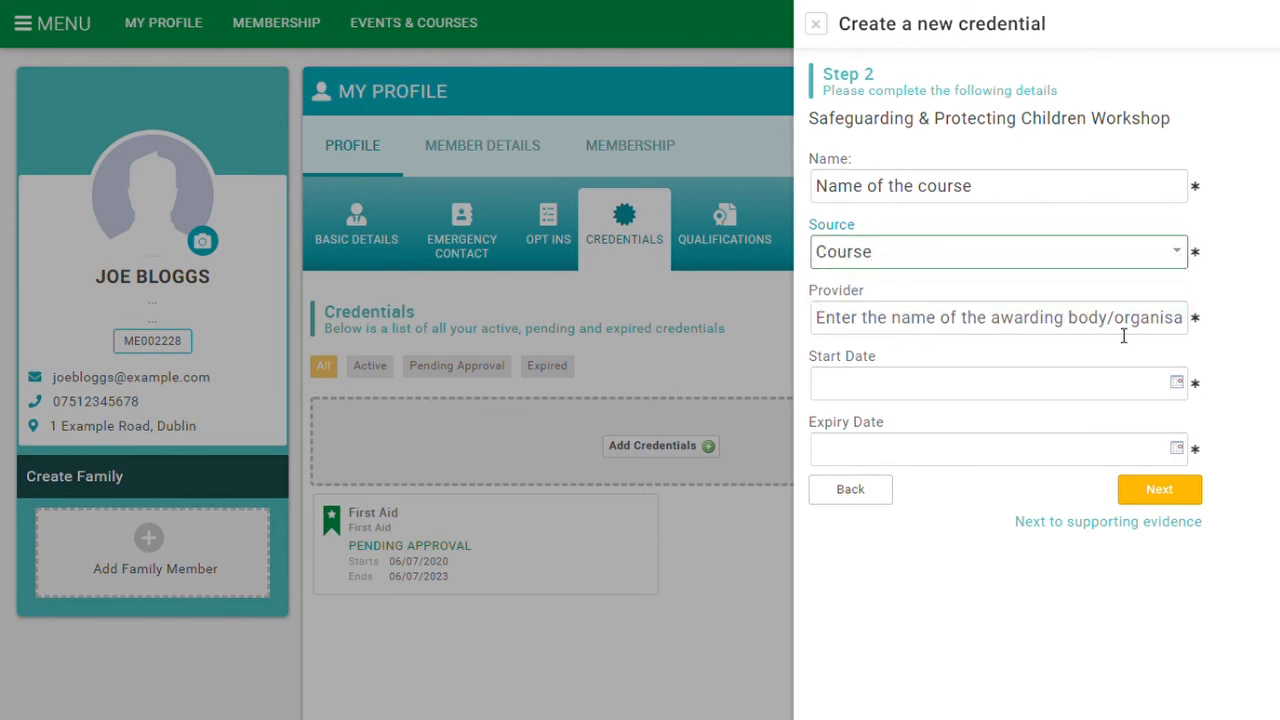
pyautogui.write('Provider')
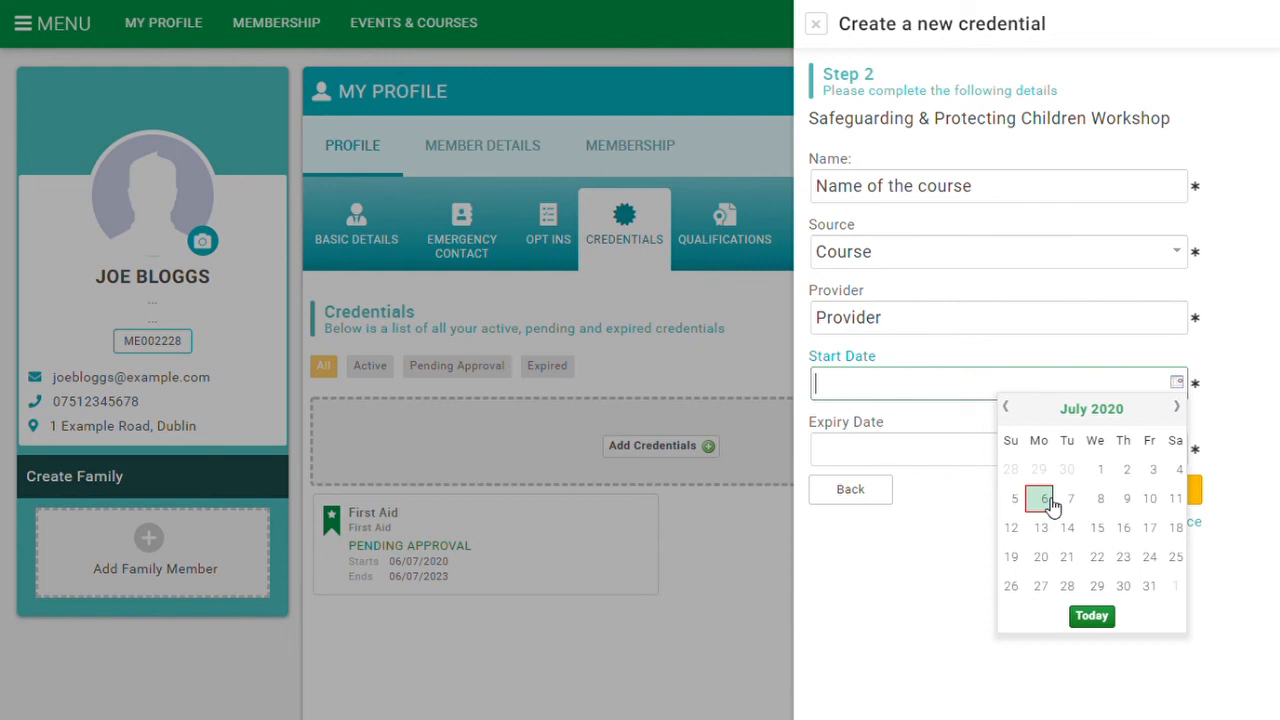
# Set start date 06/07/2020 and expiry 06/07/2023, then continue to evidence upload.
pyautogui.click(1044, 498)
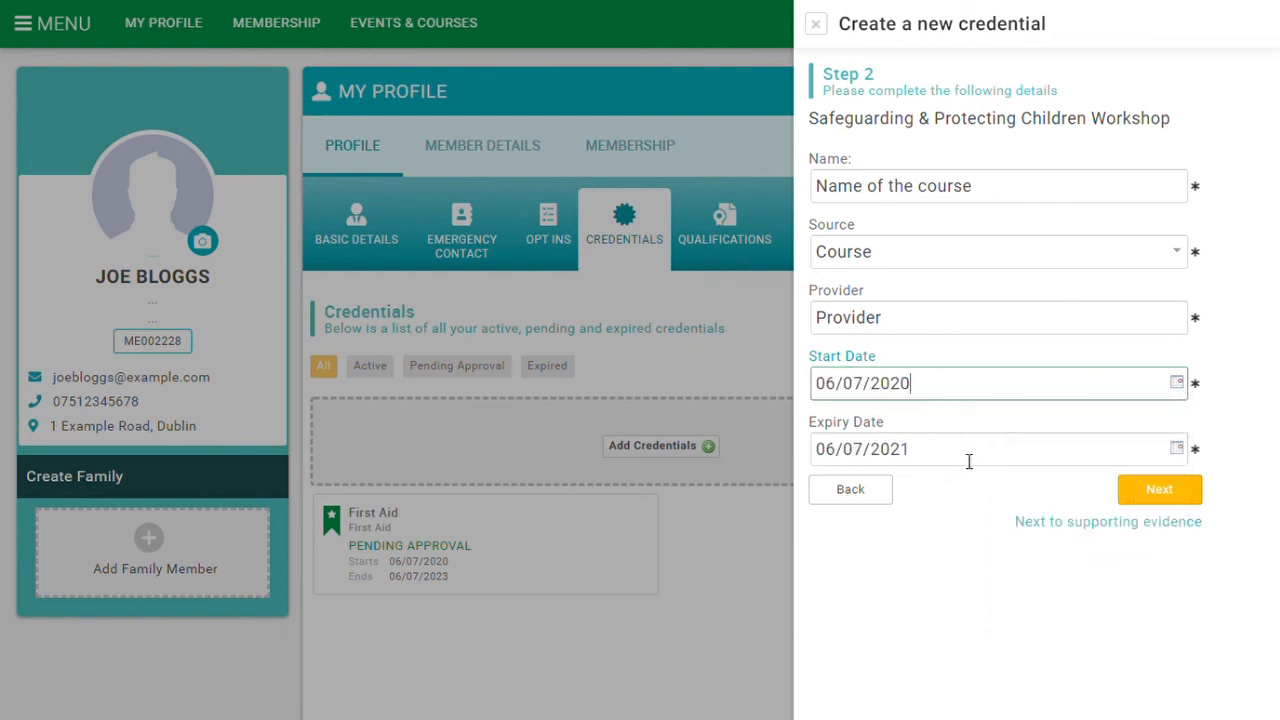
pyautogui.moveTo(1027, 472)
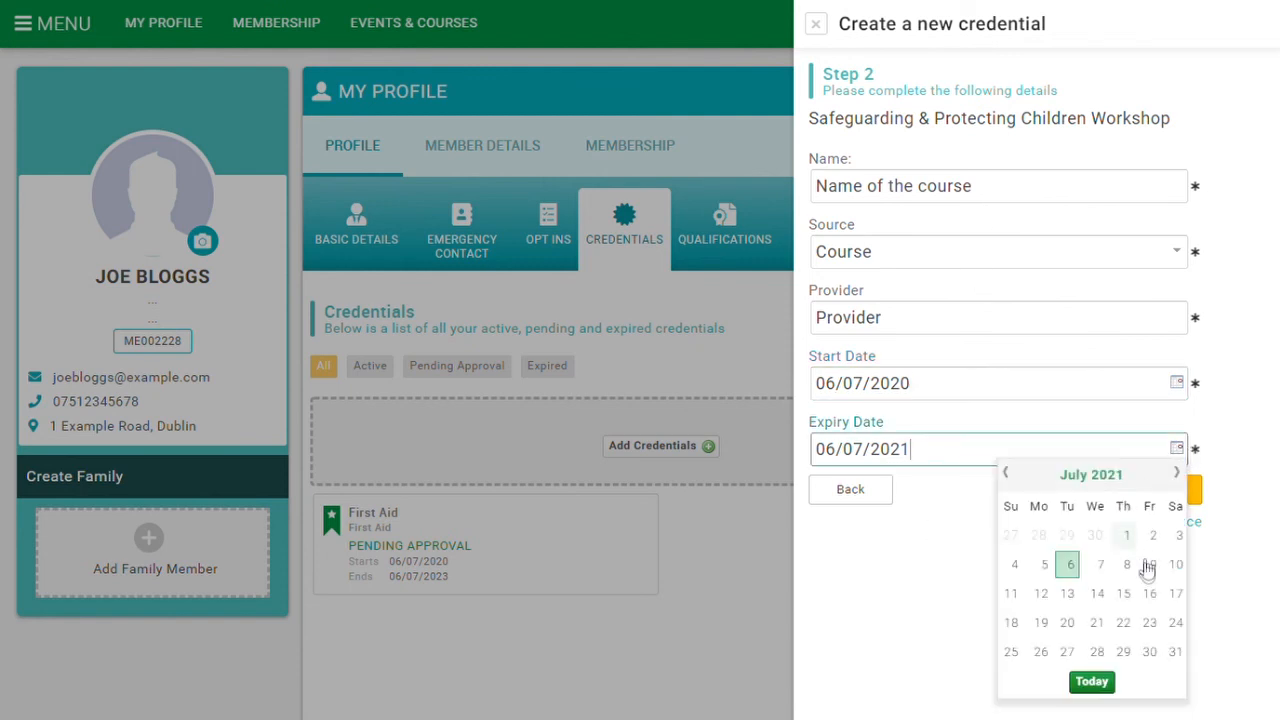
pyautogui.click(1091, 474)
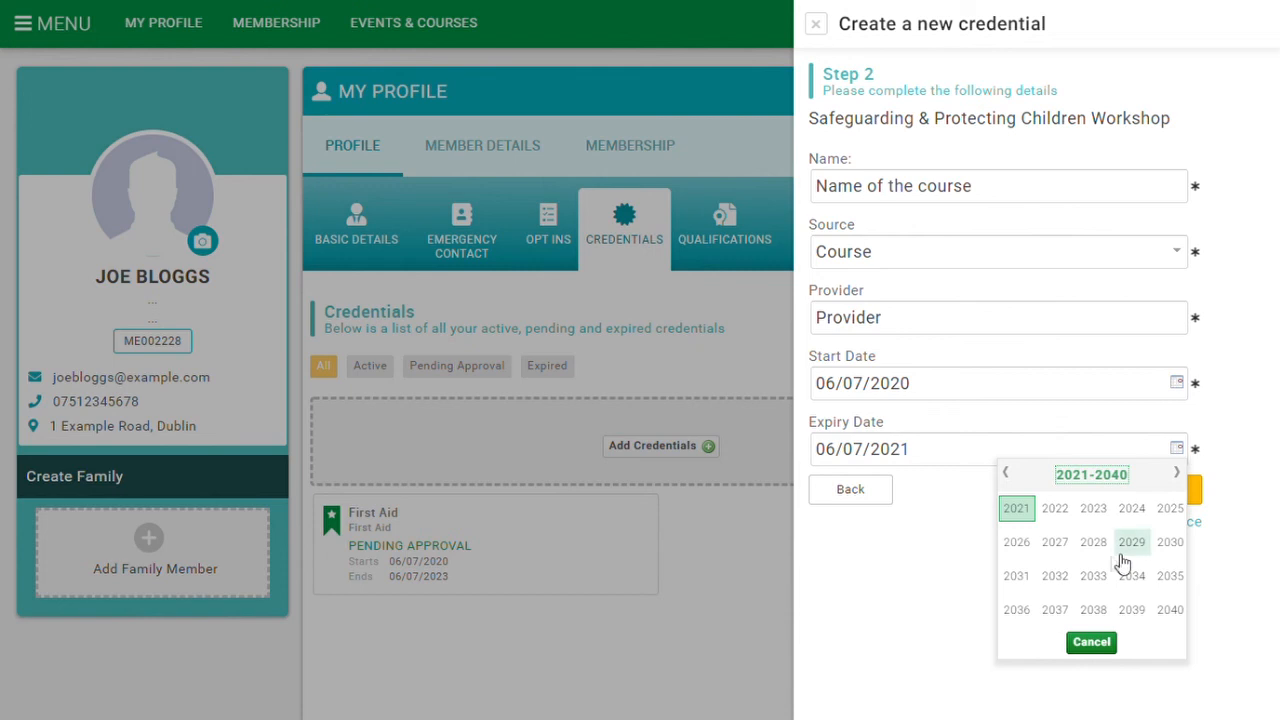
pyautogui.click(1093, 508)
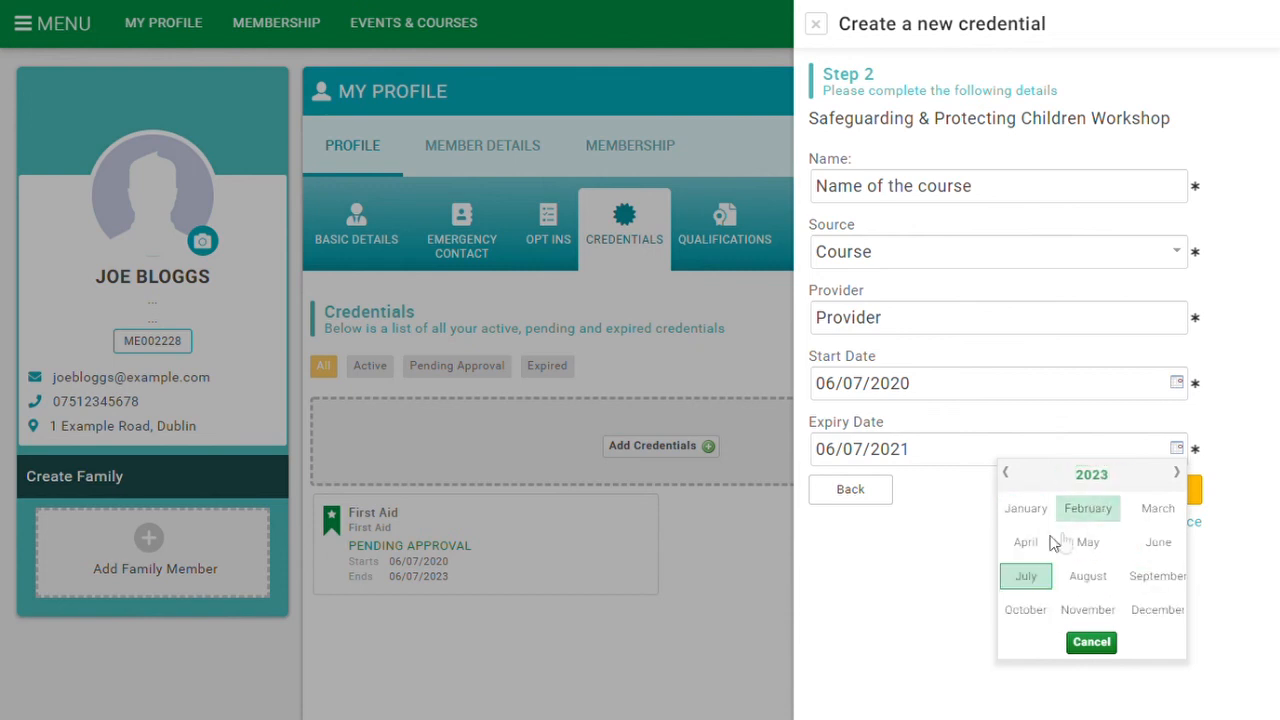
pyautogui.click(1025, 575)
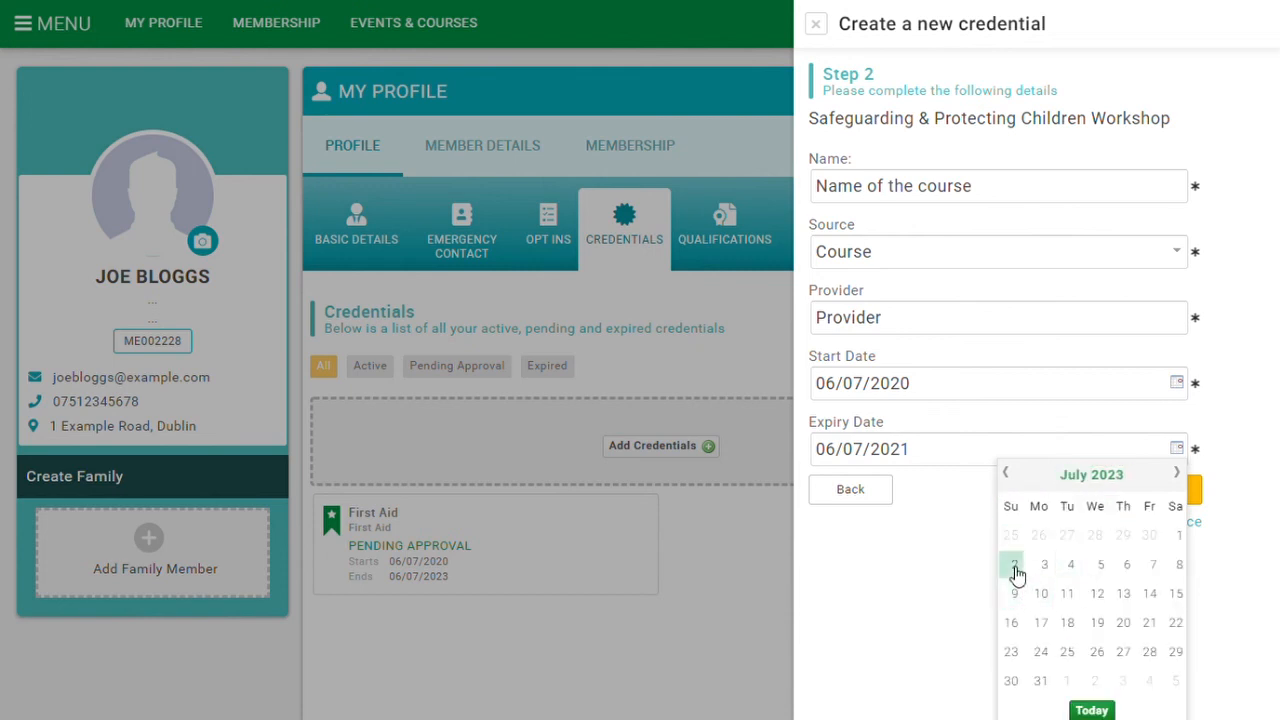
pyautogui.click(1011, 564)
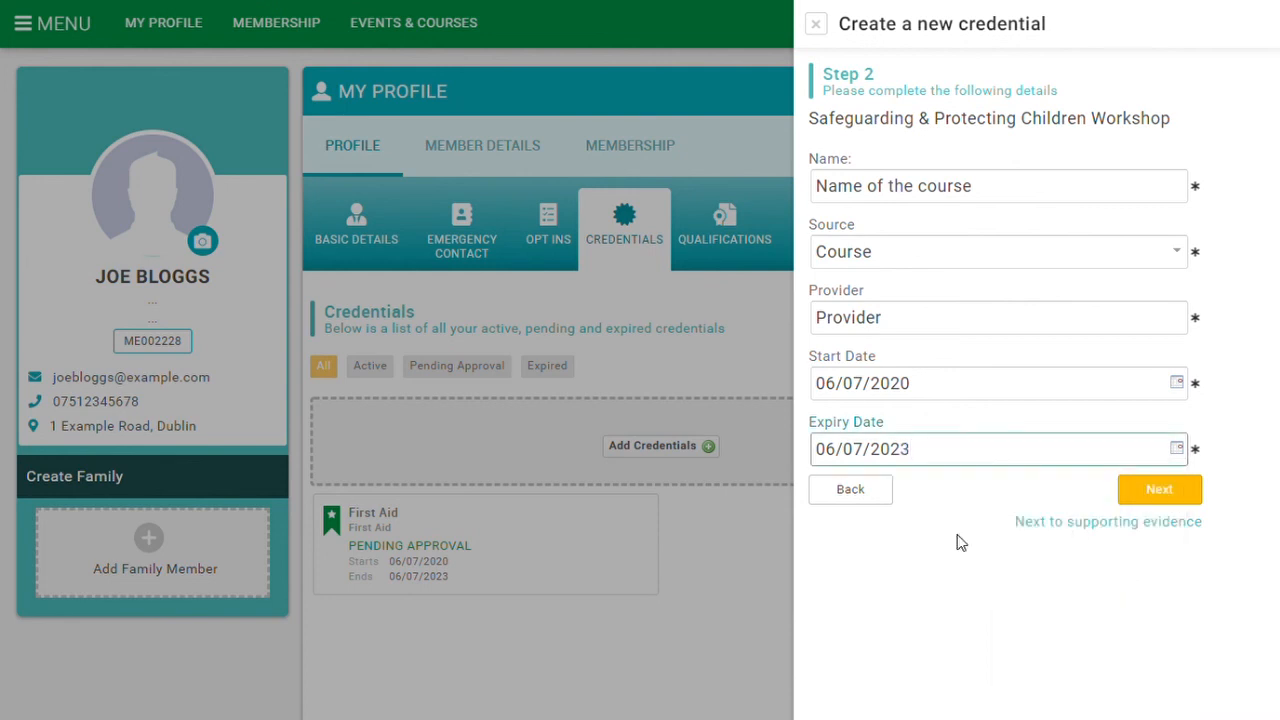
pyautogui.click(1159, 489)
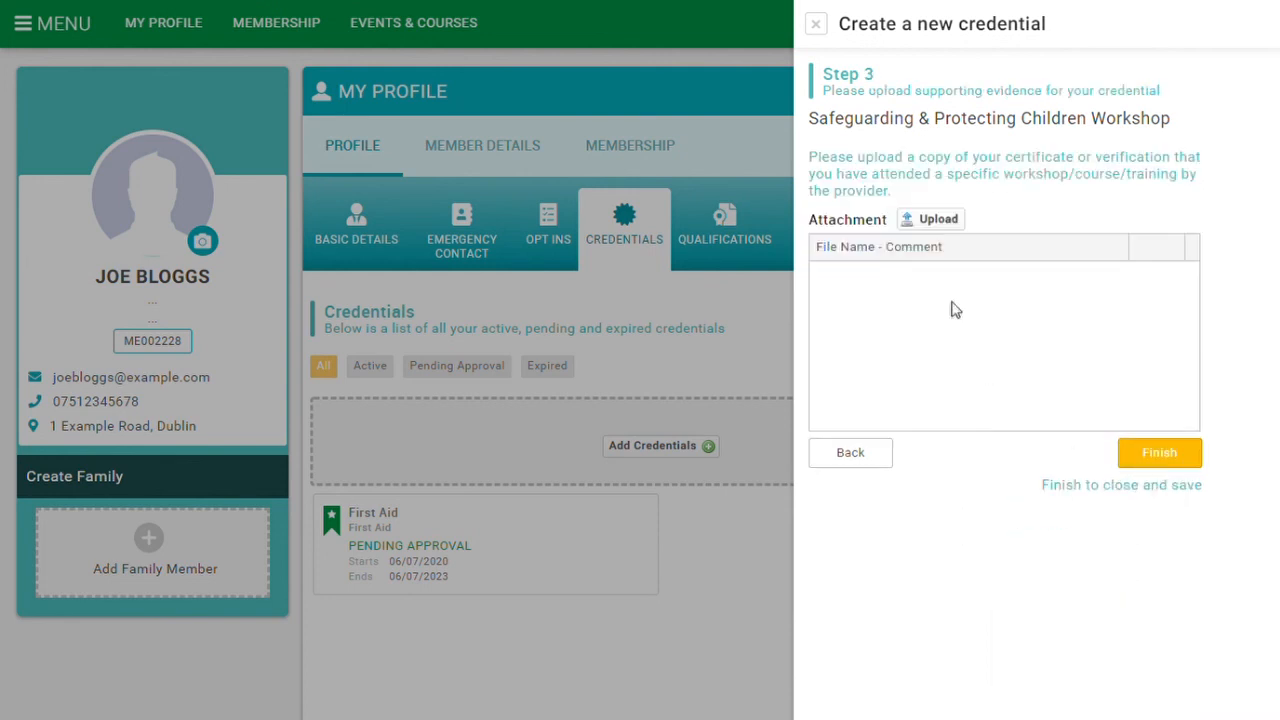
# Upload the Safeguarding certificate PDF and save the credential as pending approval.
pyautogui.click(930, 219)
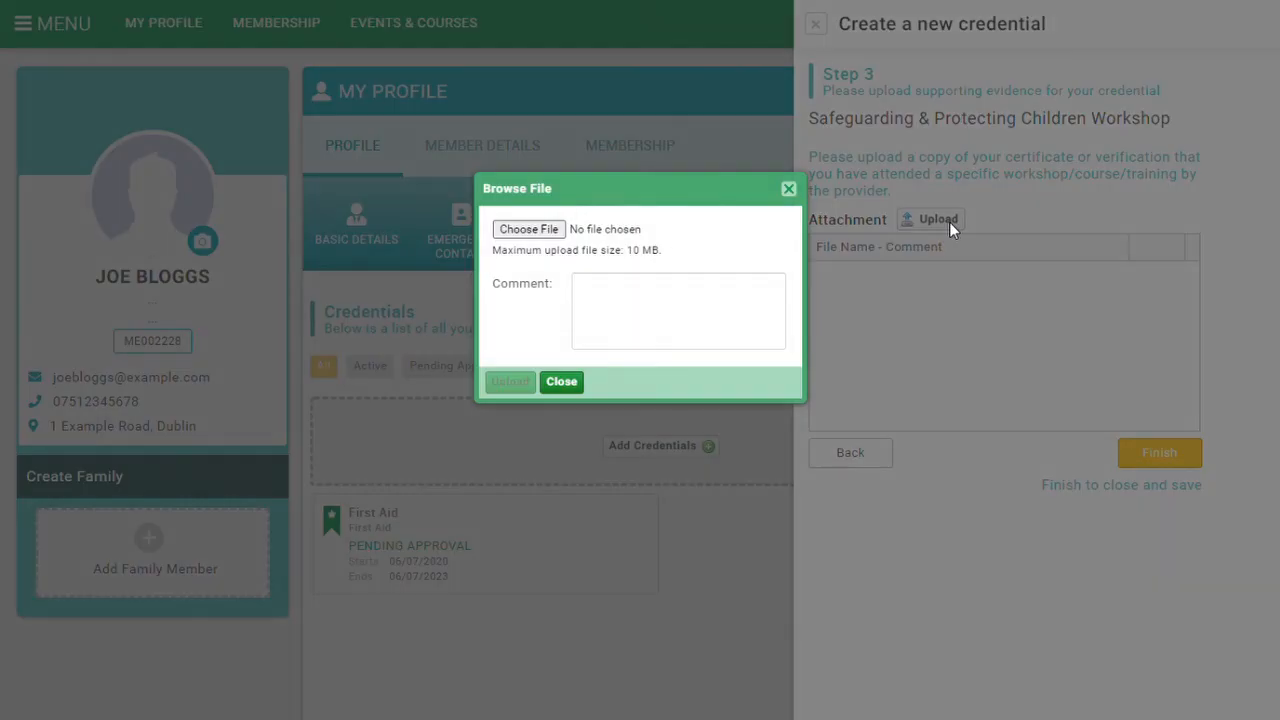
pyautogui.moveTo(580, 243)
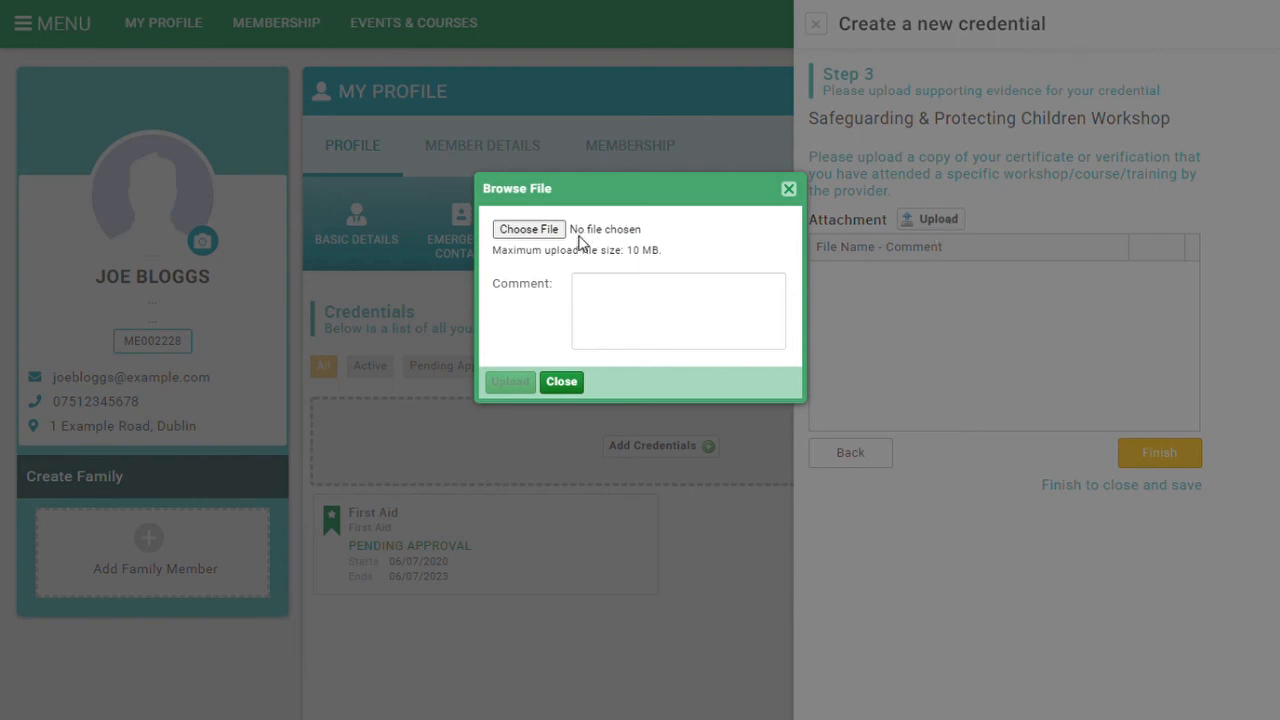
pyautogui.click(509, 381)
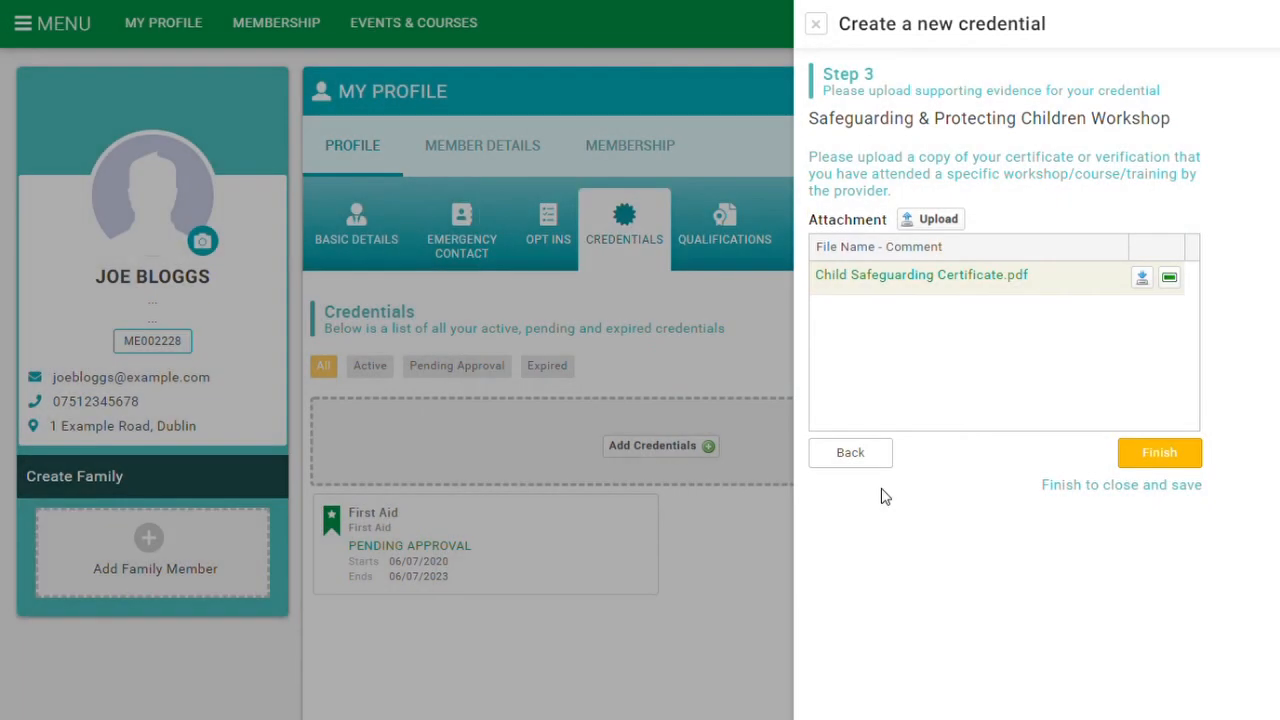
pyautogui.moveTo(1117, 453)
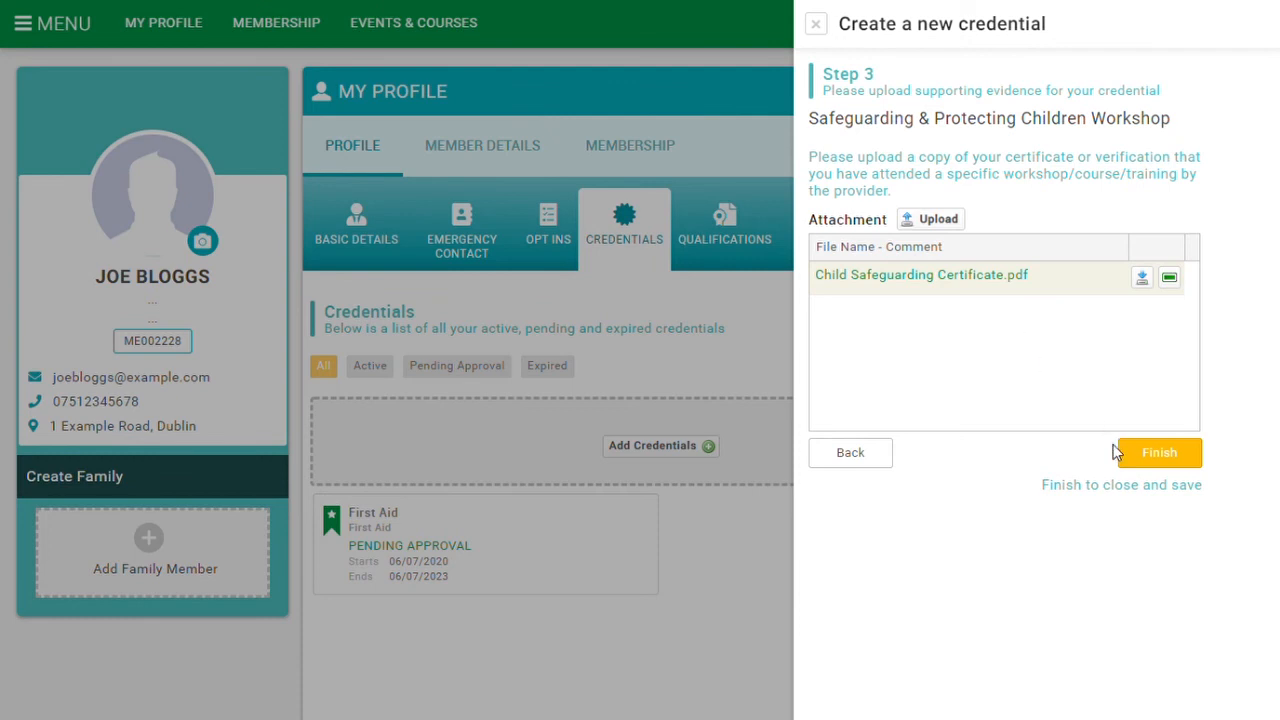
pyautogui.moveTo(1157, 452)
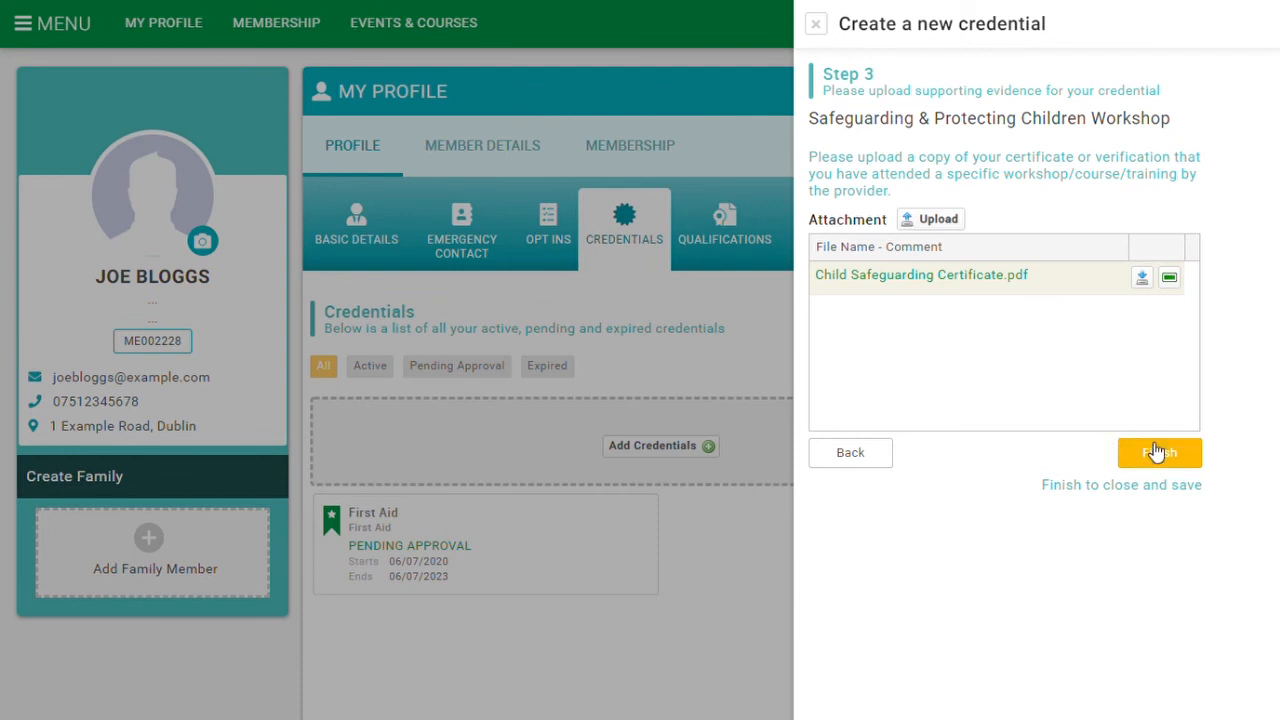
pyautogui.click(1159, 452)
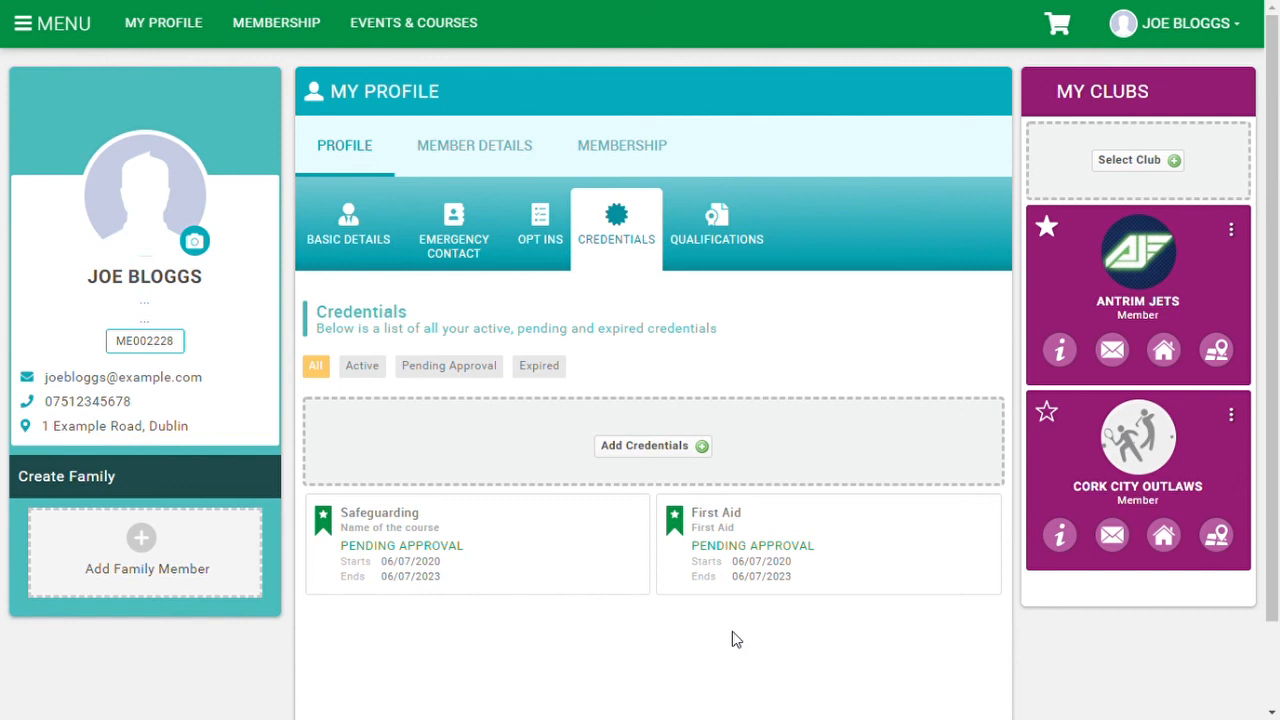
pyautogui.moveTo(653, 445)
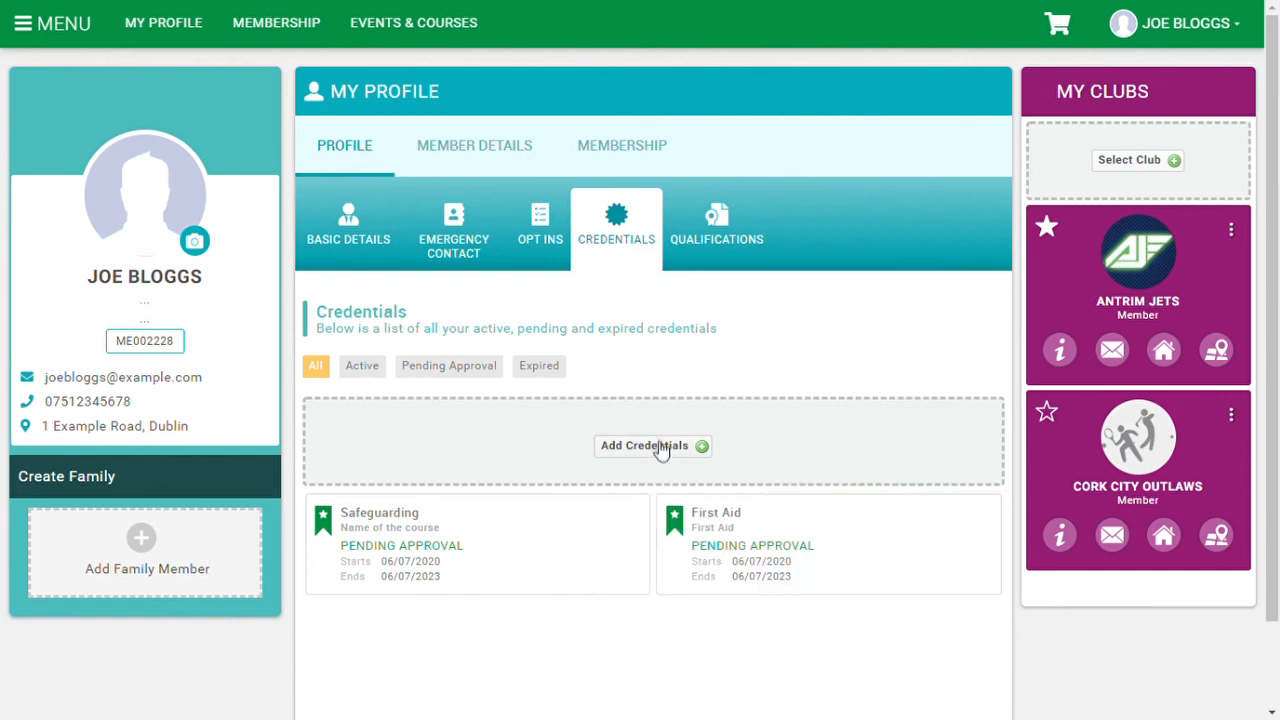
# Start a third new credential from Joe Bloggs' Credentials tab.
pyautogui.click(652, 445)
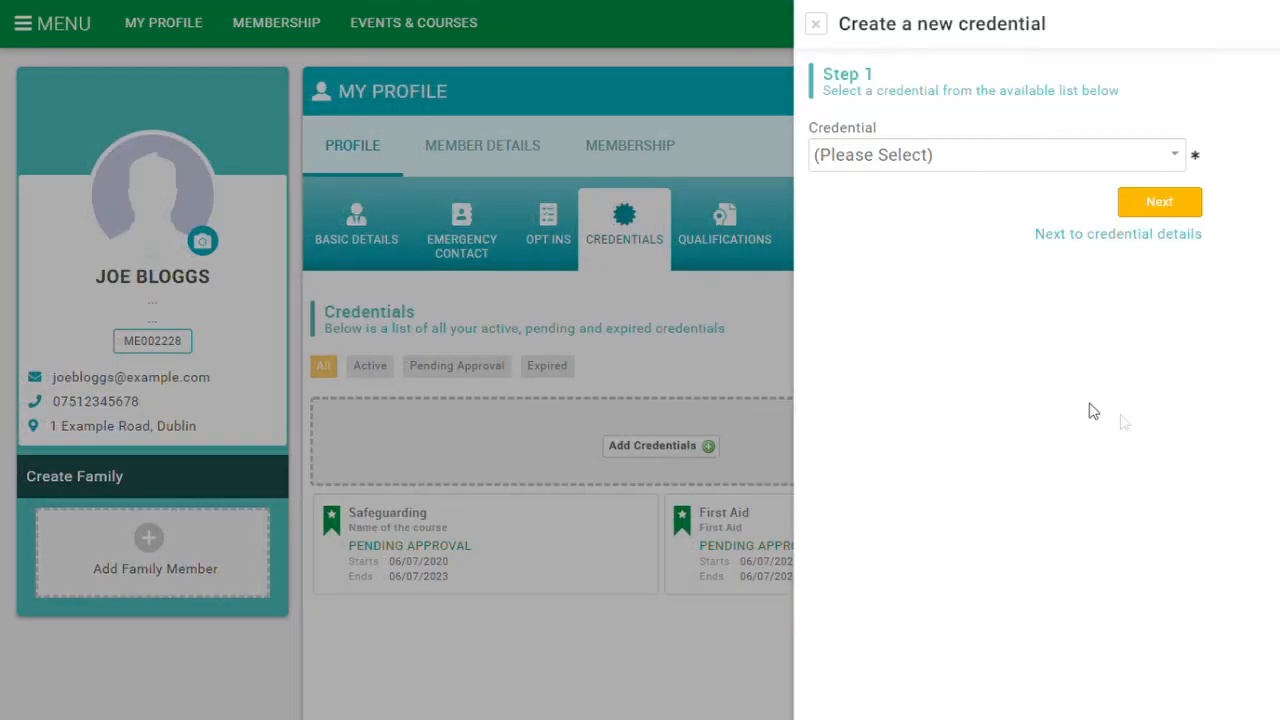
pyautogui.moveTo(1033, 293)
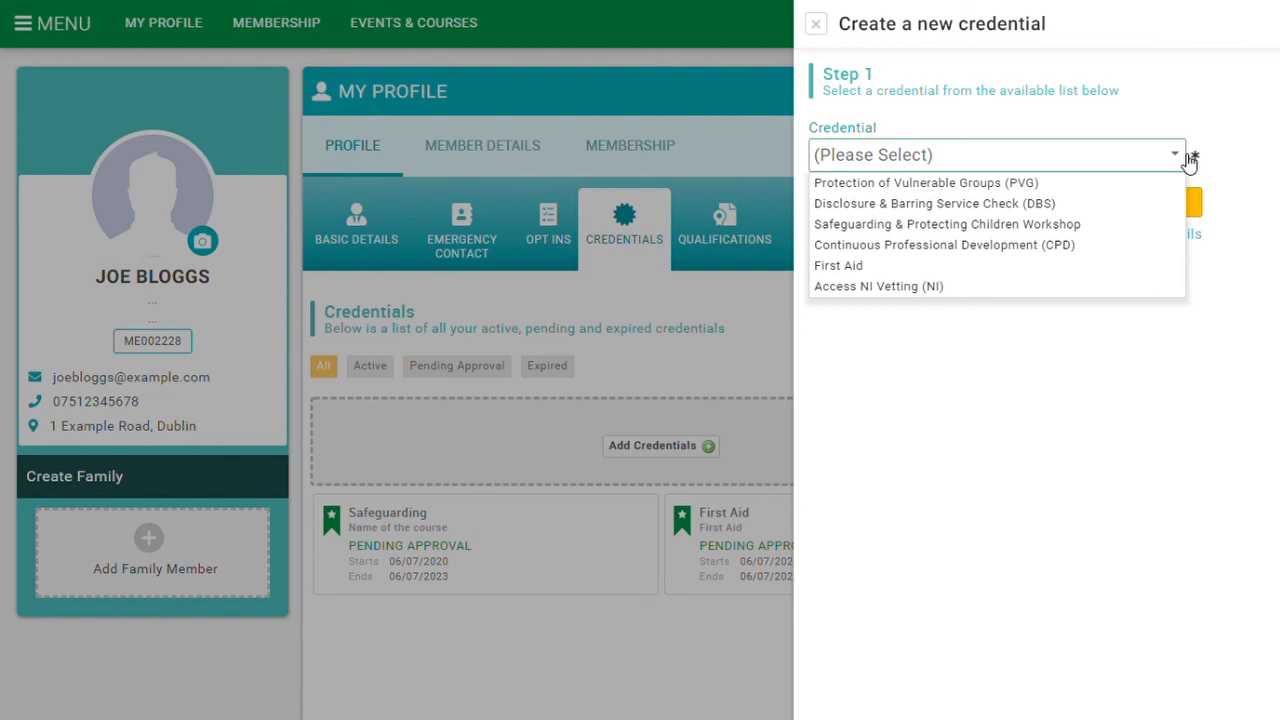
pyautogui.moveTo(1234, 181)
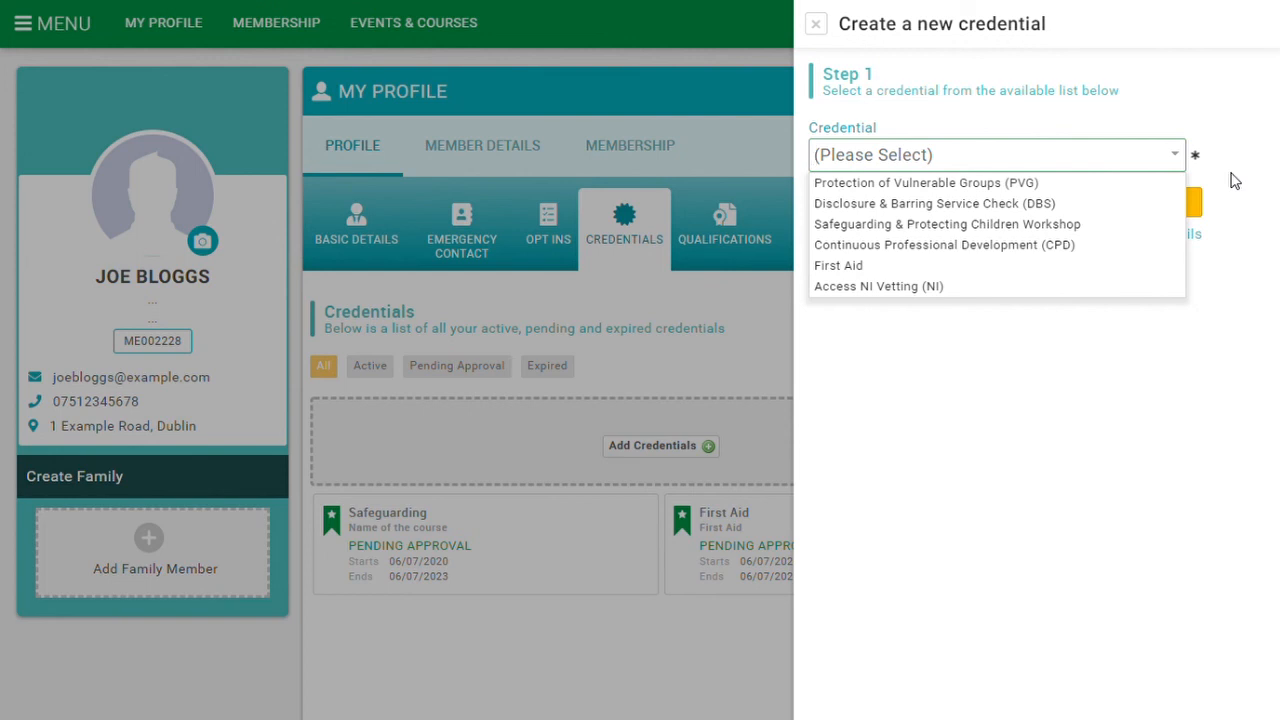
pyautogui.moveTo(1015, 309)
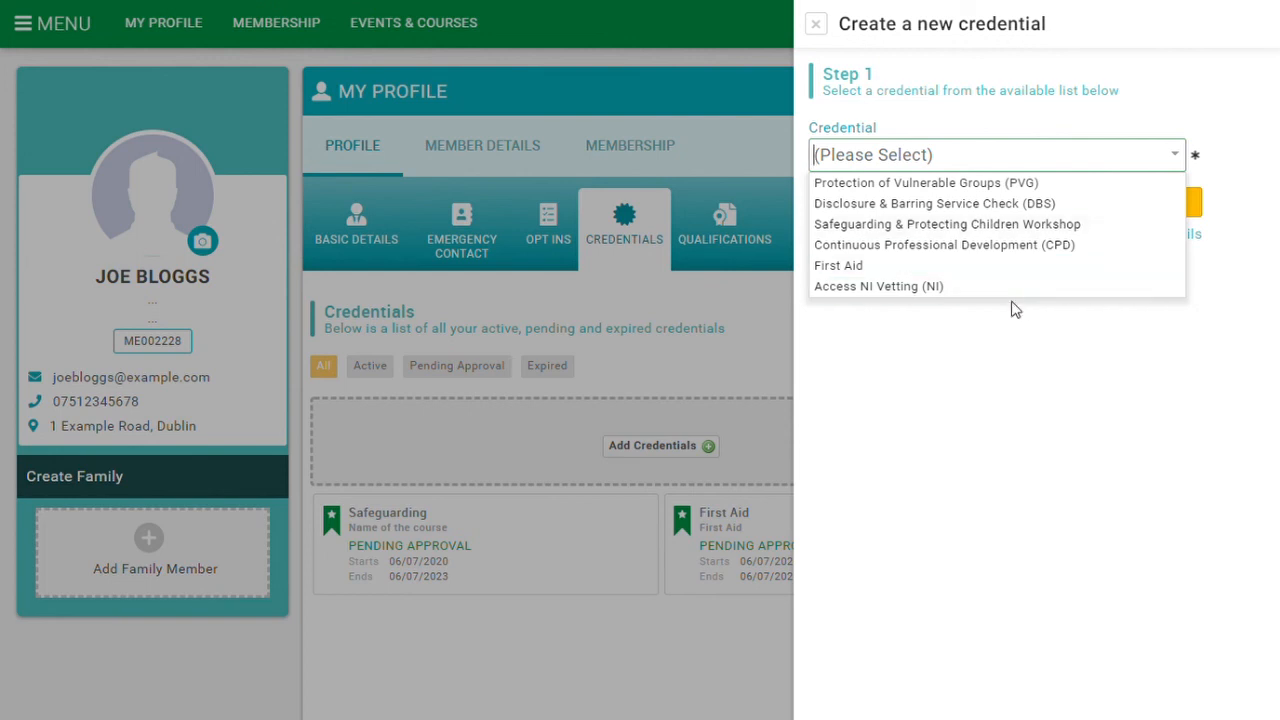
pyautogui.moveTo(1050, 334)
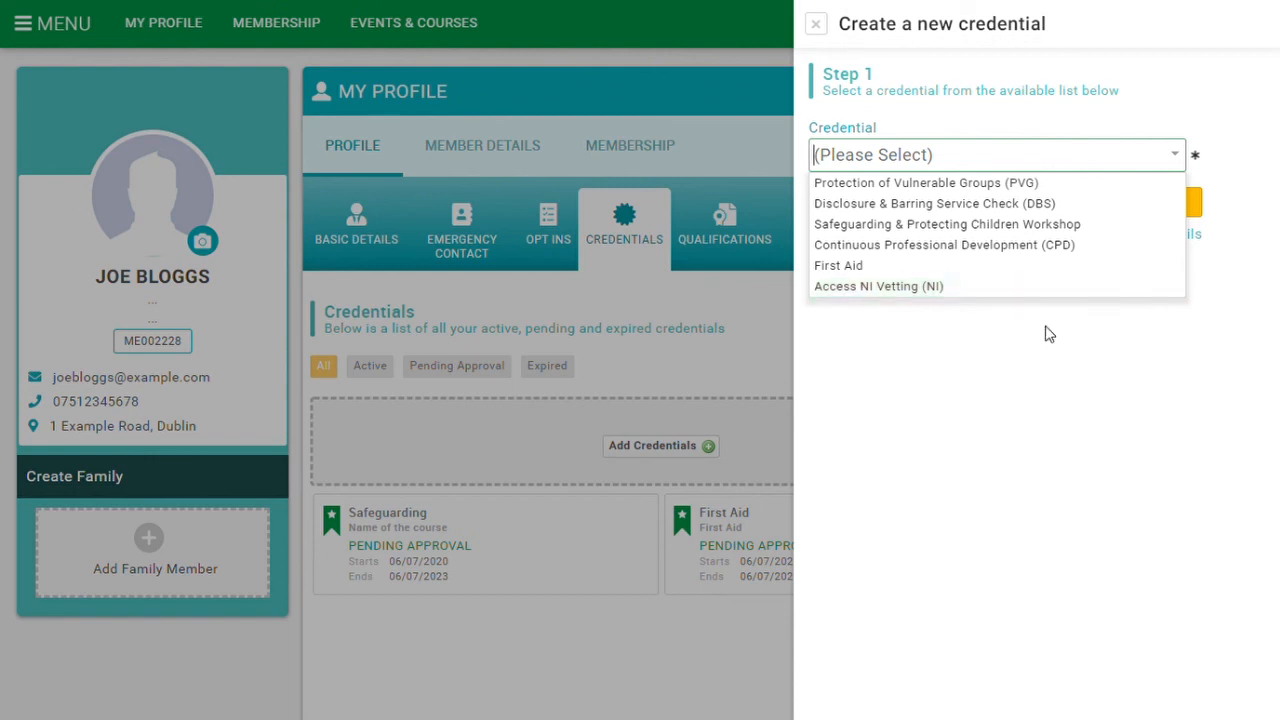